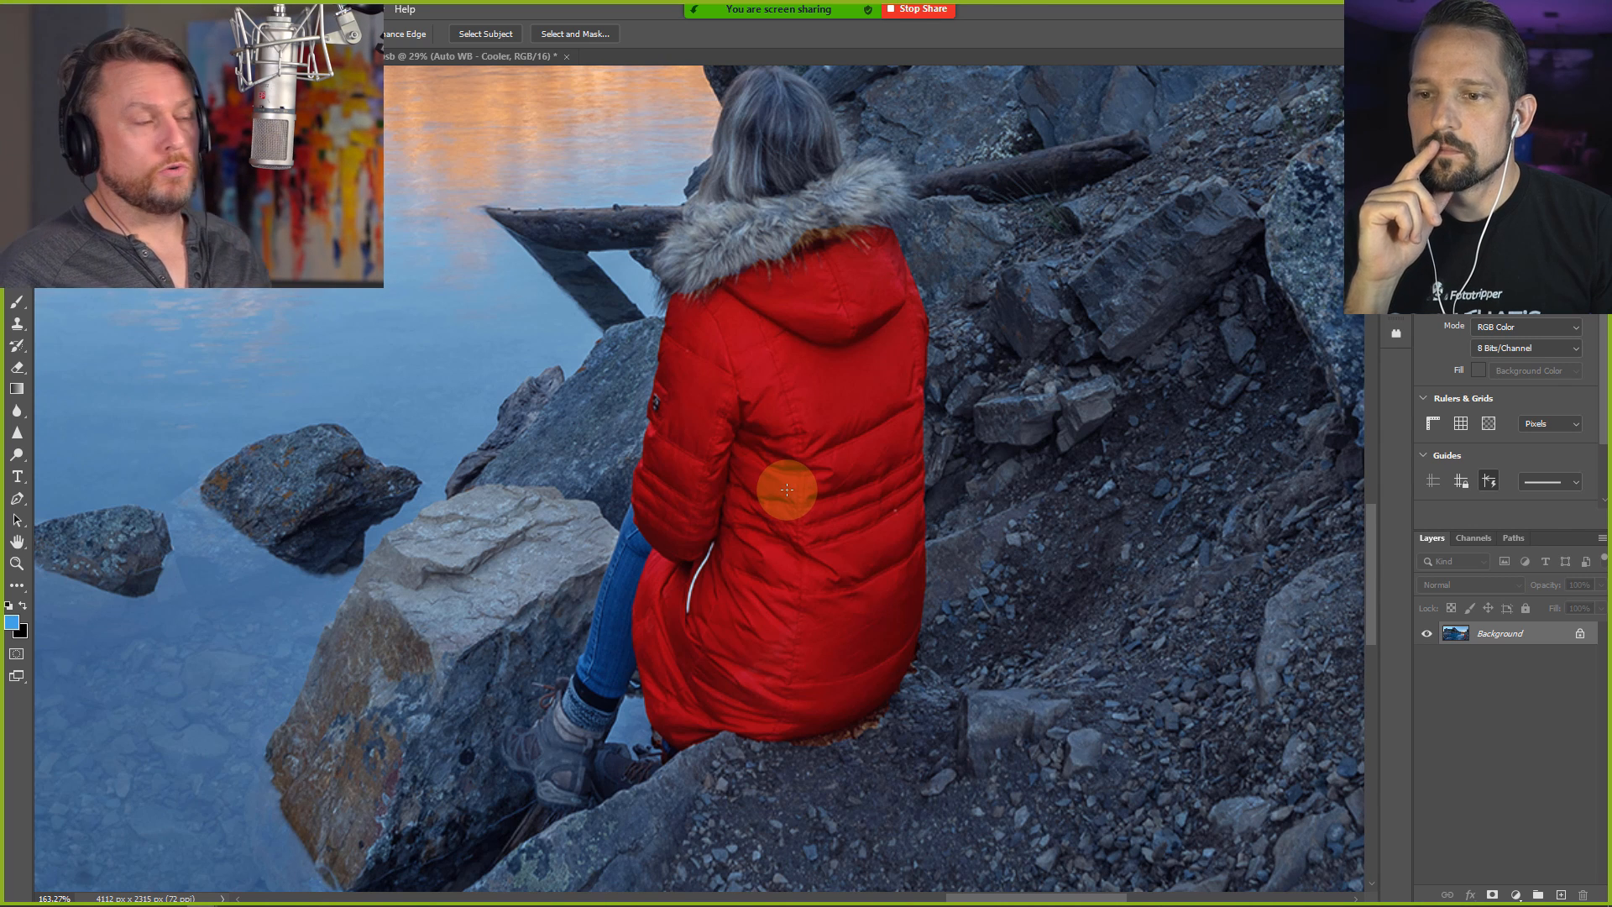
pyautogui.moveTo(474, 356)
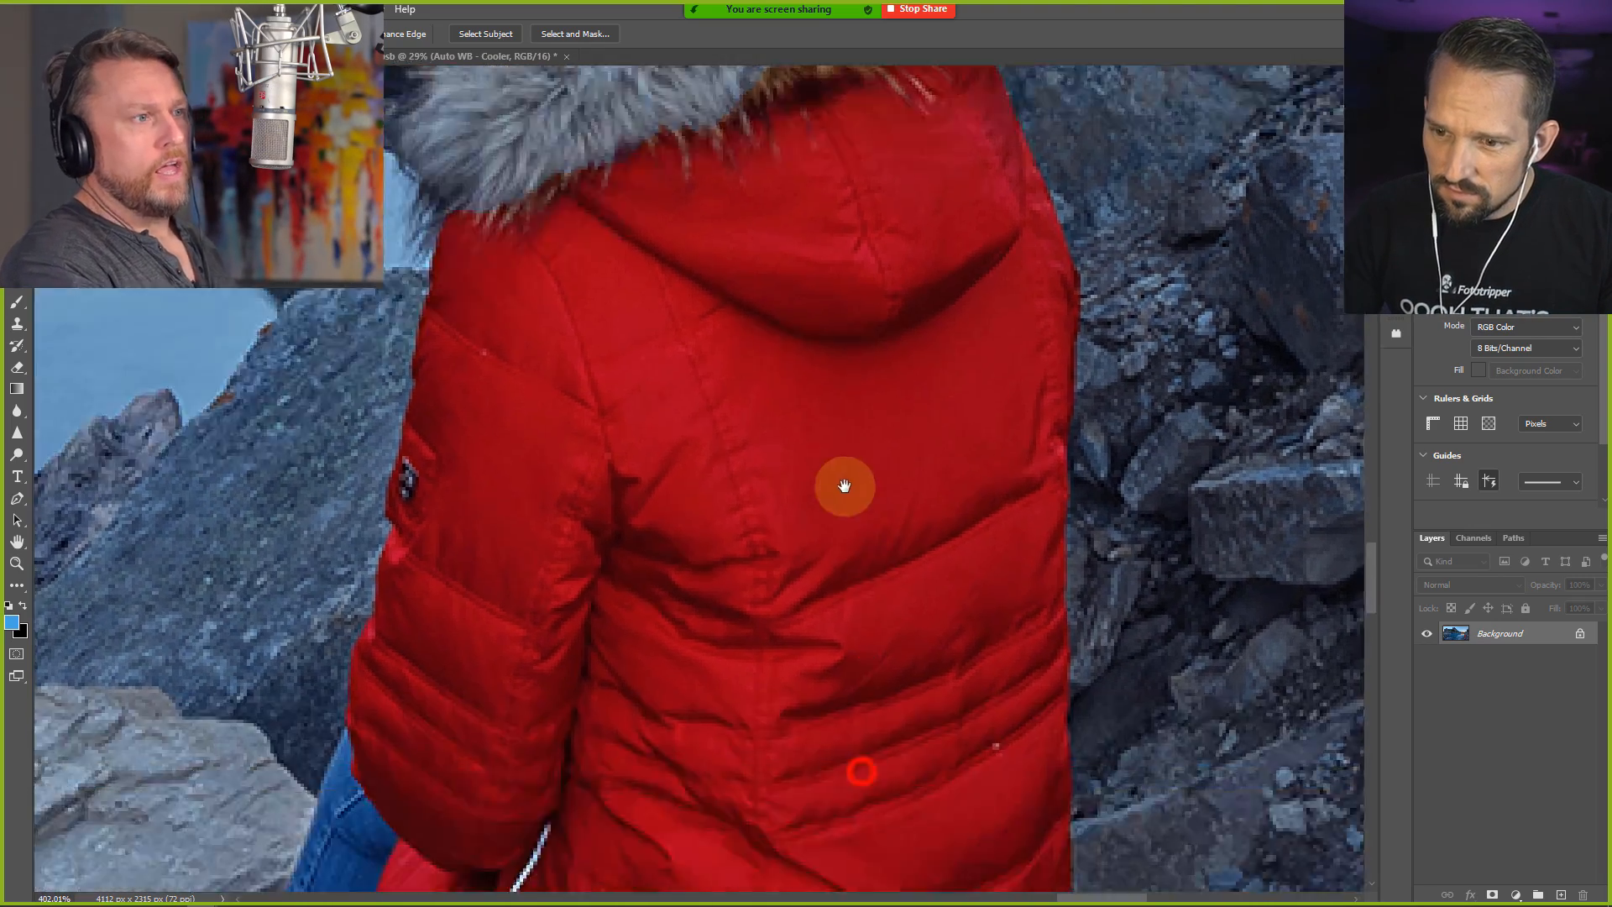
# Fit the canyon photo on screen and bring up the colour-based-selection.jpg document
pyautogui.moveTo(845, 485); pyautogui.dragTo(666, 464)
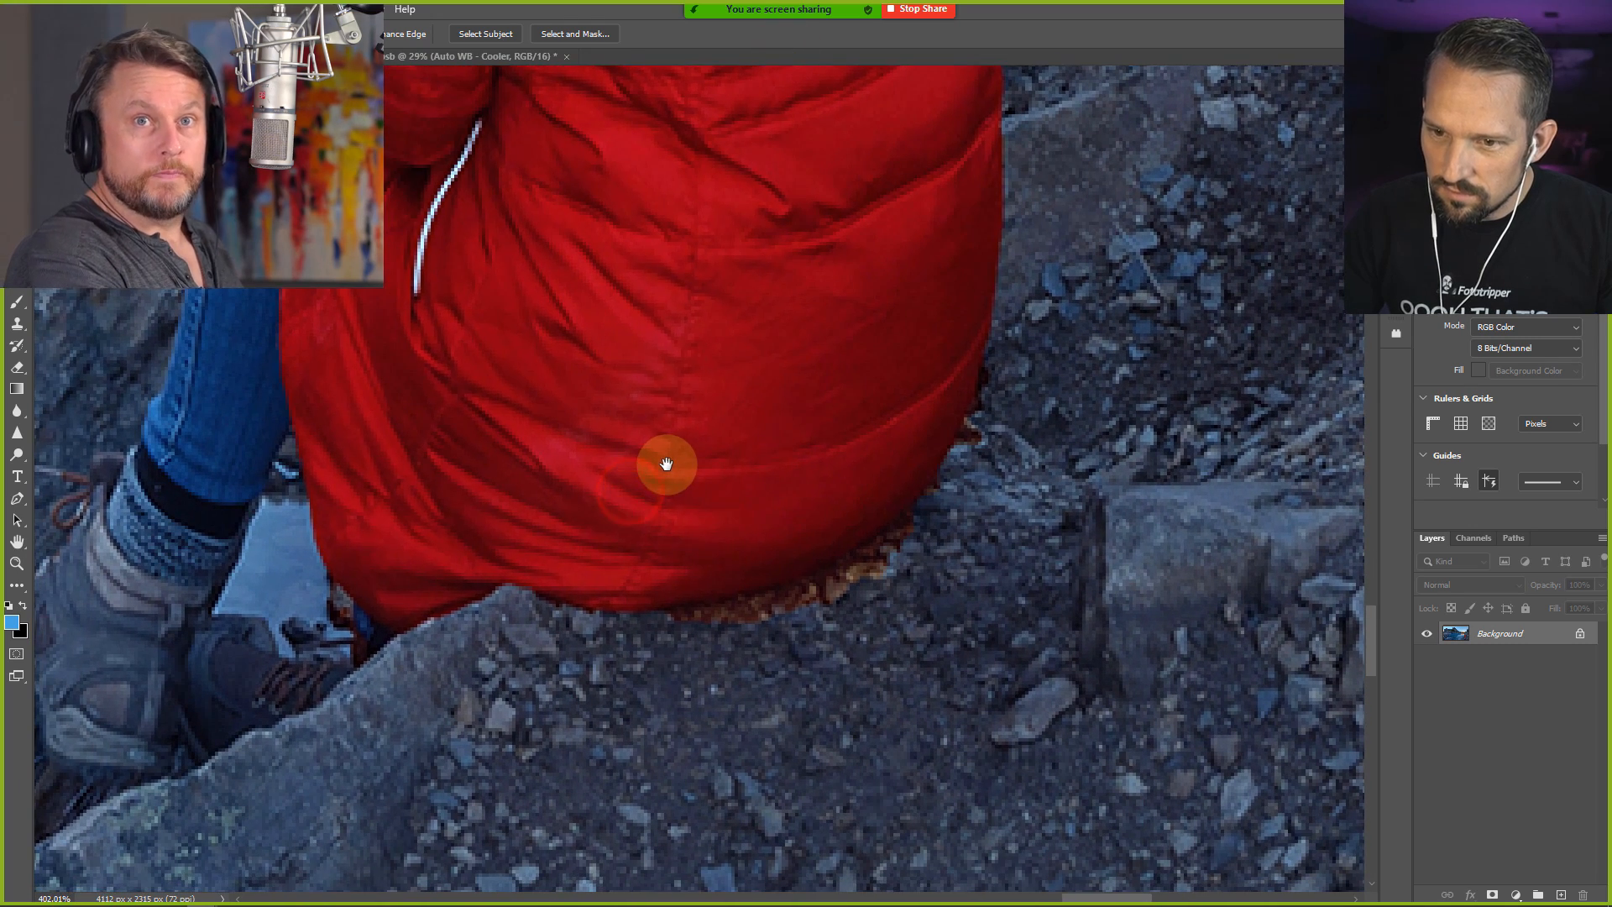
pyautogui.moveTo(745, 484)
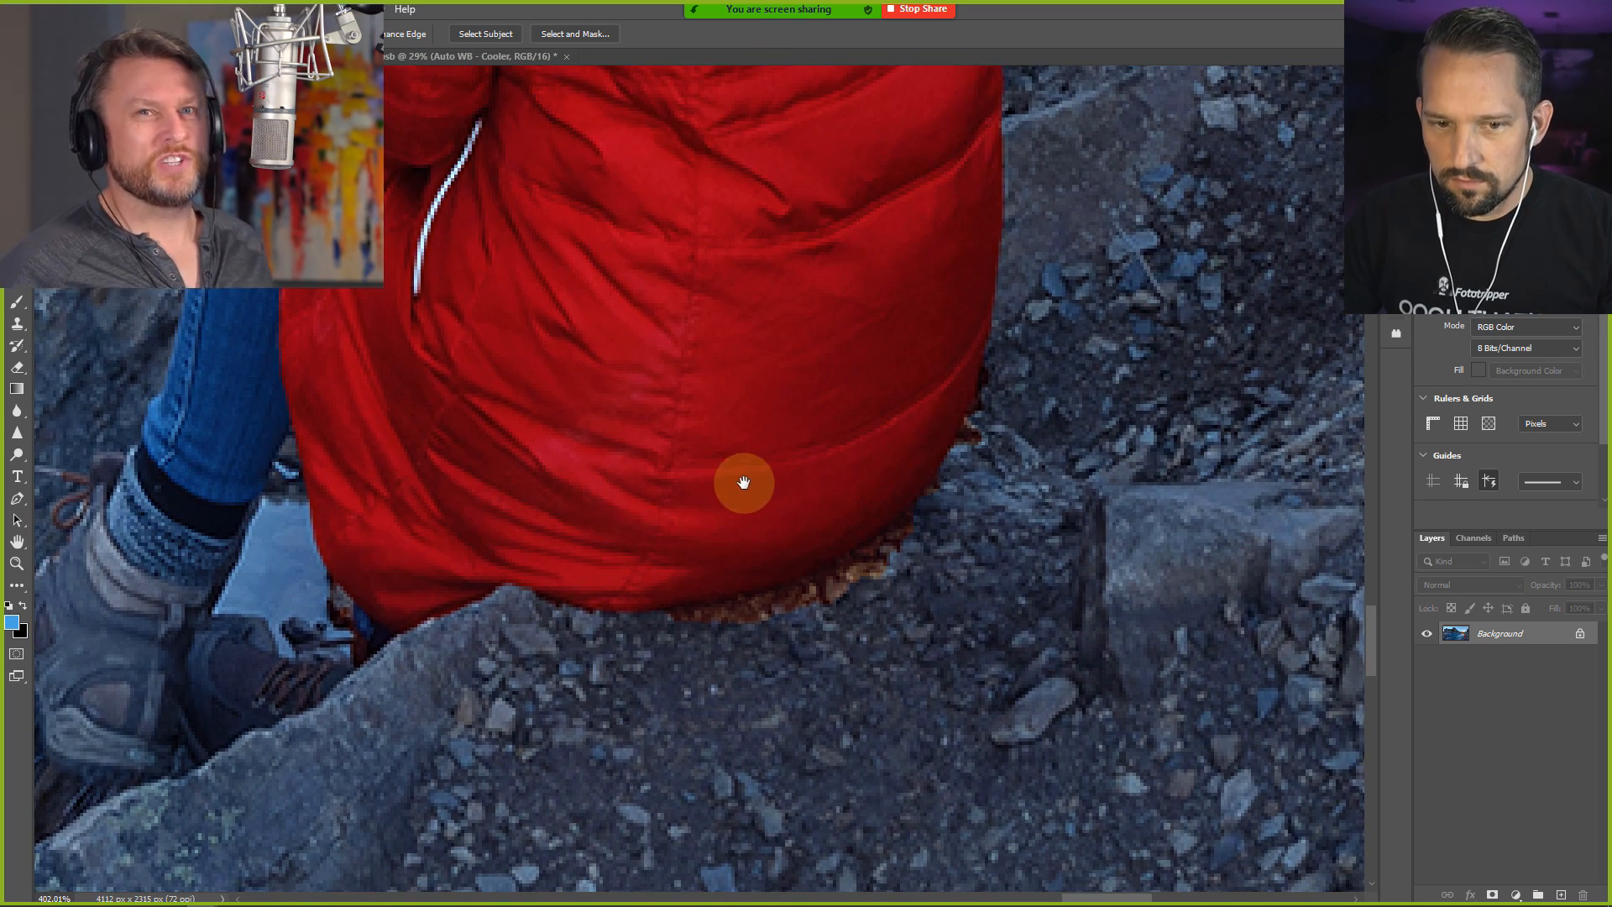
pyautogui.moveTo(748, 443)
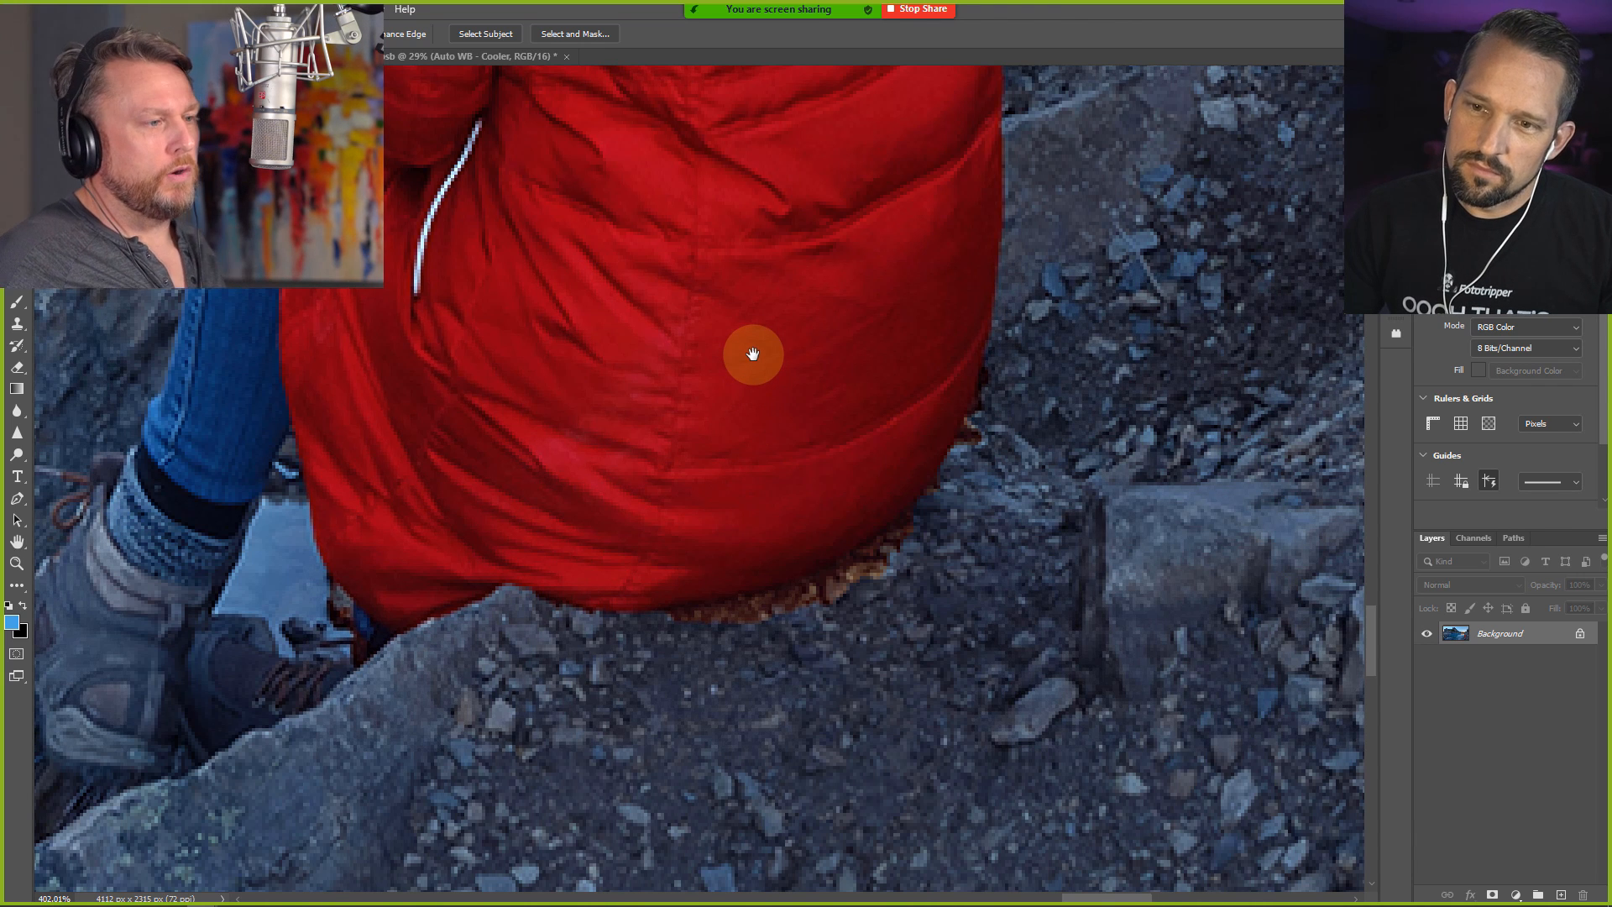
pyautogui.rightClick(752, 354)
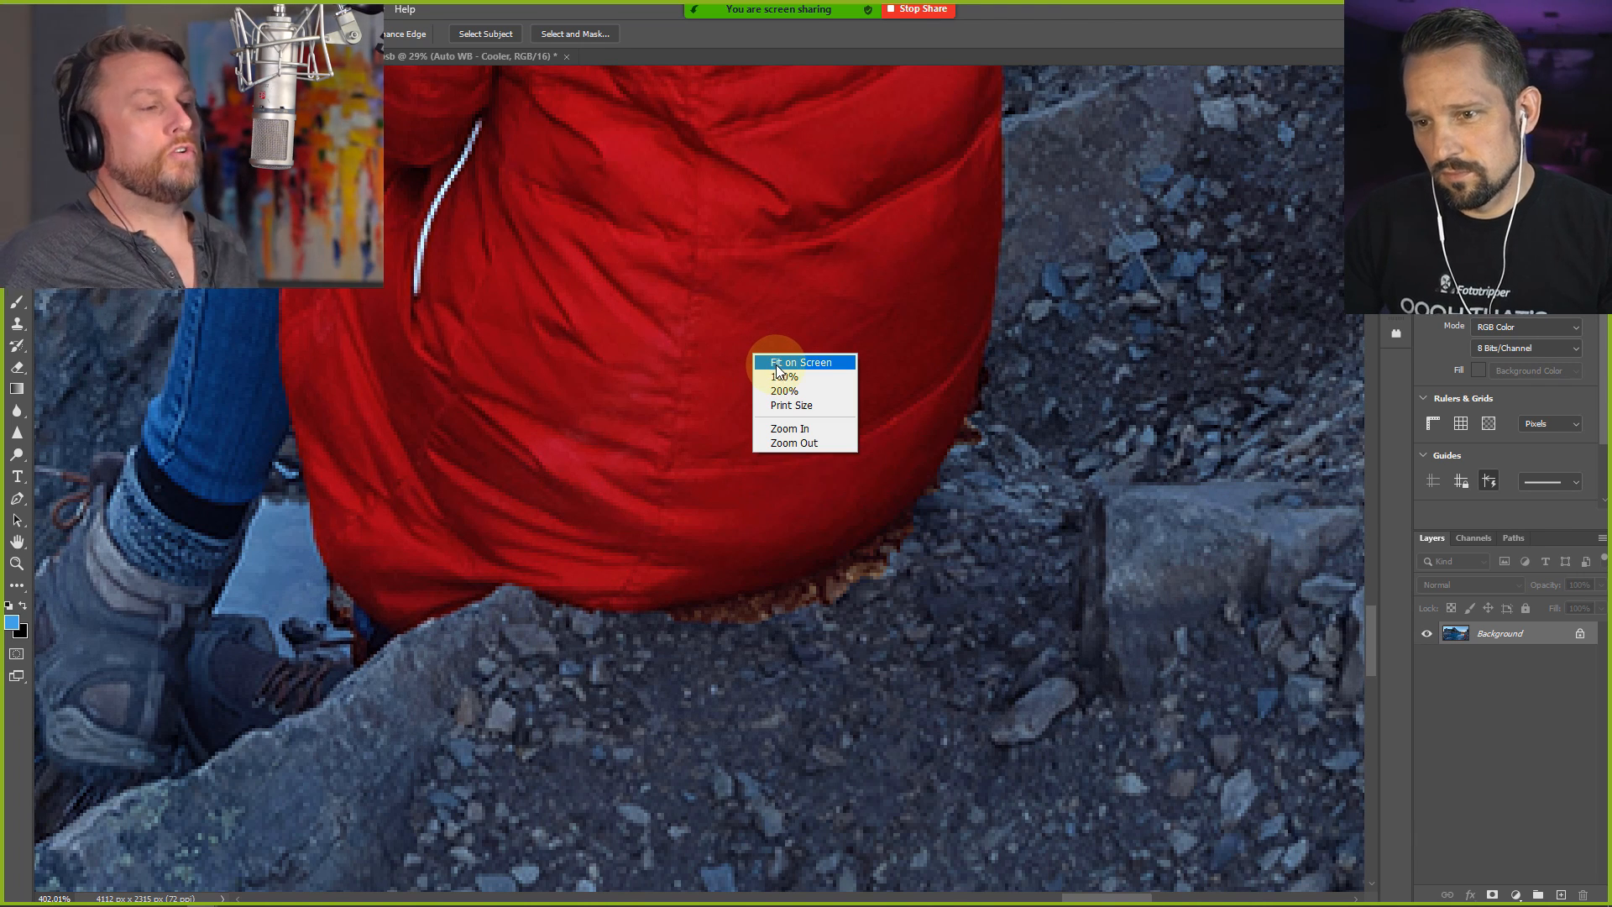
pyautogui.click(801, 362)
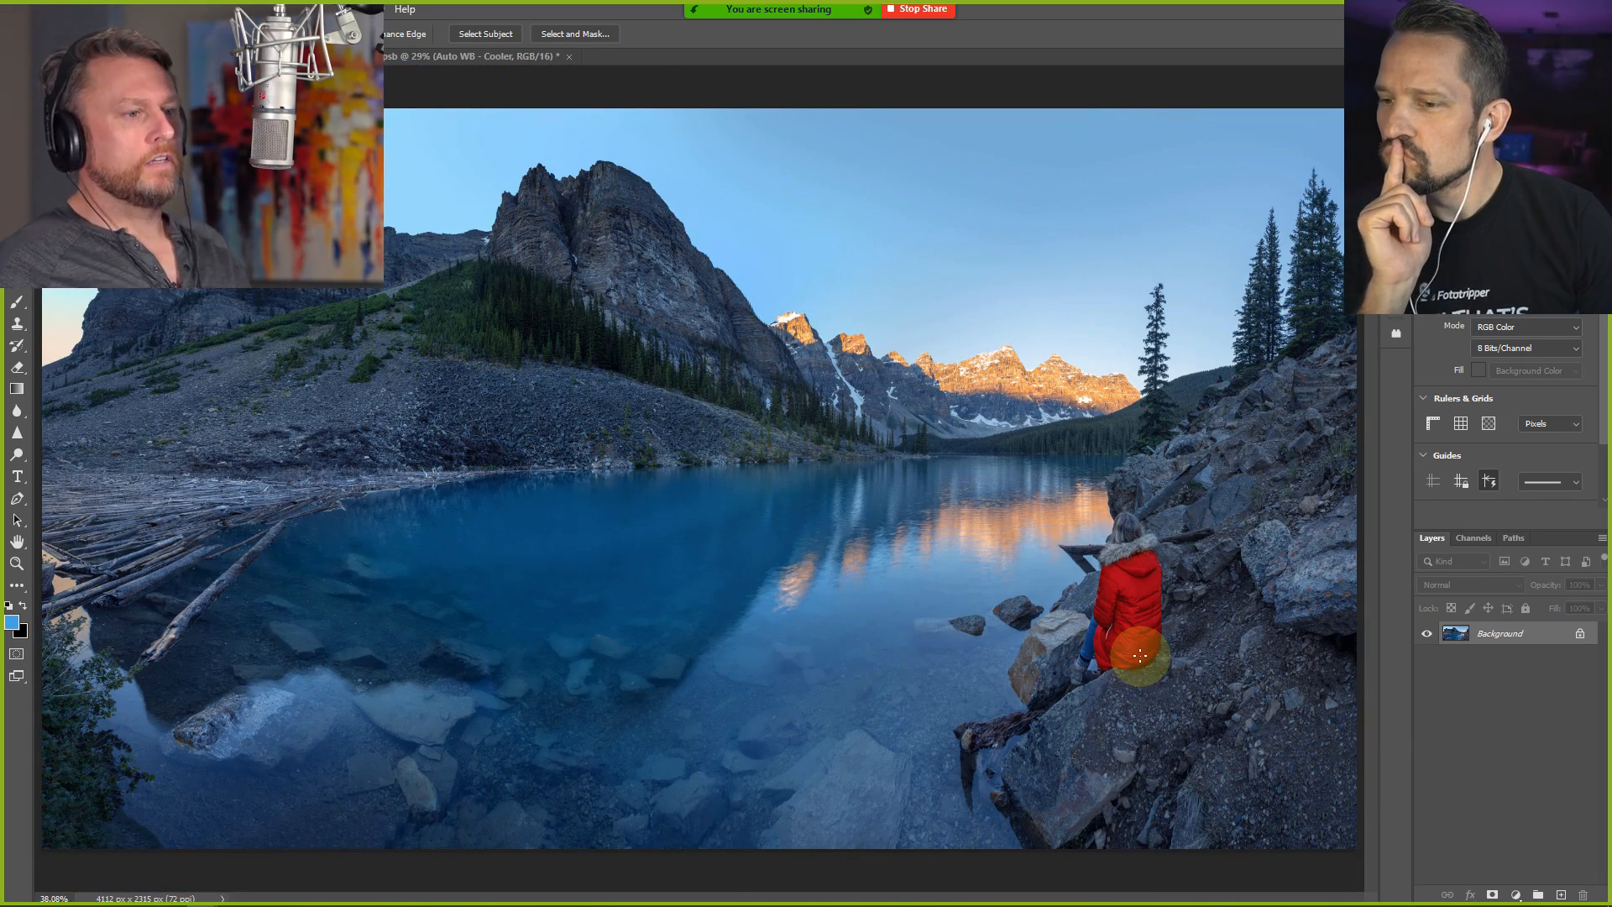
pyautogui.moveTo(1189, 636)
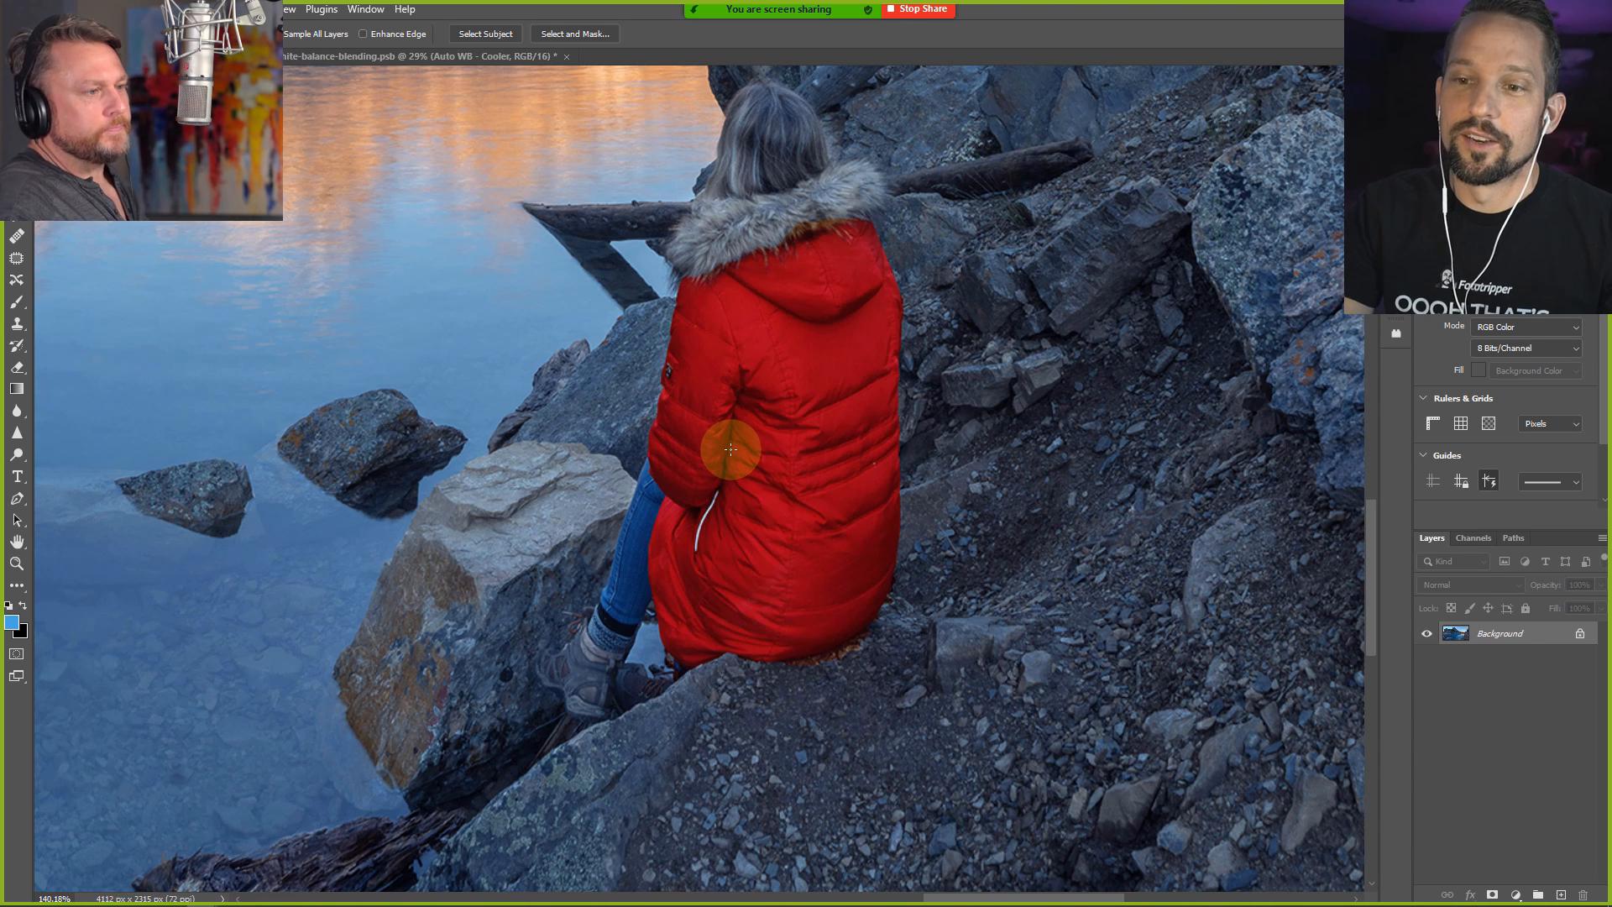
pyautogui.moveTo(789, 409)
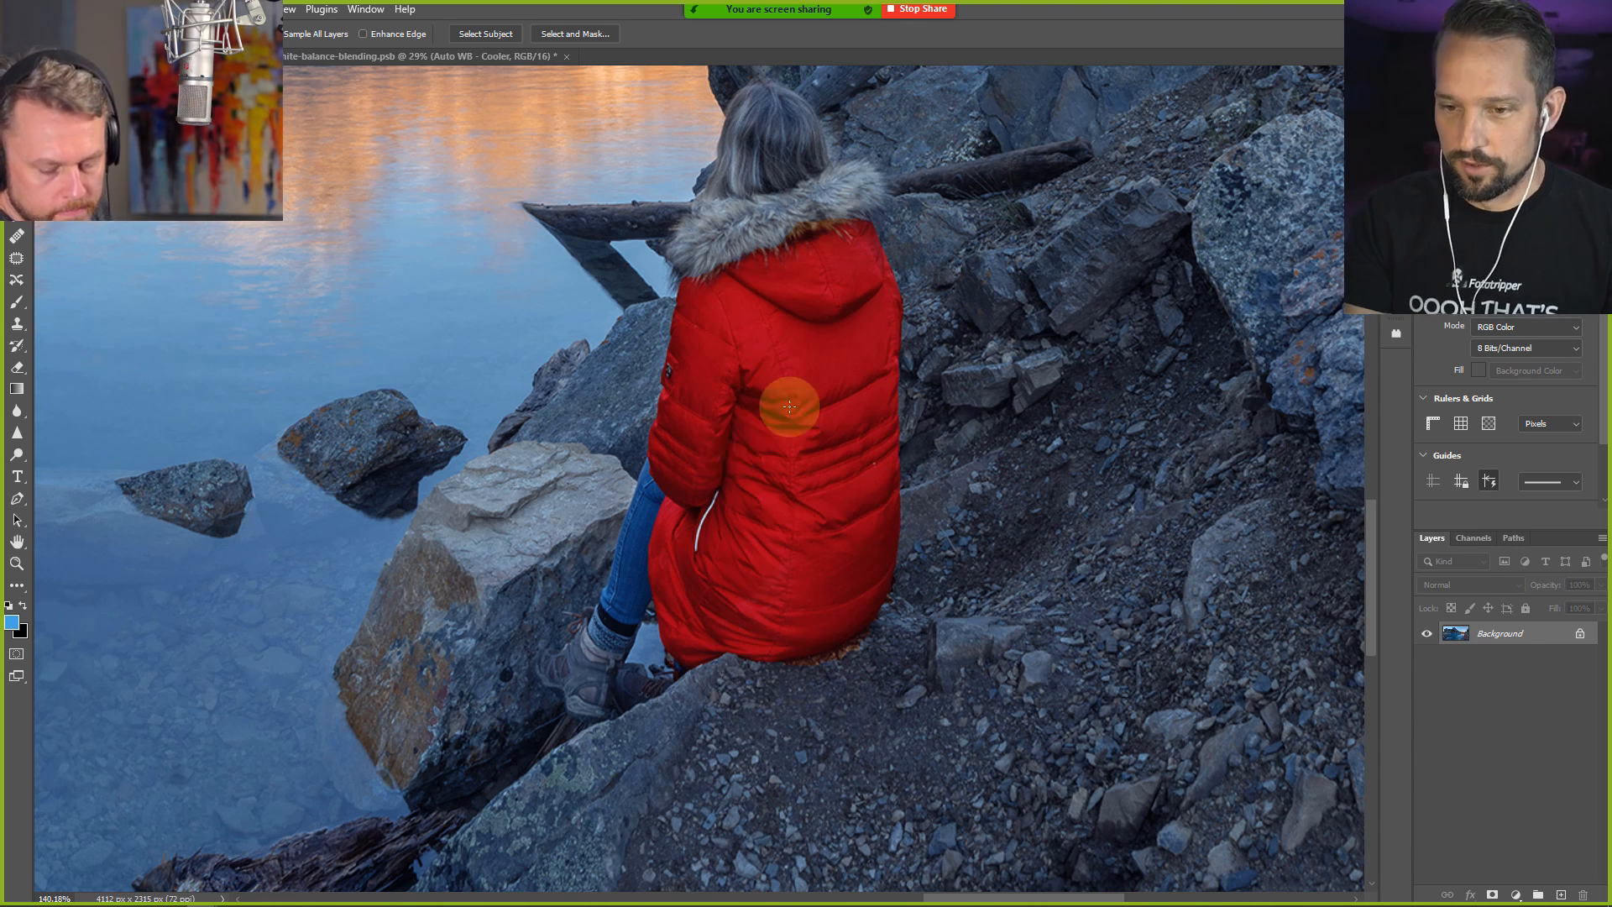
pyautogui.moveTo(933, 431)
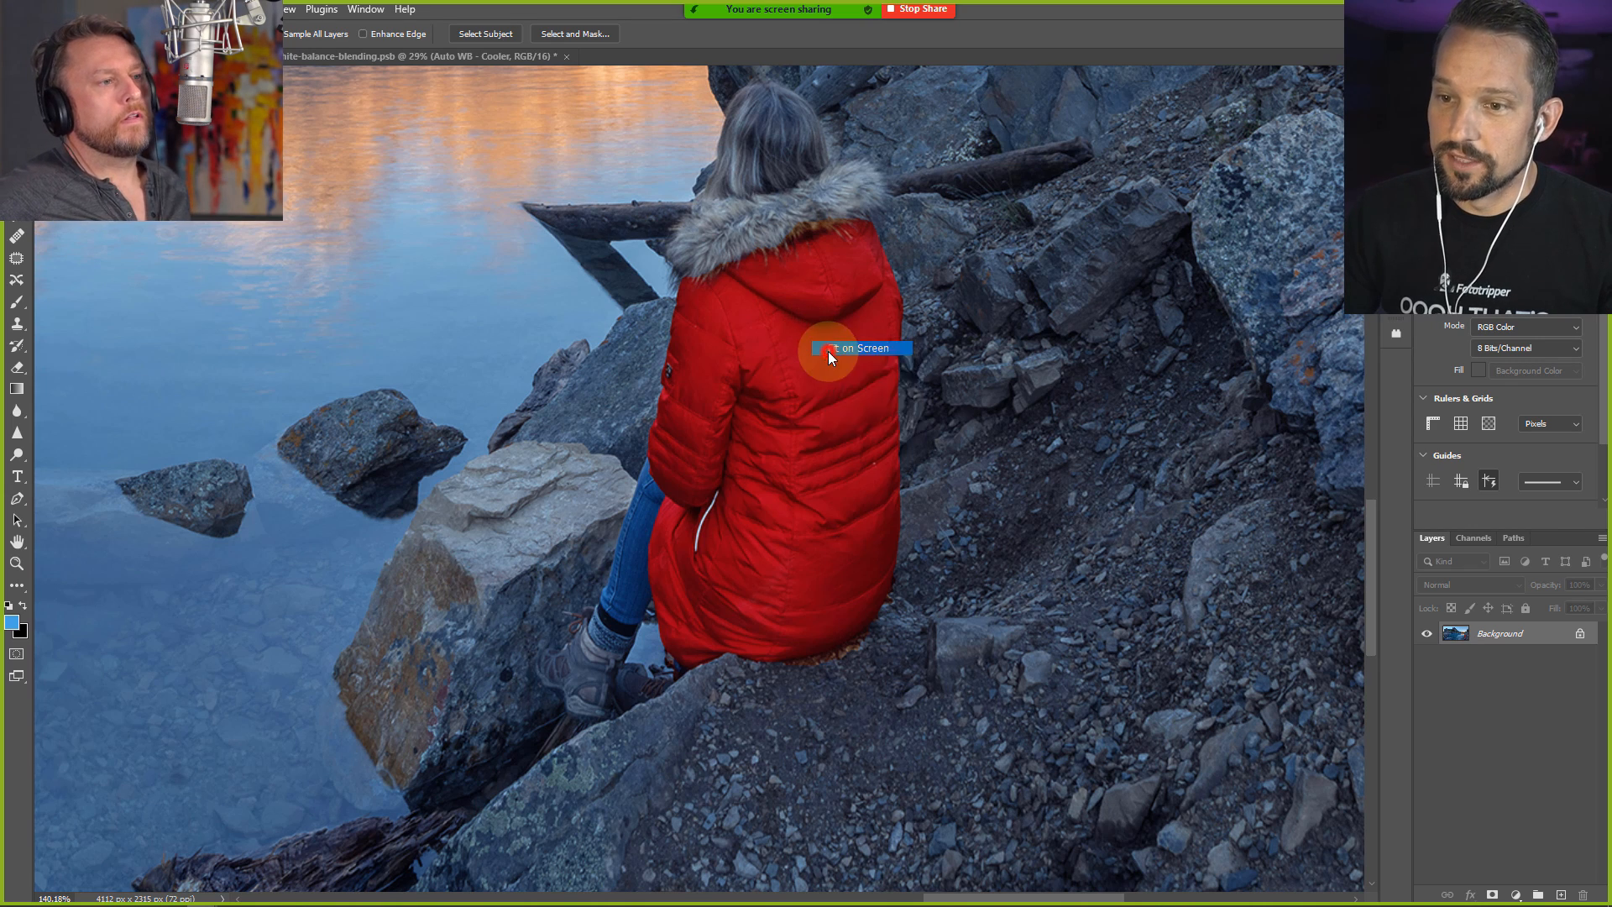
pyautogui.click(861, 348)
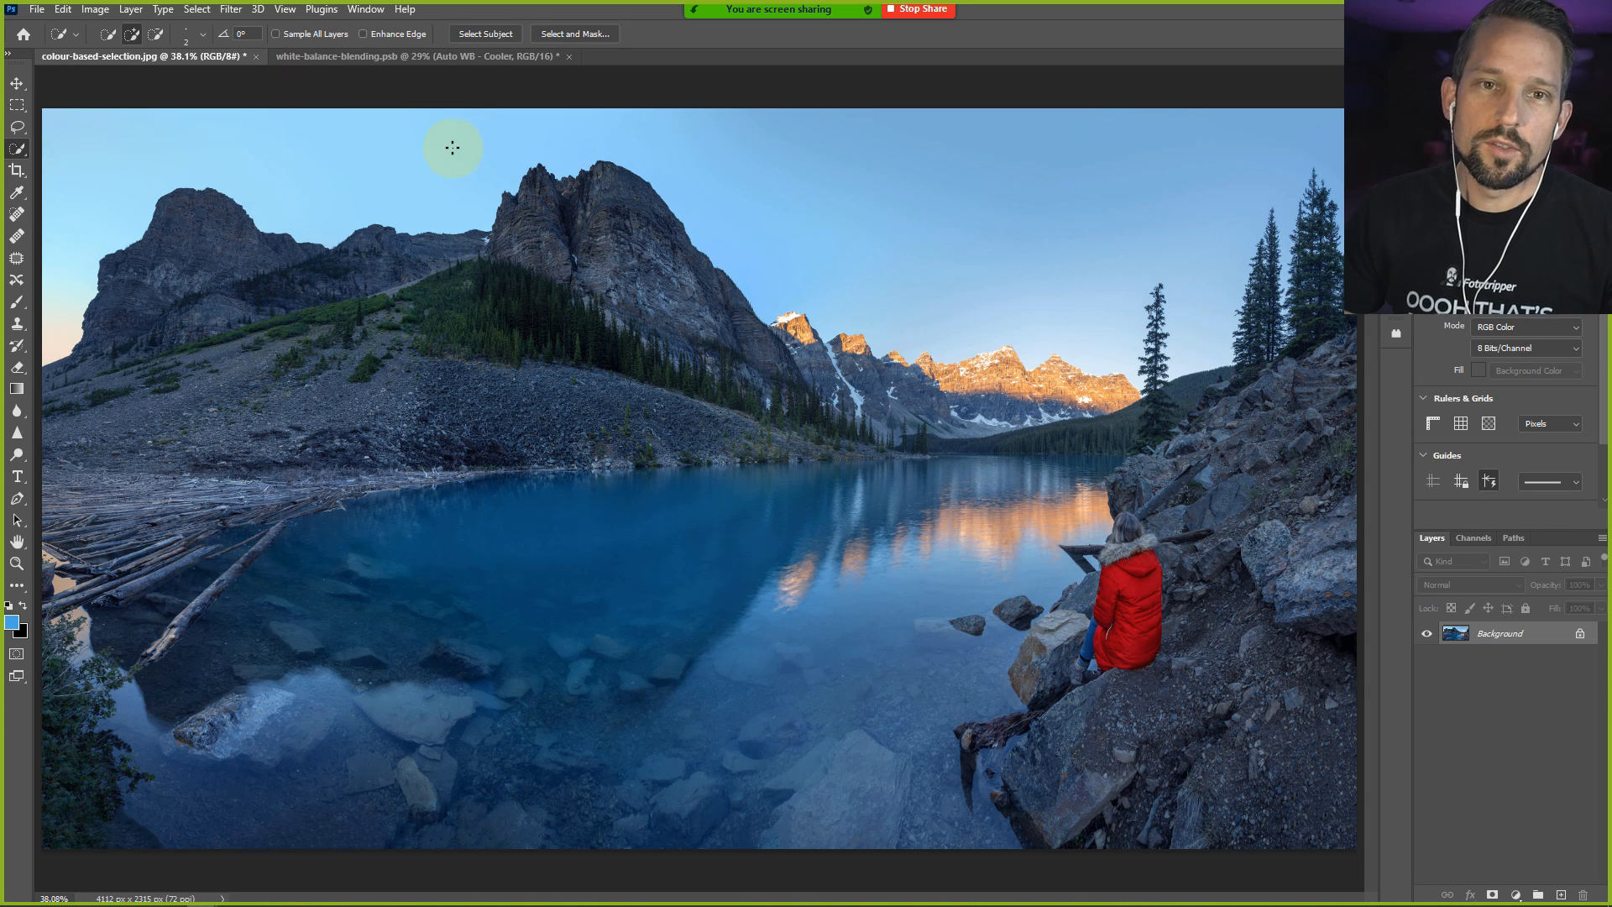
# Select the red jacket and other red areas using Color Range set to Reds
pyautogui.click(195, 9)
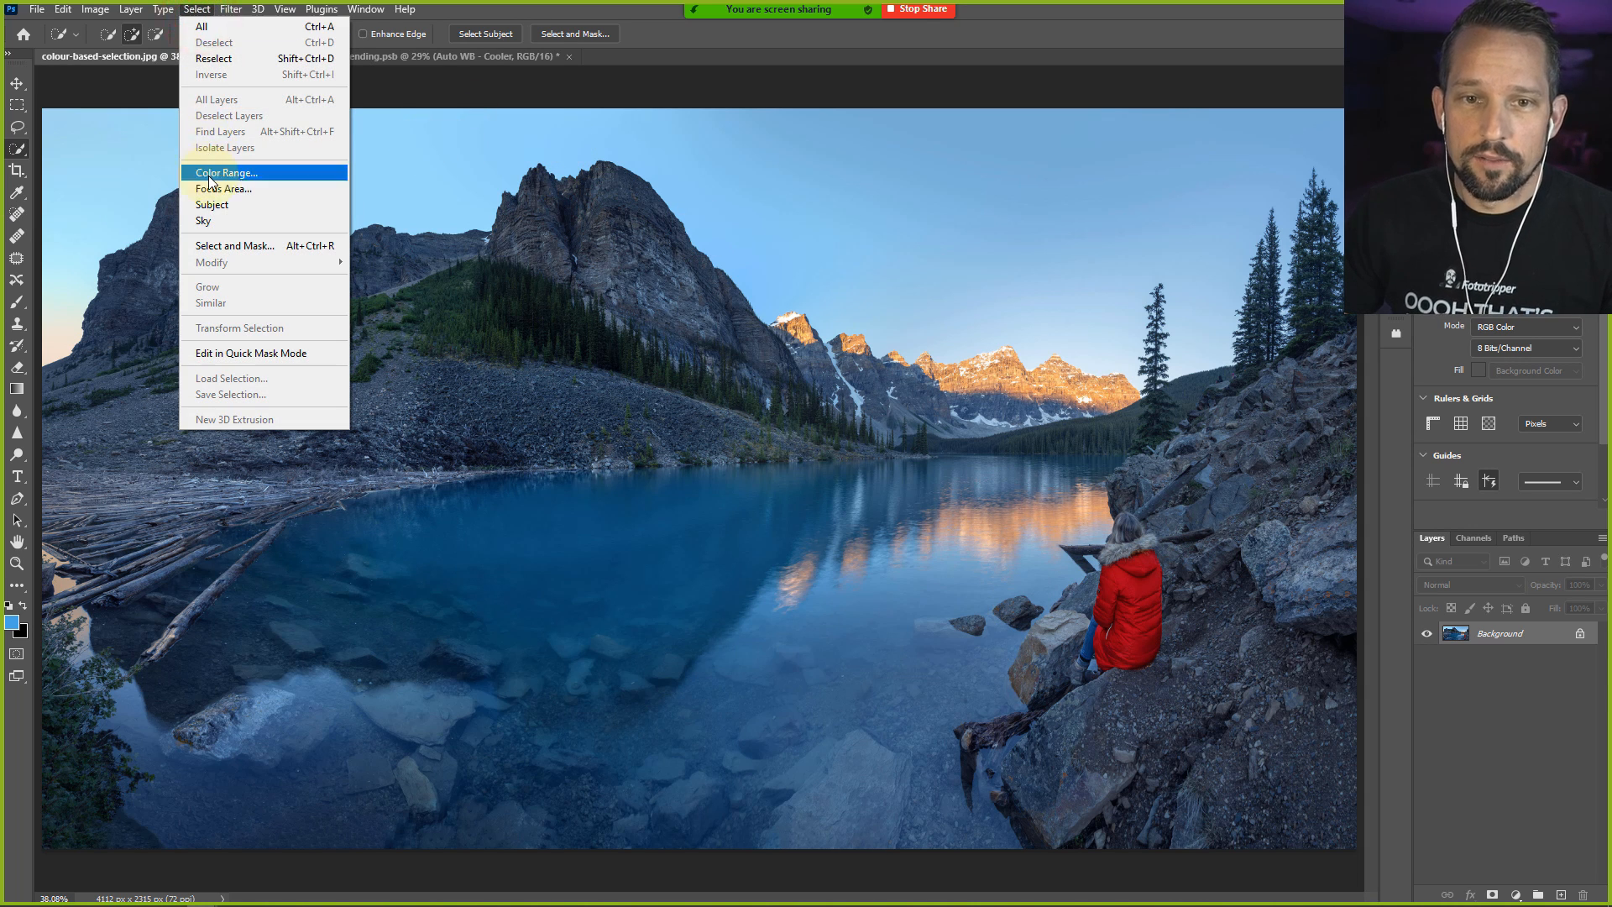
pyautogui.click(225, 171)
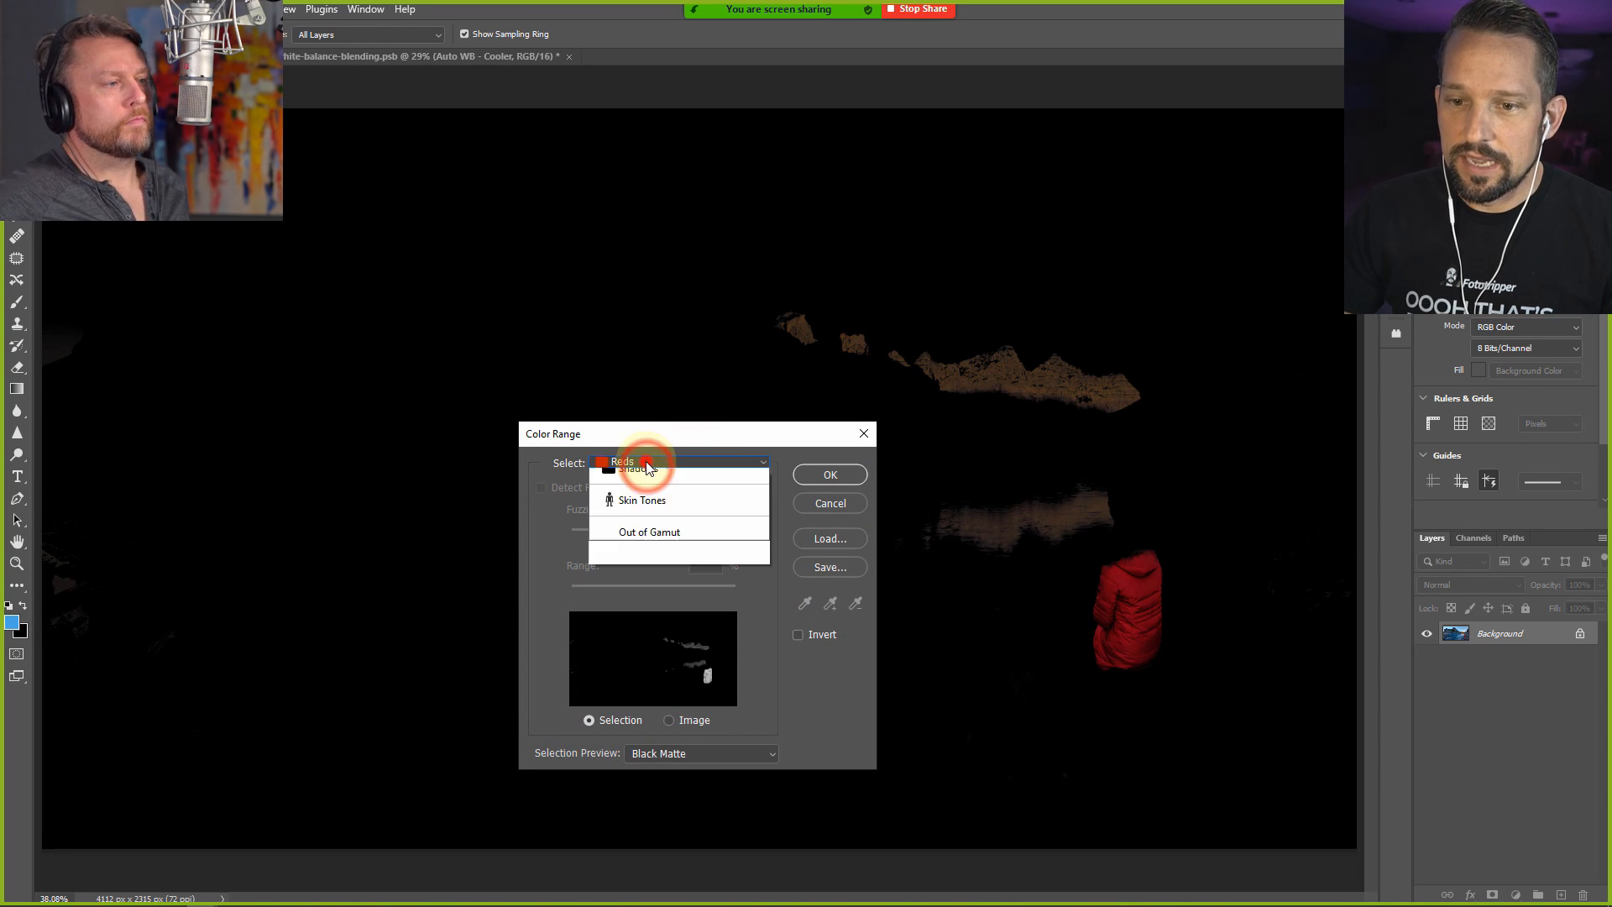
pyautogui.click(641, 461)
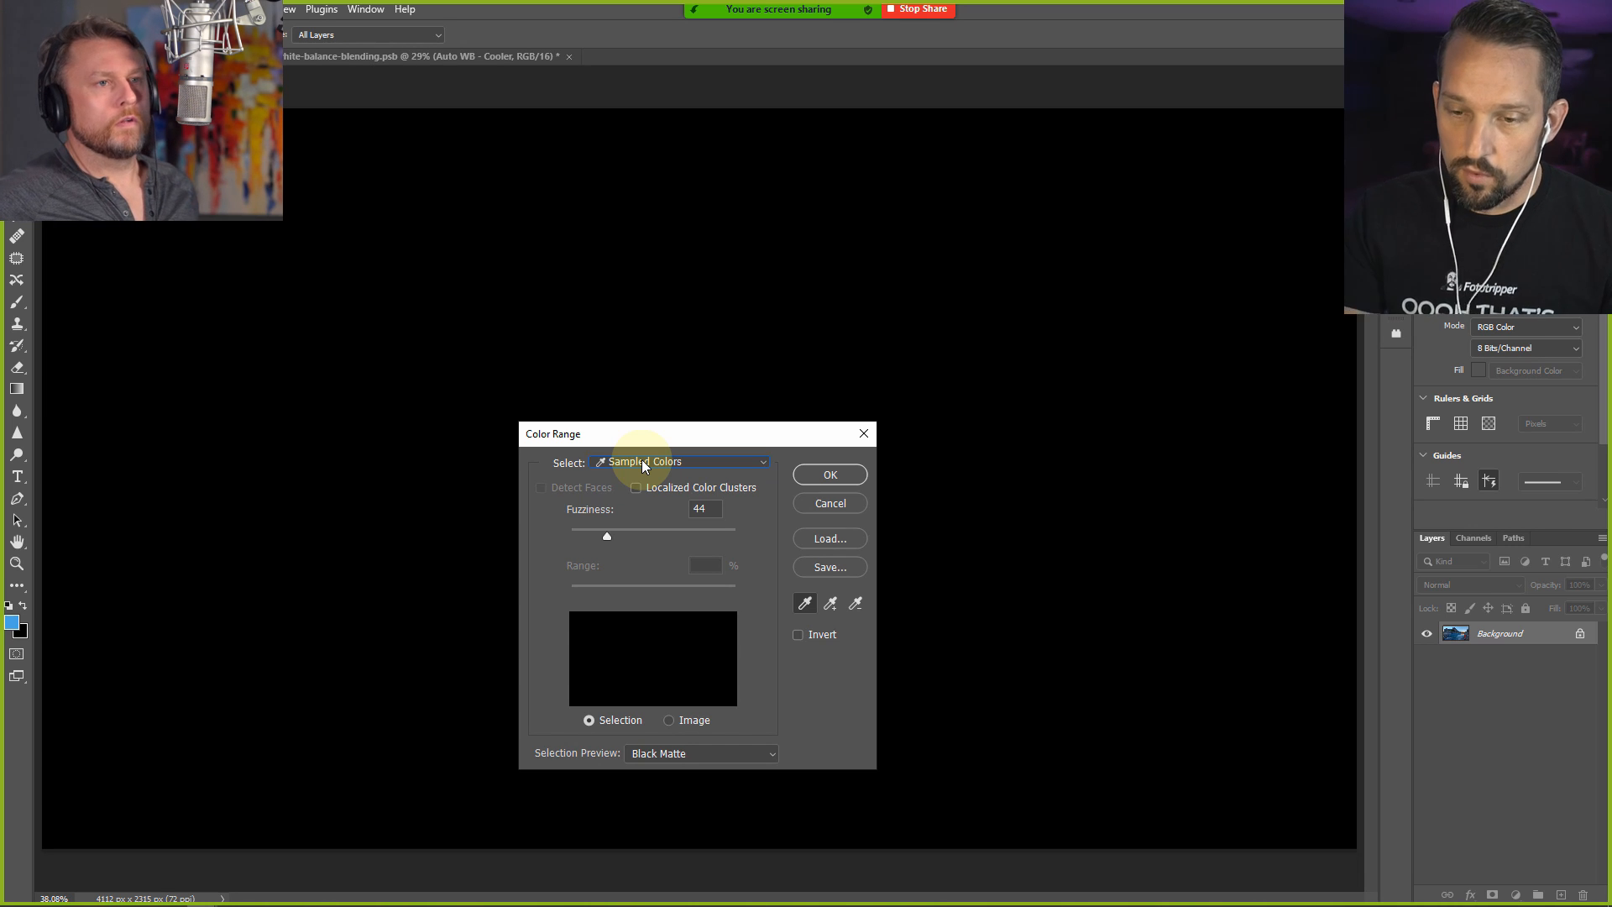
pyautogui.click(681, 462)
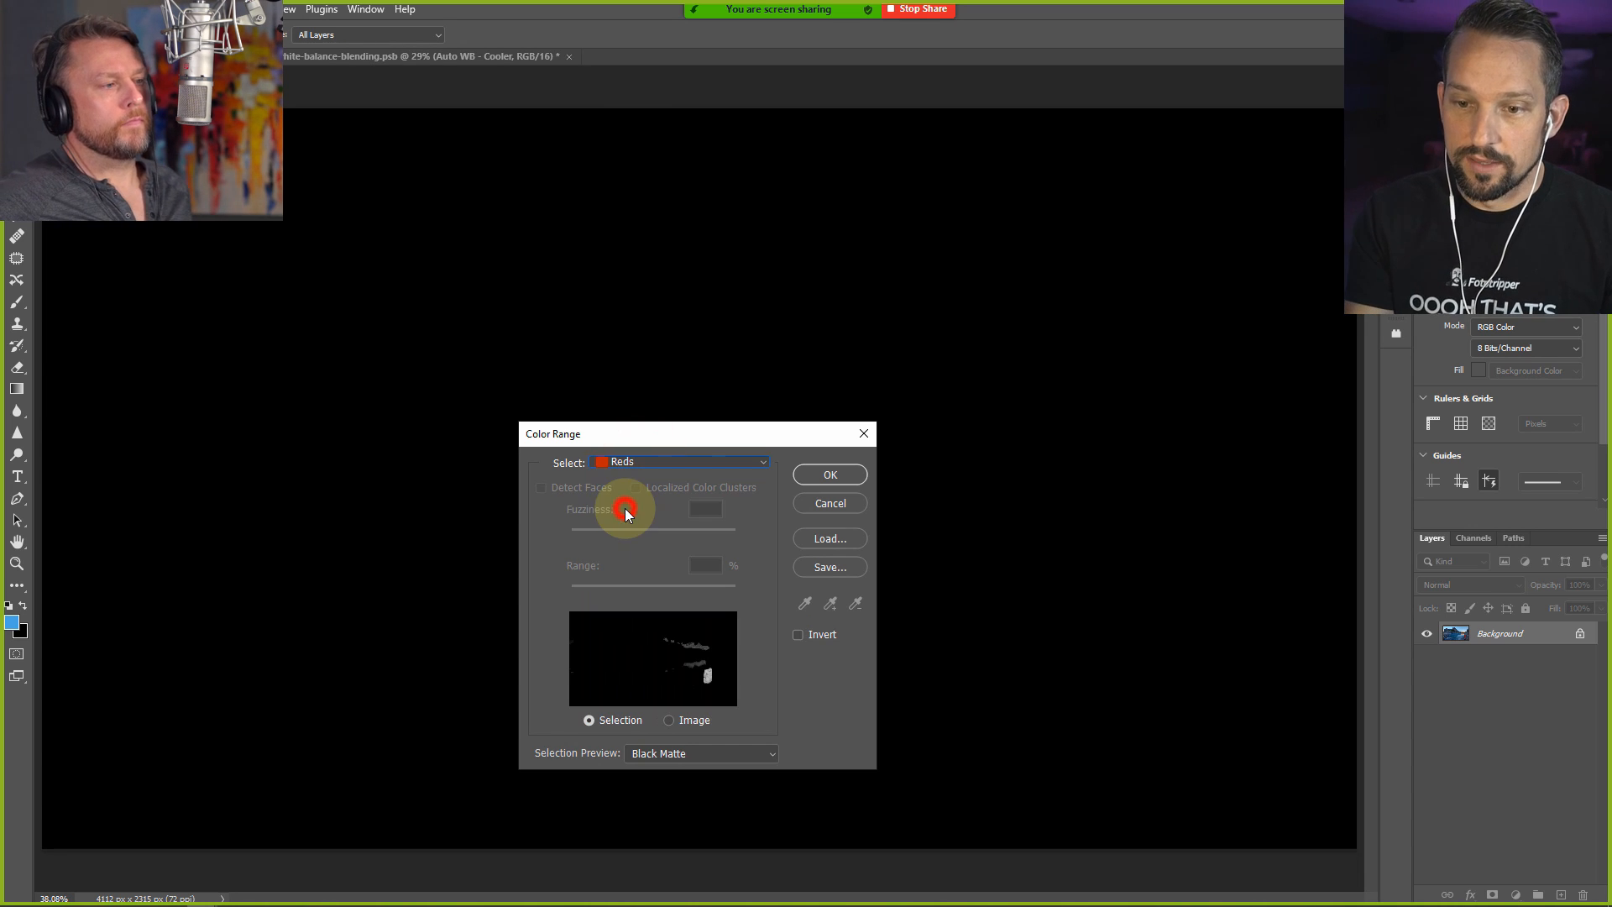
pyautogui.click(1110, 576)
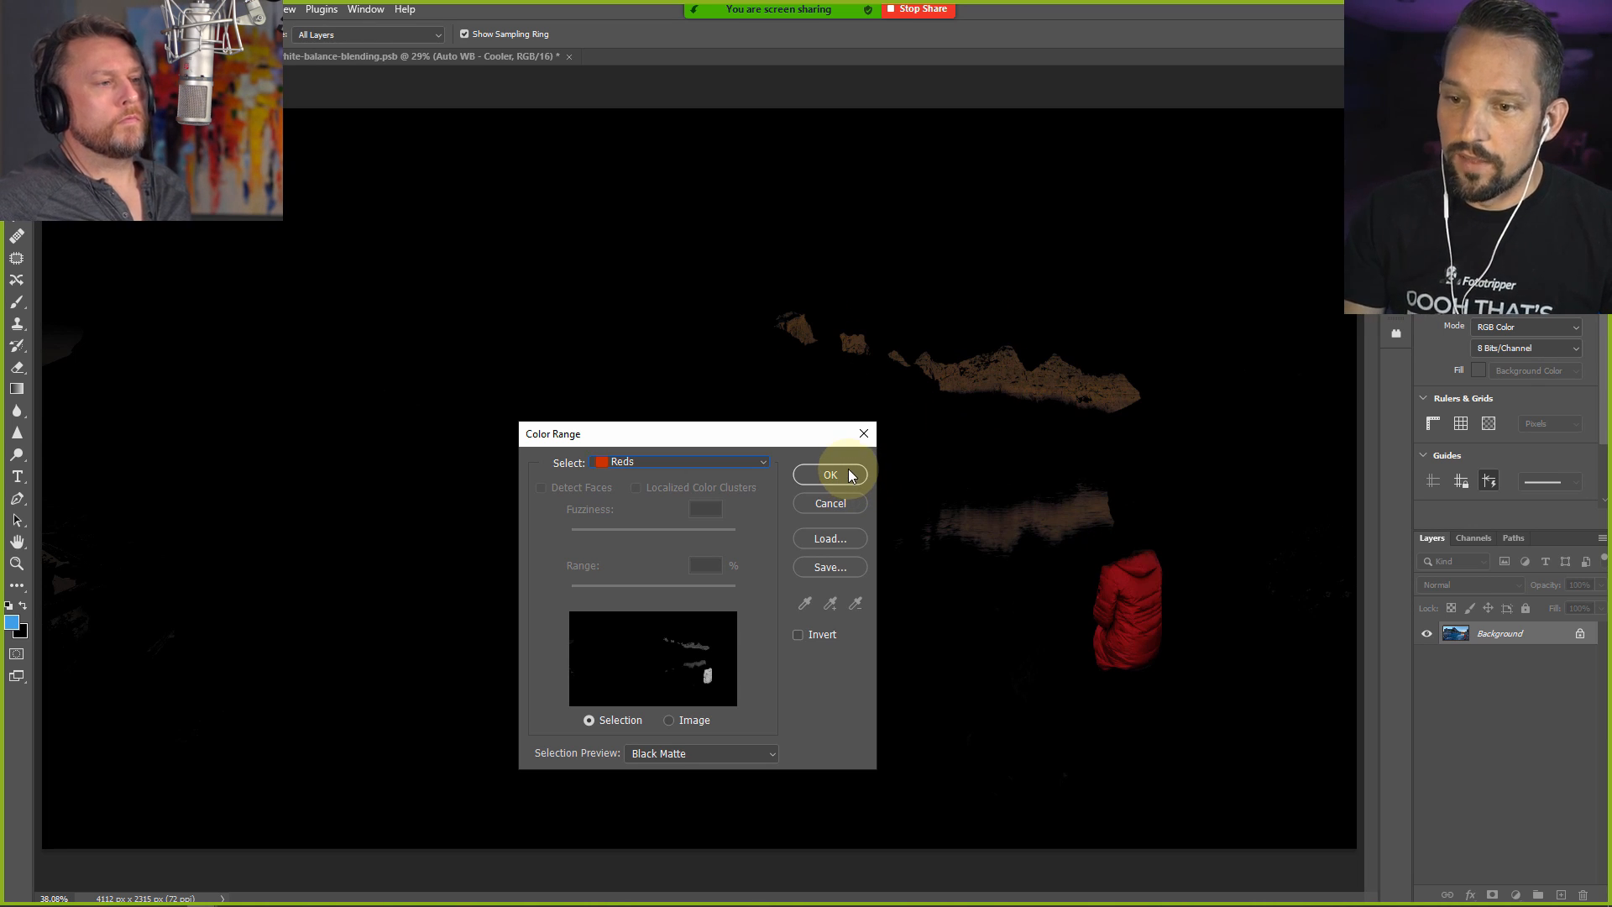
pyautogui.click(830, 473)
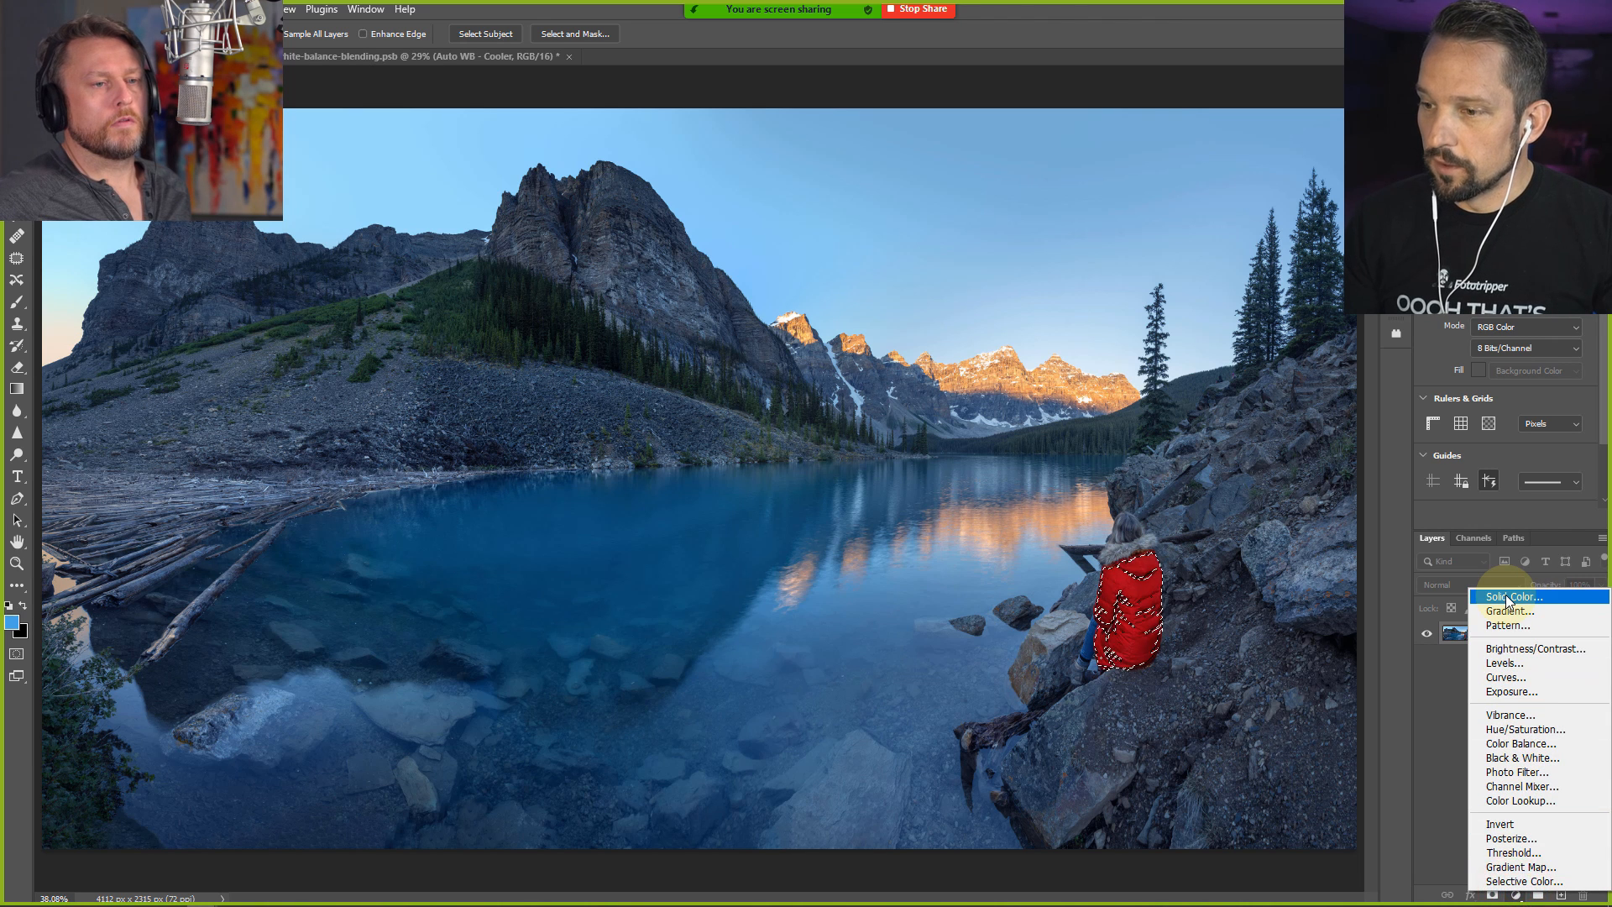
# Add a vivid saturated yellow Solid Color fill layer over the jacket selection
pyautogui.click(1509, 596)
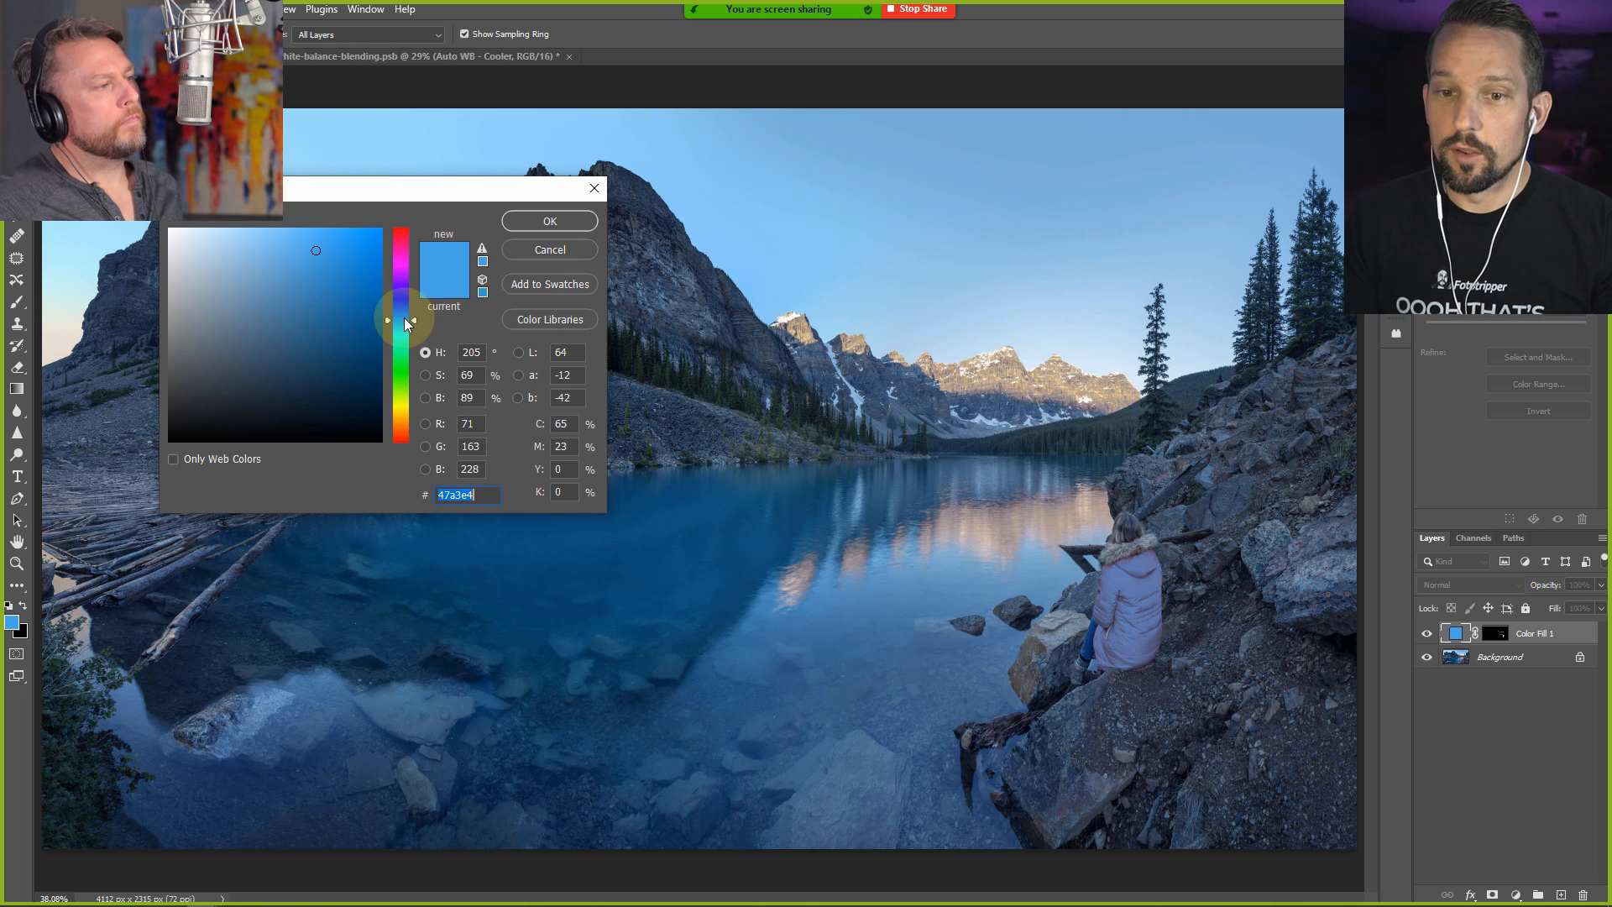
pyautogui.moveTo(386, 320); pyautogui.dragTo(401, 408)
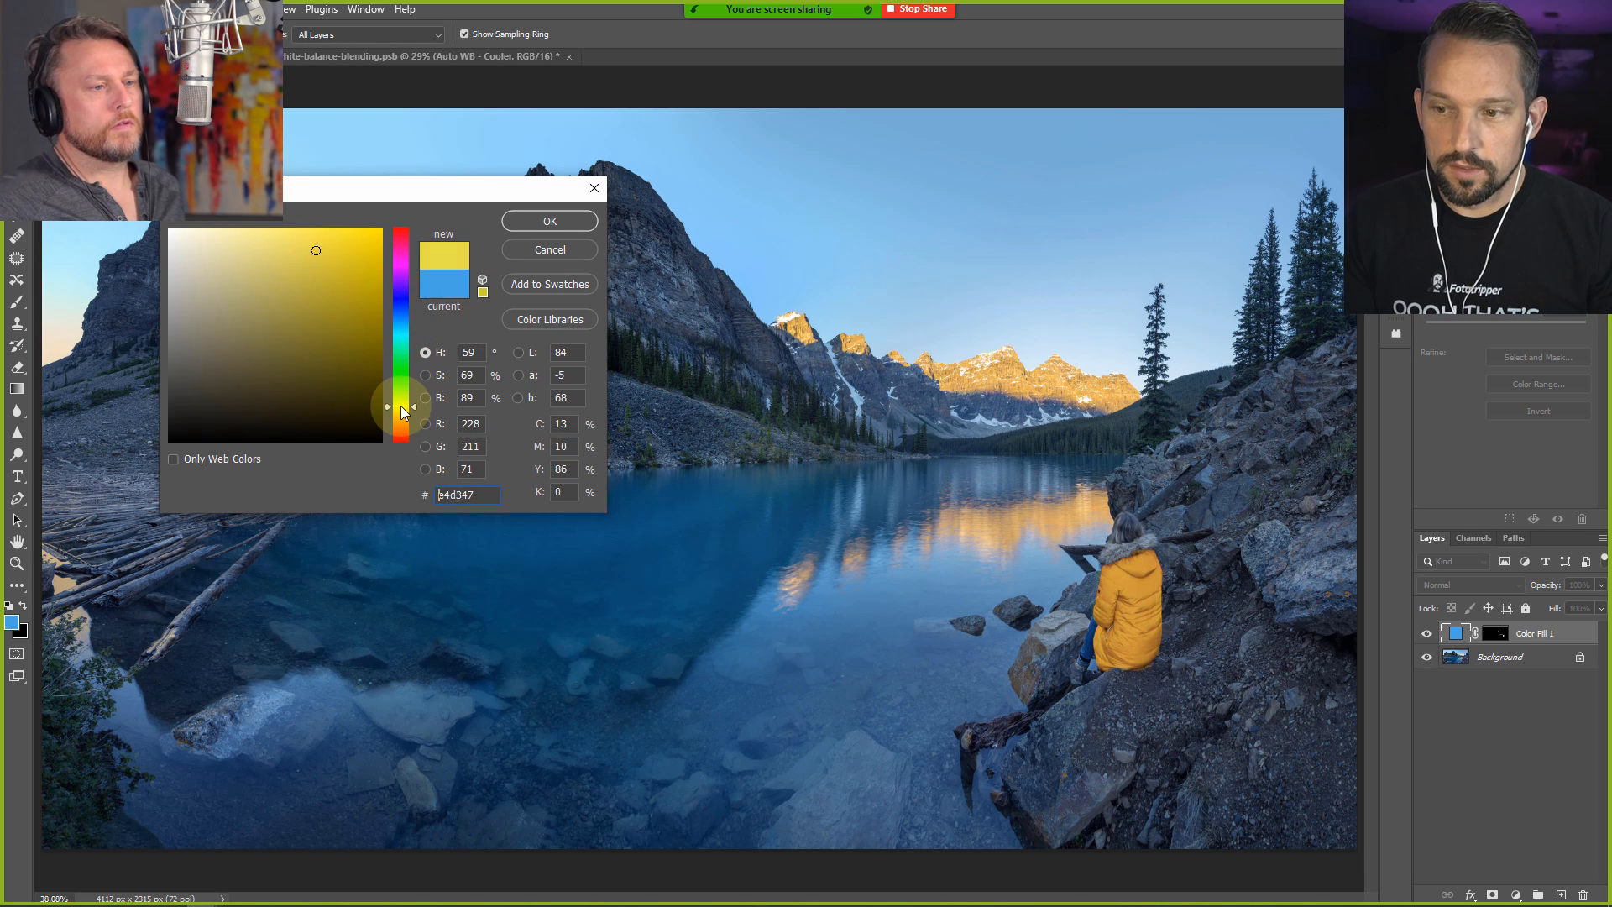
pyautogui.click(339, 256)
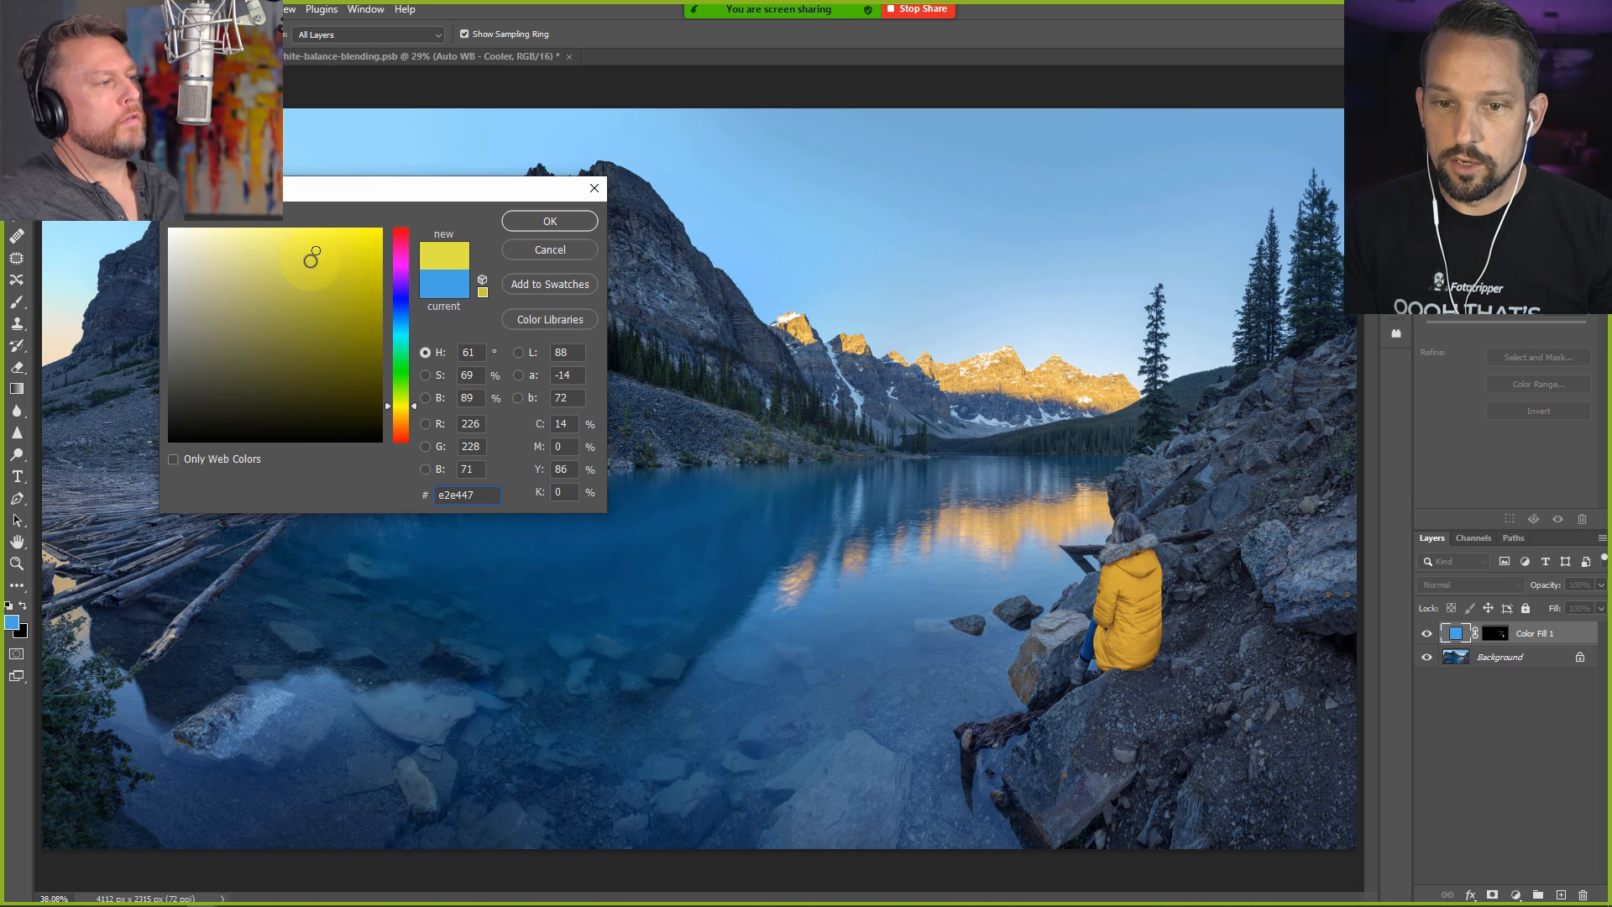
pyautogui.click(357, 249)
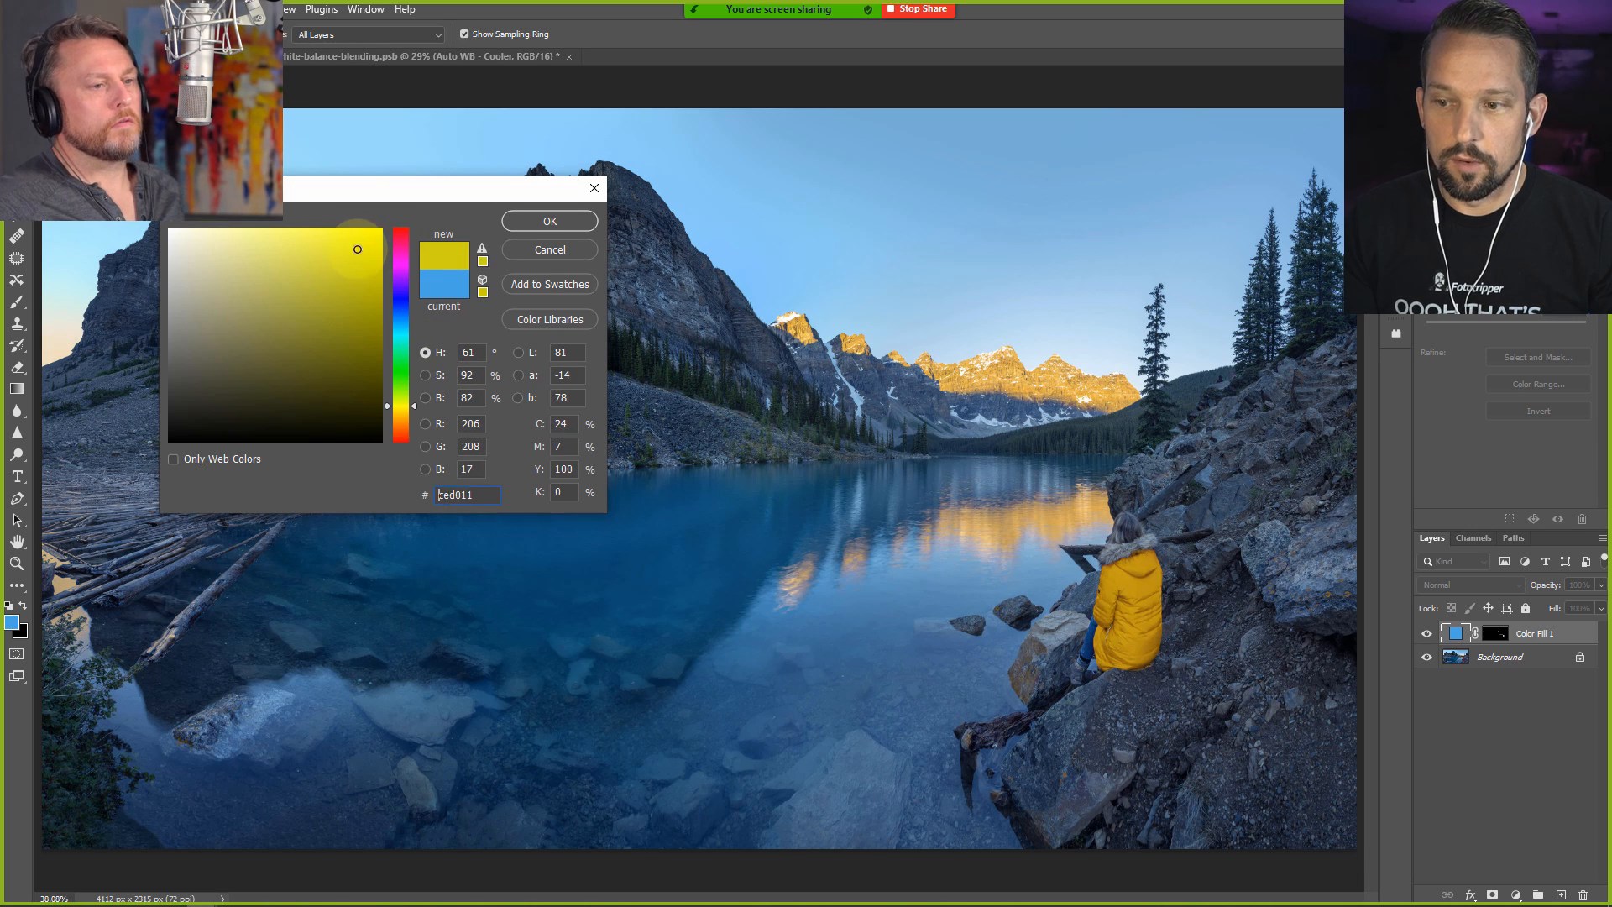
pyautogui.click(352, 234)
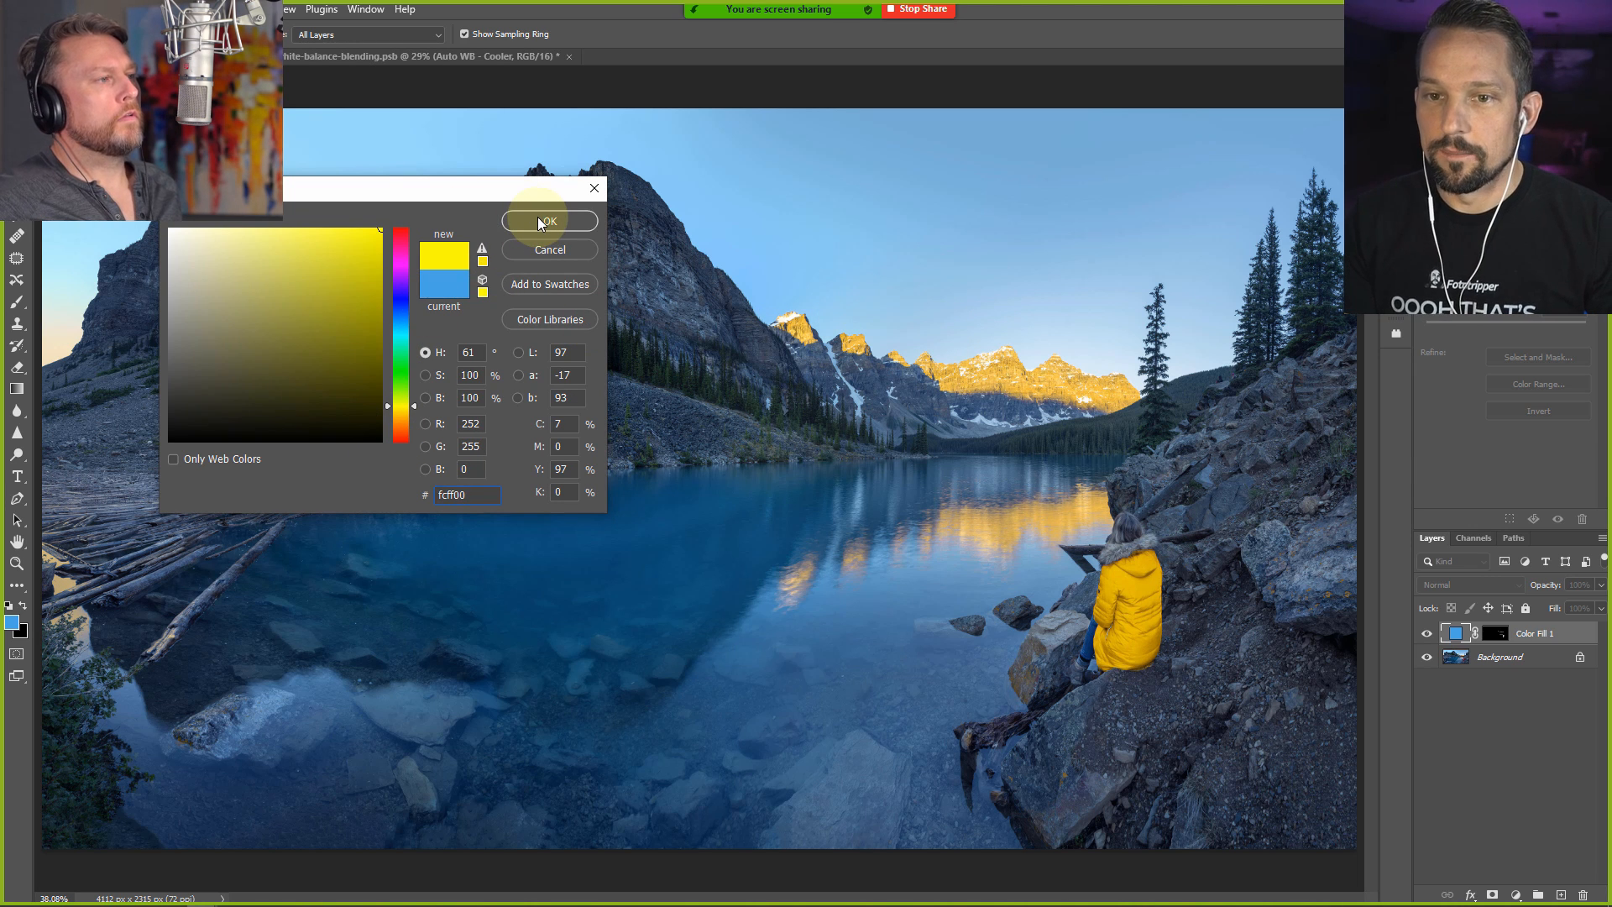
pyautogui.click(549, 220)
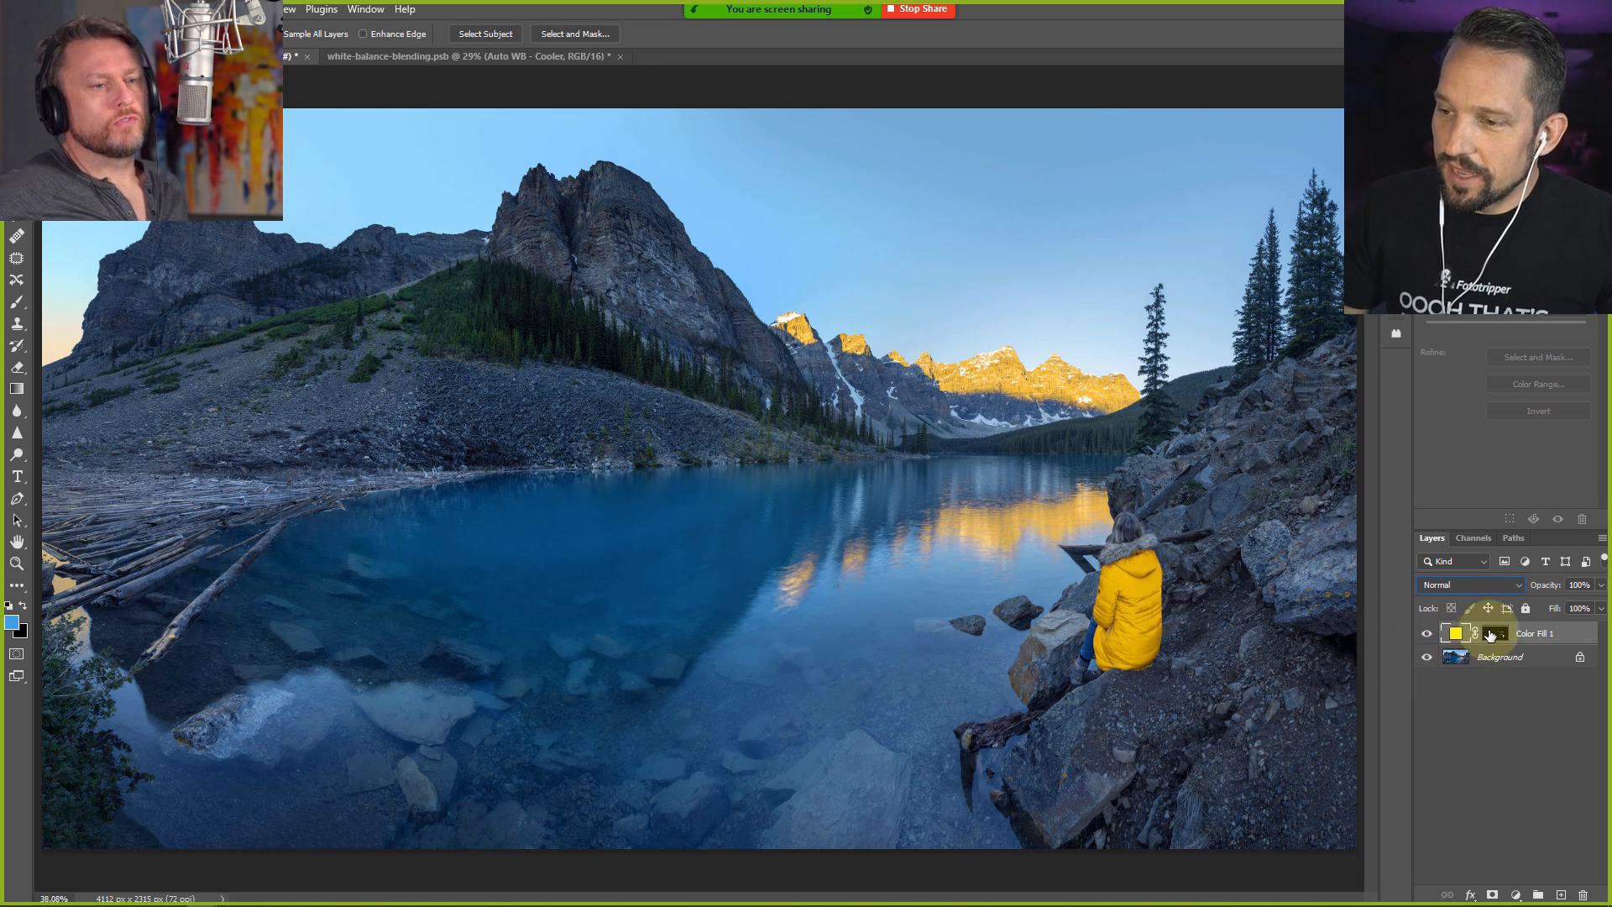
# View the Color Fill layer's mask alone, showing the jacket white on black
pyautogui.click(1494, 632)
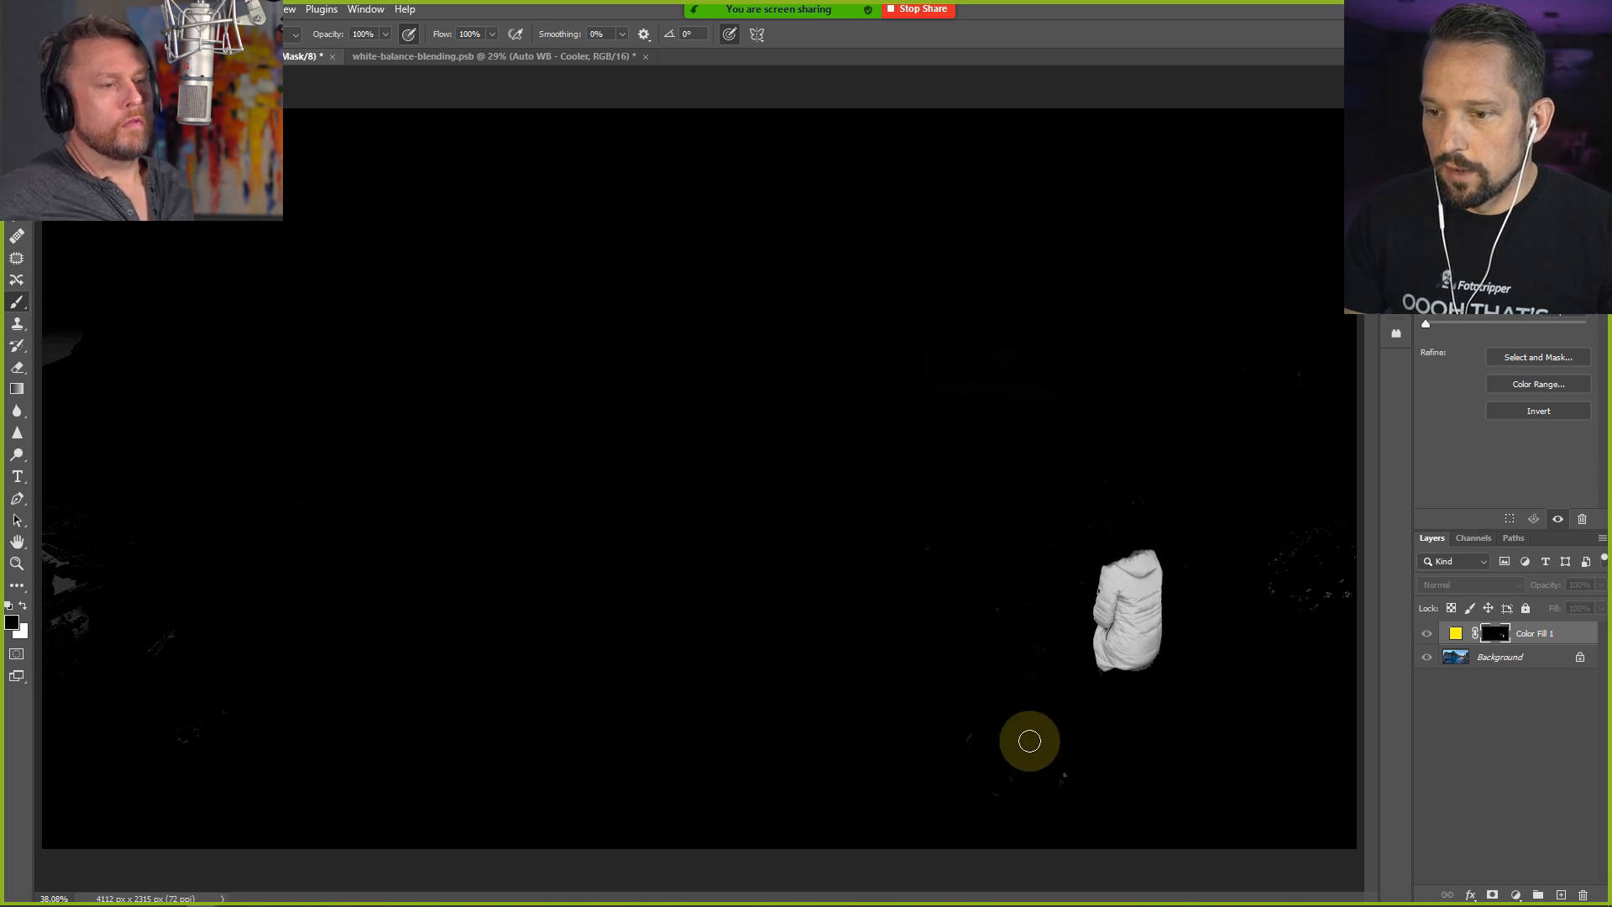
pyautogui.moveTo(1247, 551)
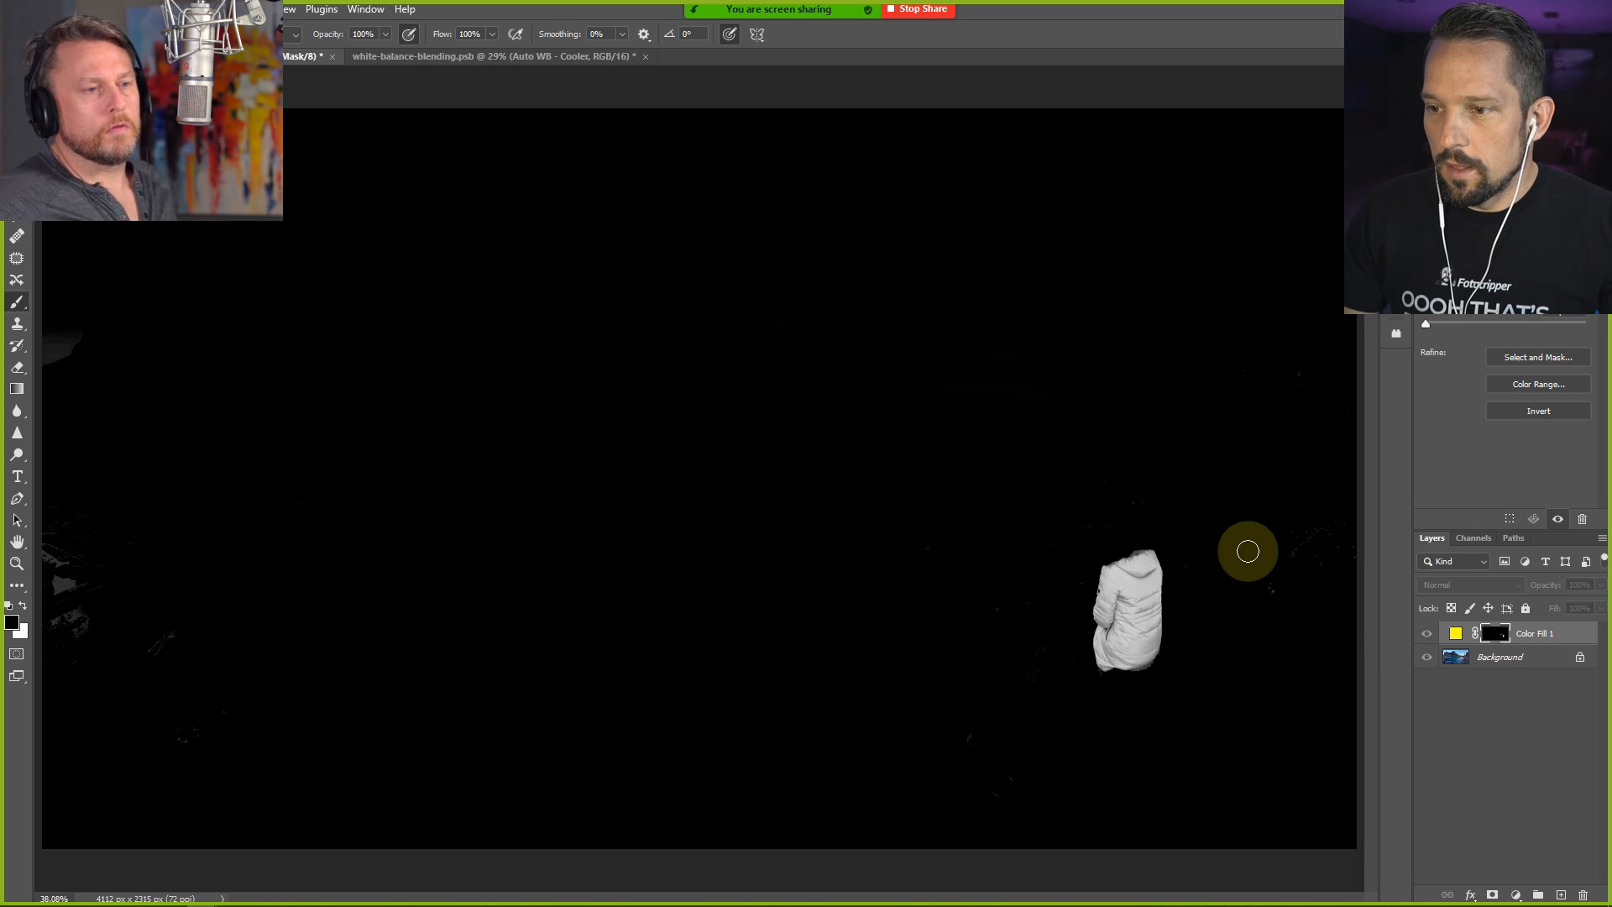
pyautogui.moveTo(704, 494)
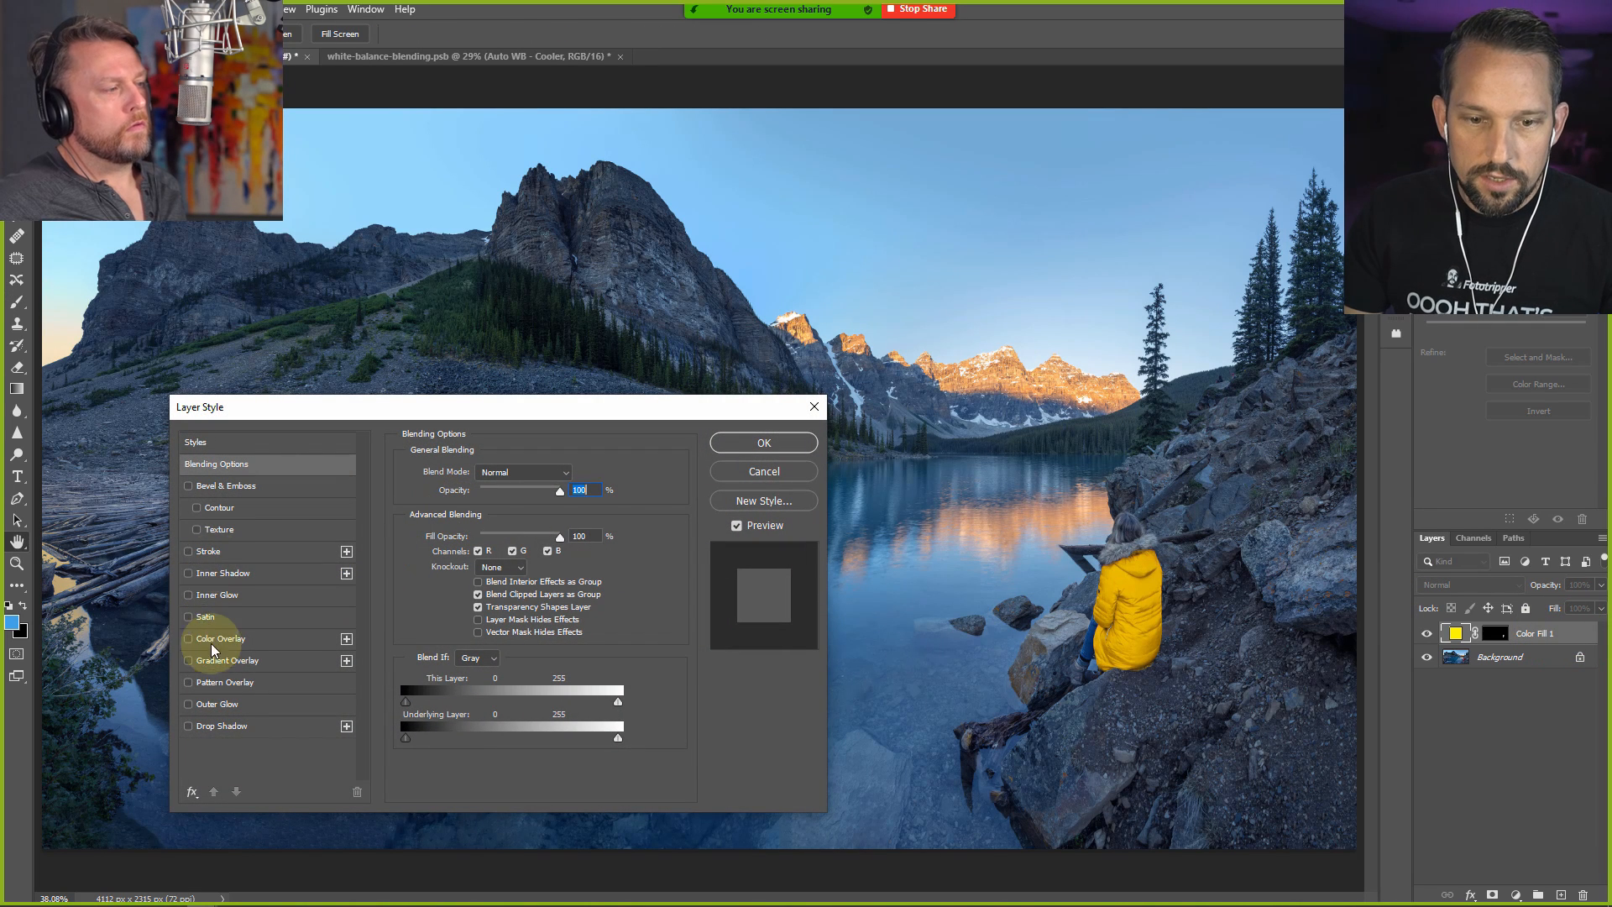
# Add a magenta Color Overlay effect to the fill layer, then hide the effect
pyautogui.click(187, 638)
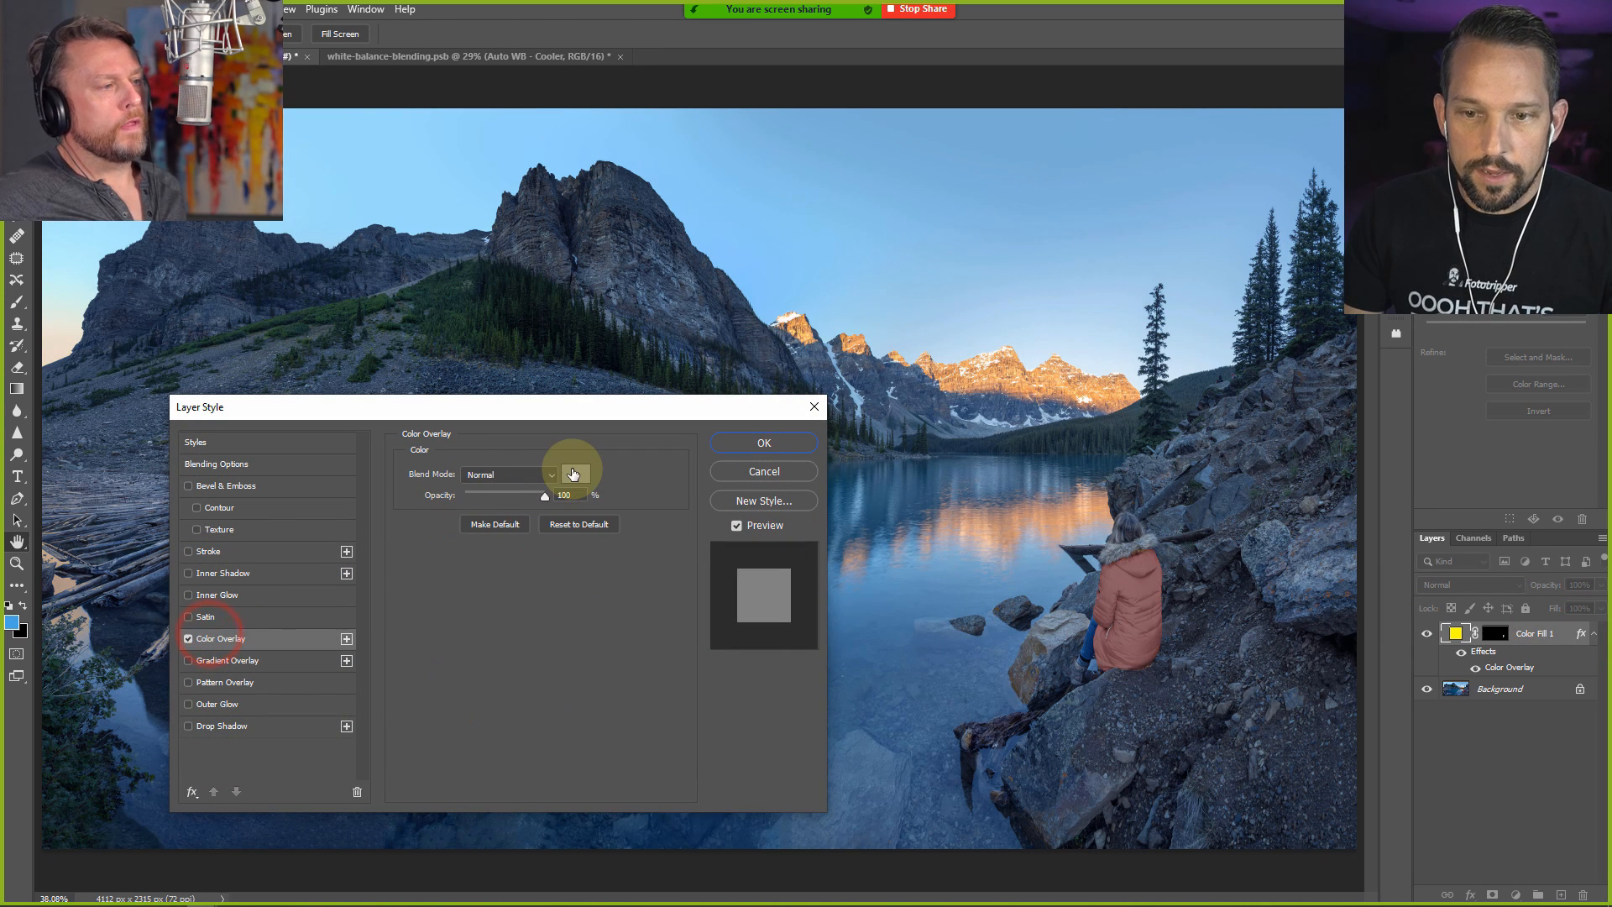
pyautogui.click(573, 473)
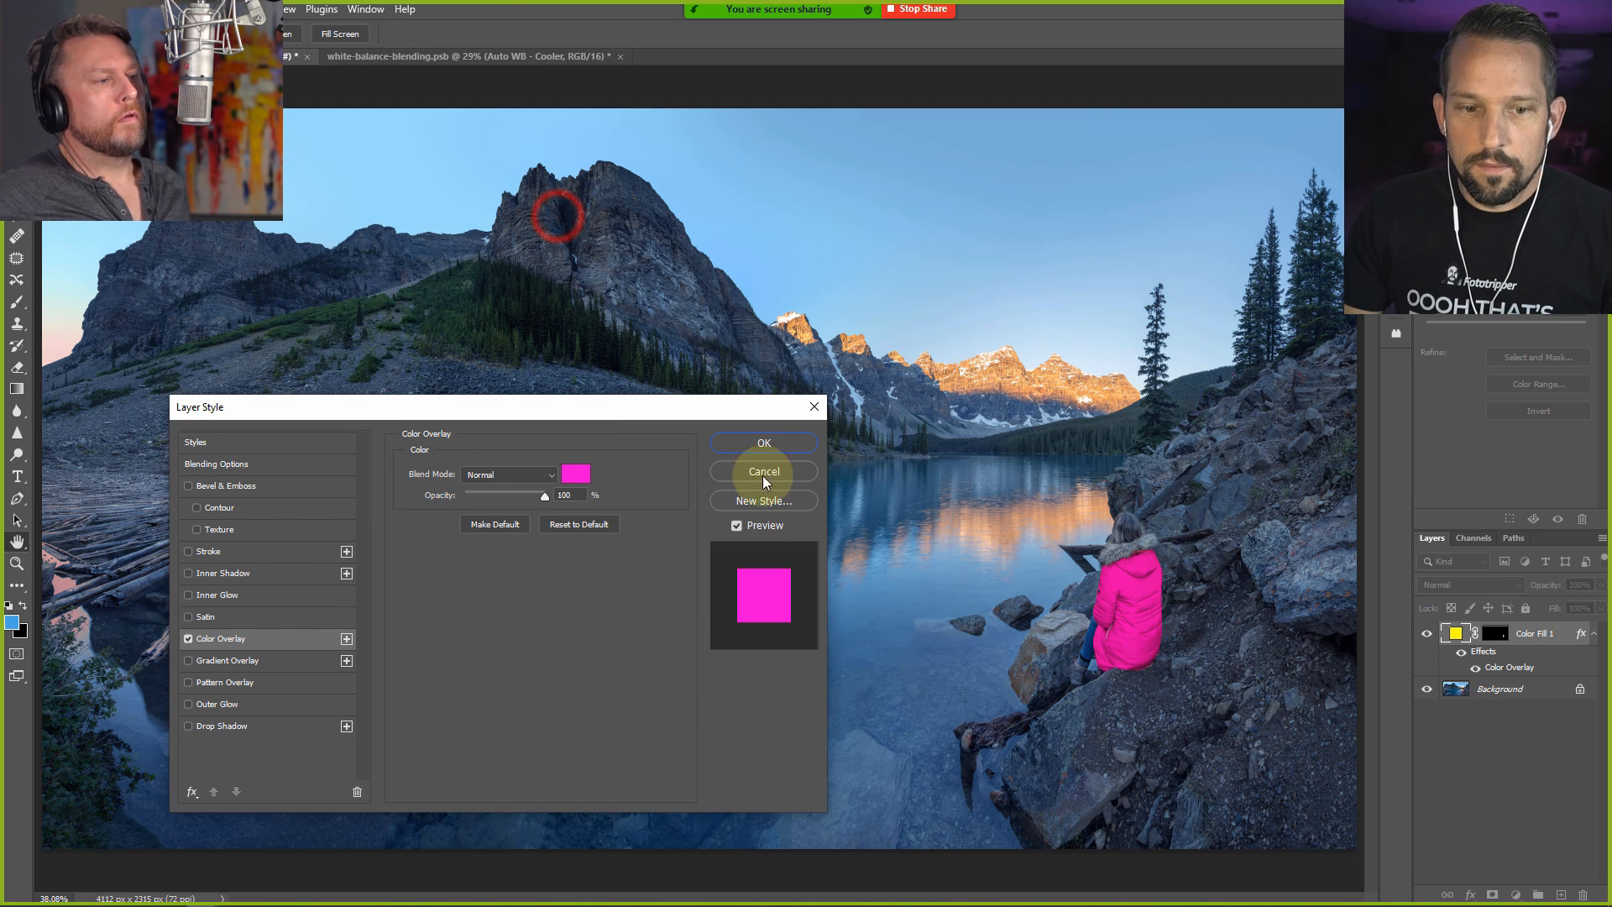
pyautogui.click(763, 471)
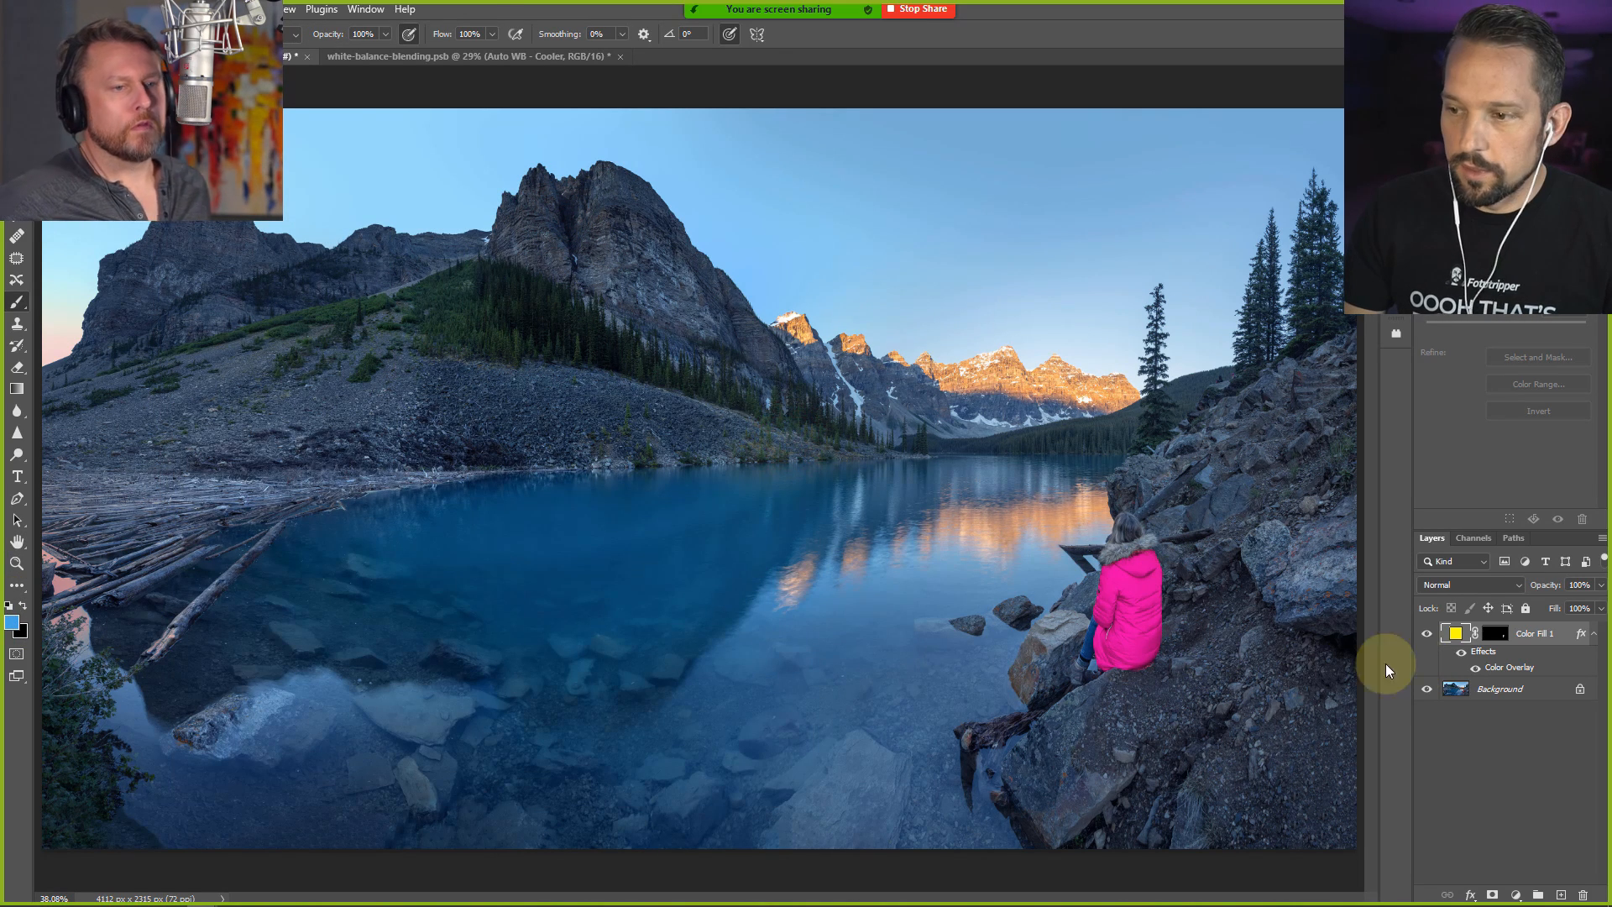
pyautogui.click(1497, 633)
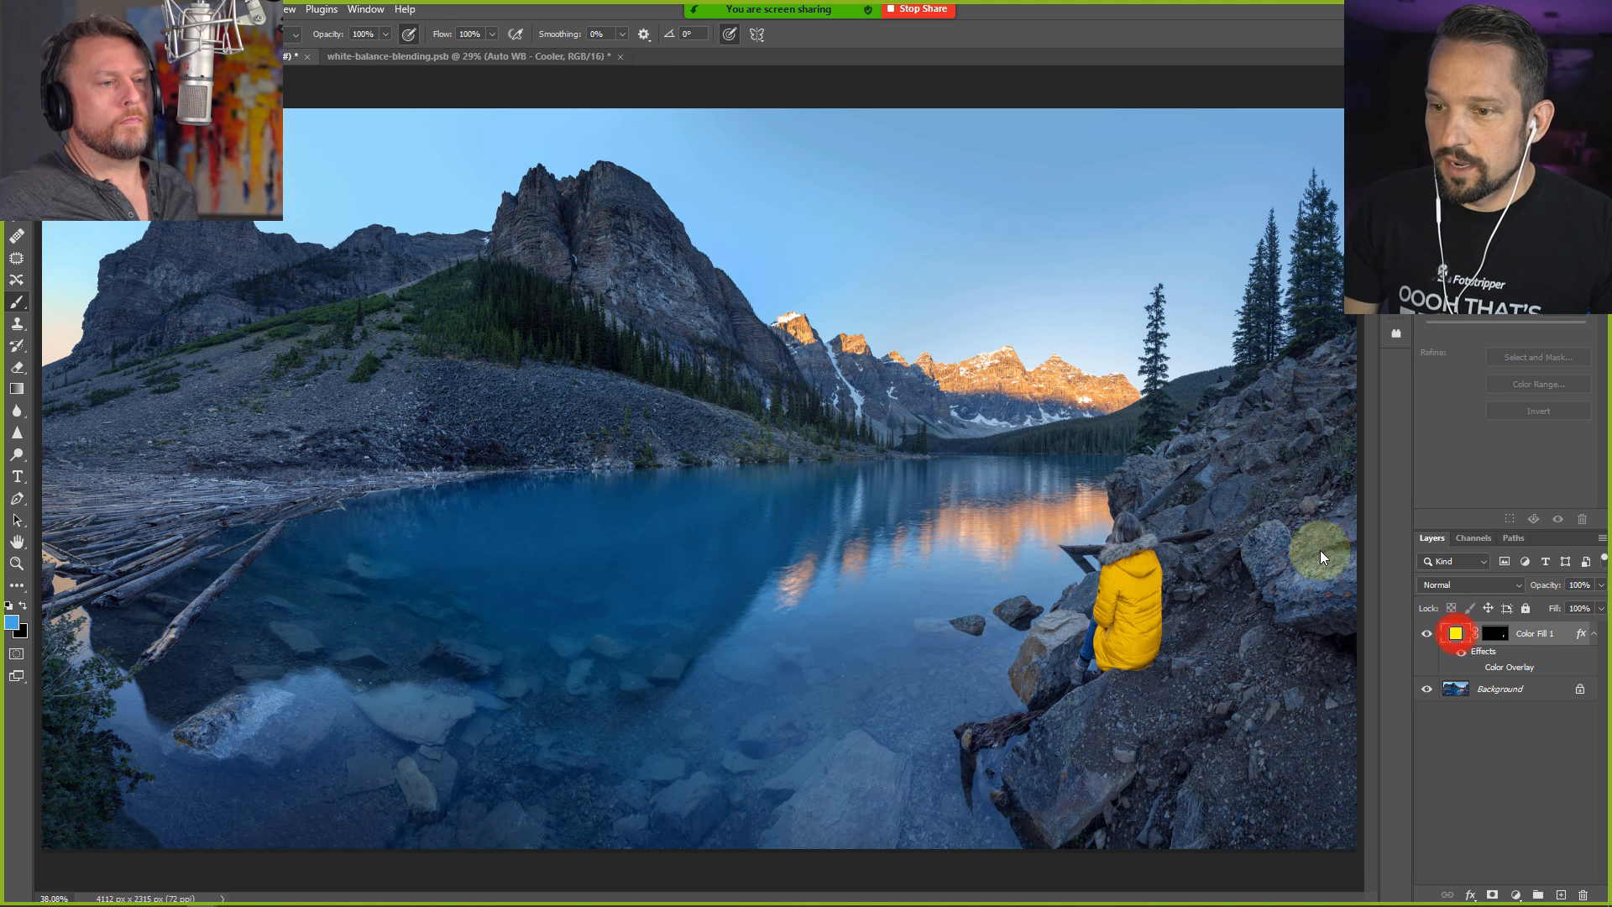
# Try several overlay hues on the jacket, including red, green and magenta, accepting magenta
pyautogui.click(1455, 632)
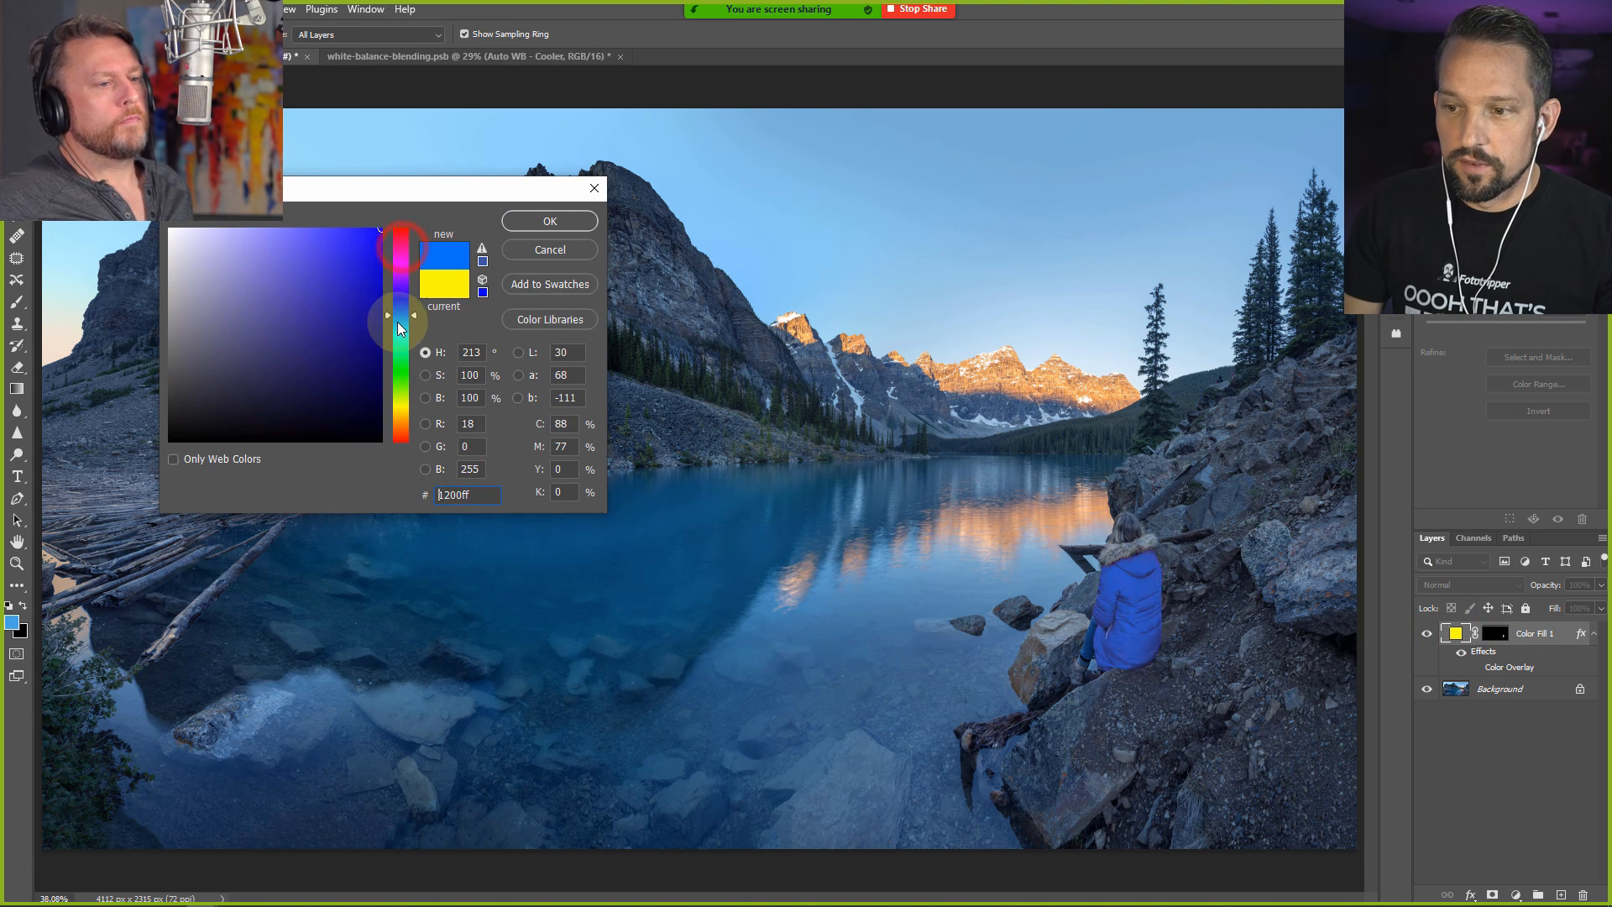
pyautogui.moveTo(402, 316); pyautogui.dragTo(402, 404)
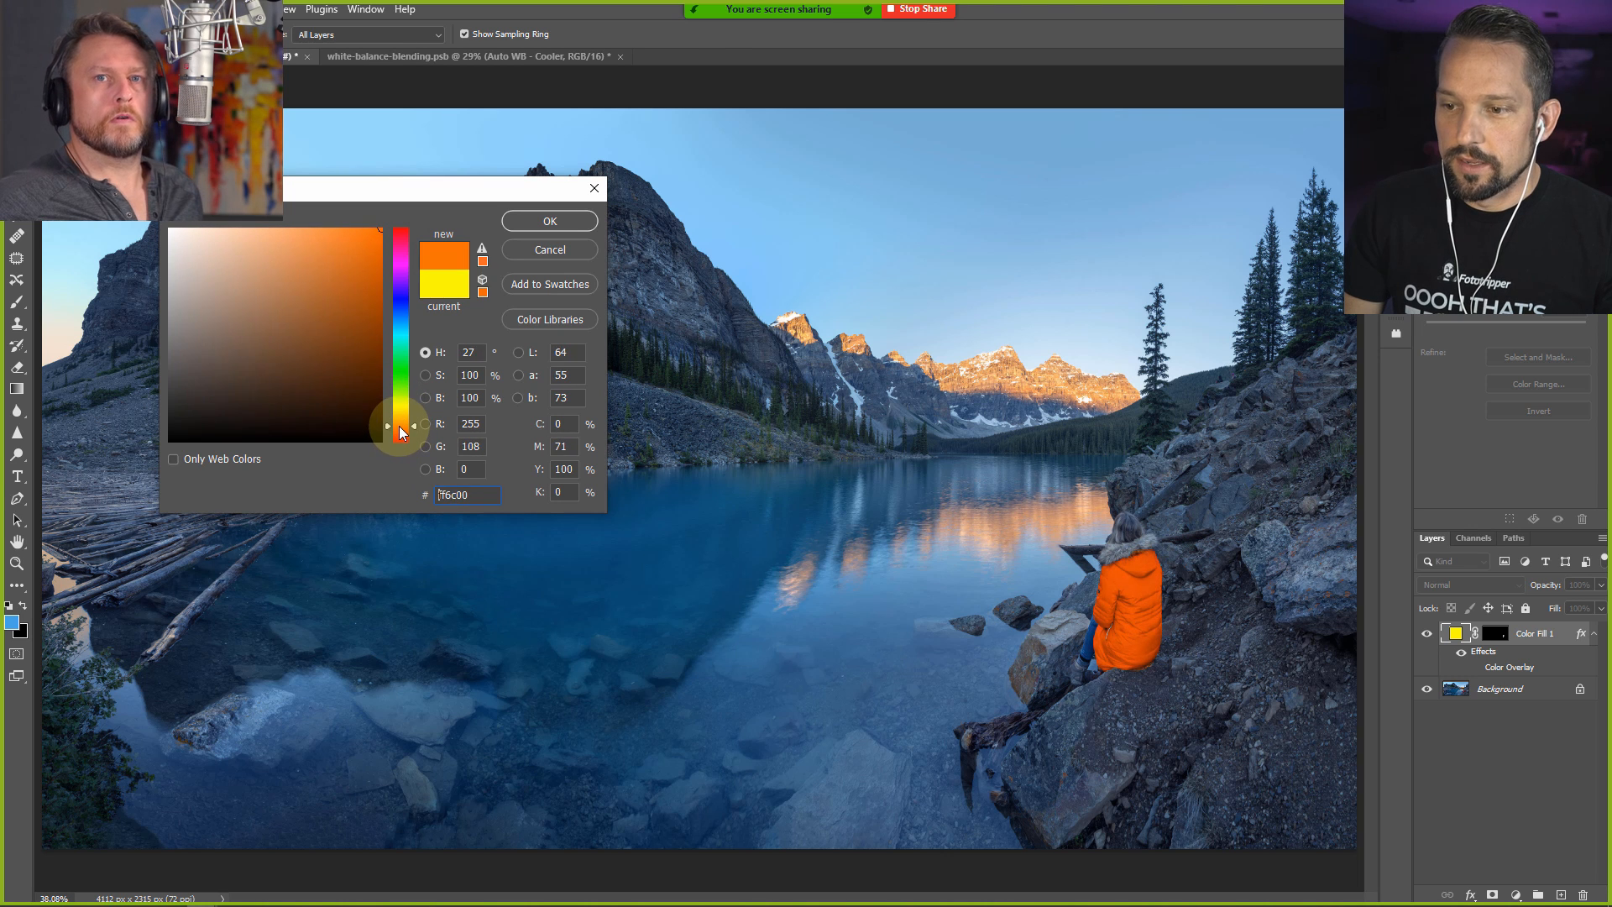
pyautogui.click(385, 319)
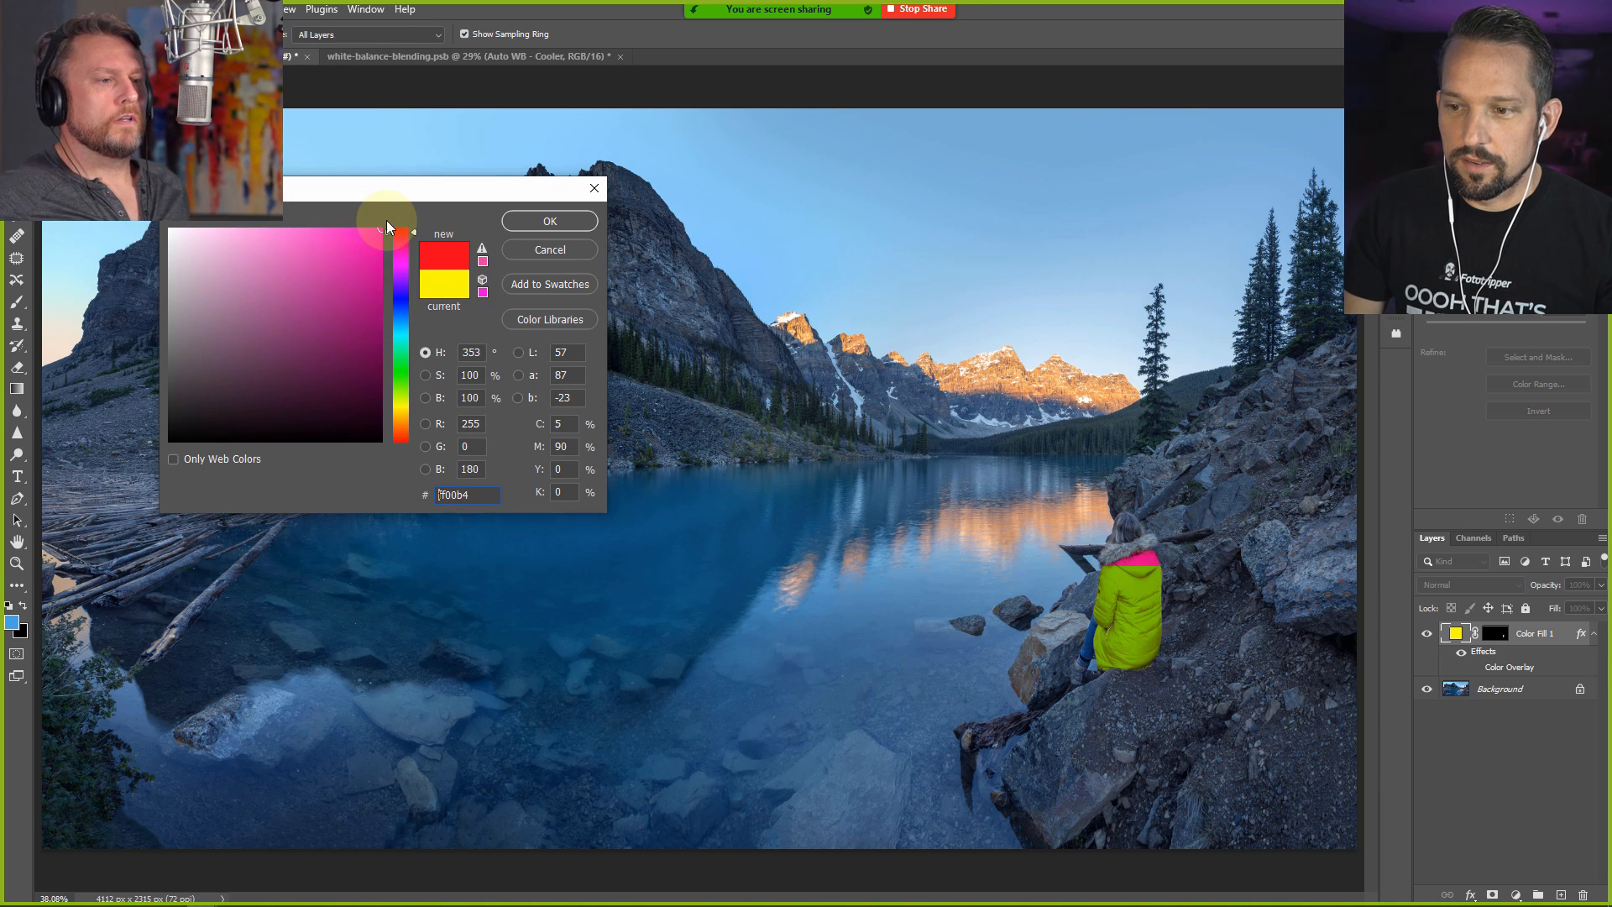
pyautogui.click(385, 228)
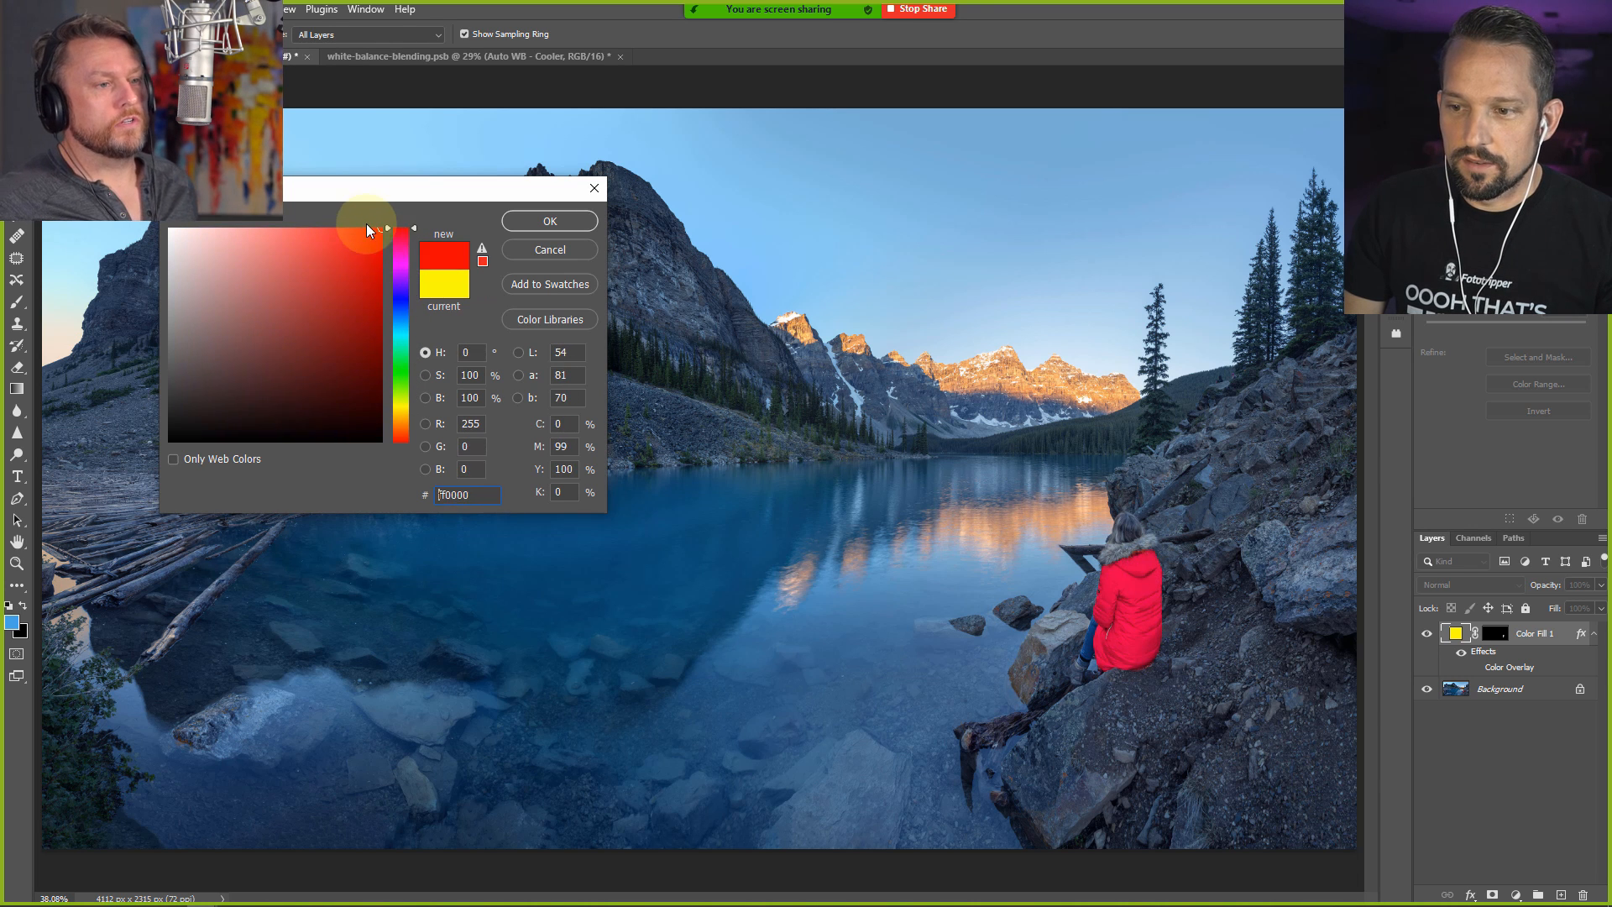
pyautogui.click(355, 349)
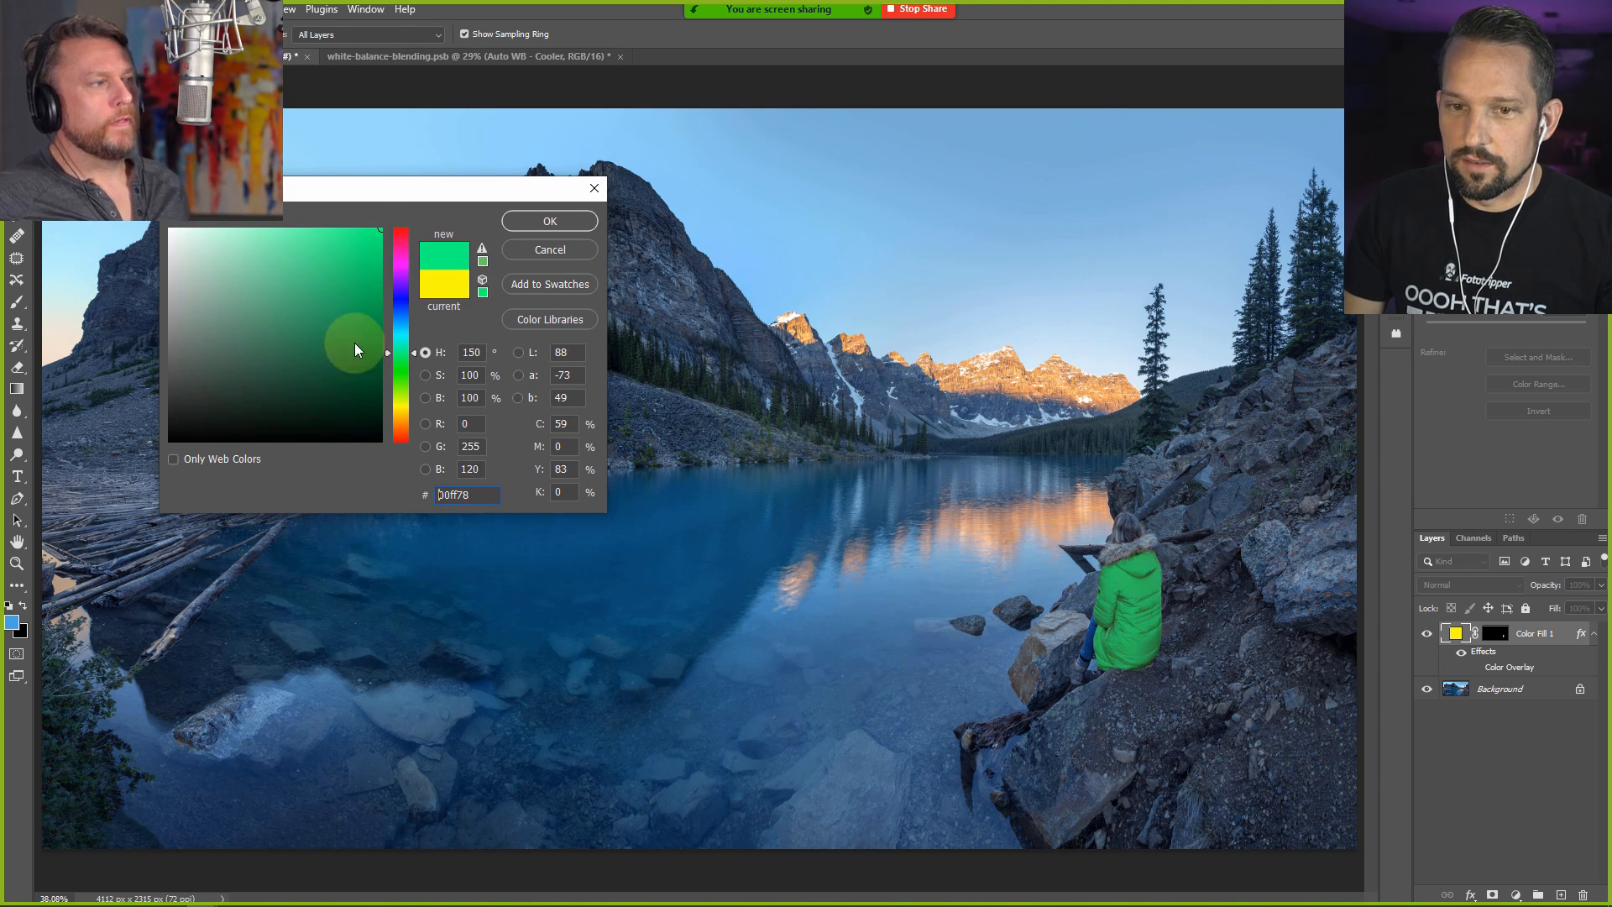
pyautogui.click(368, 254)
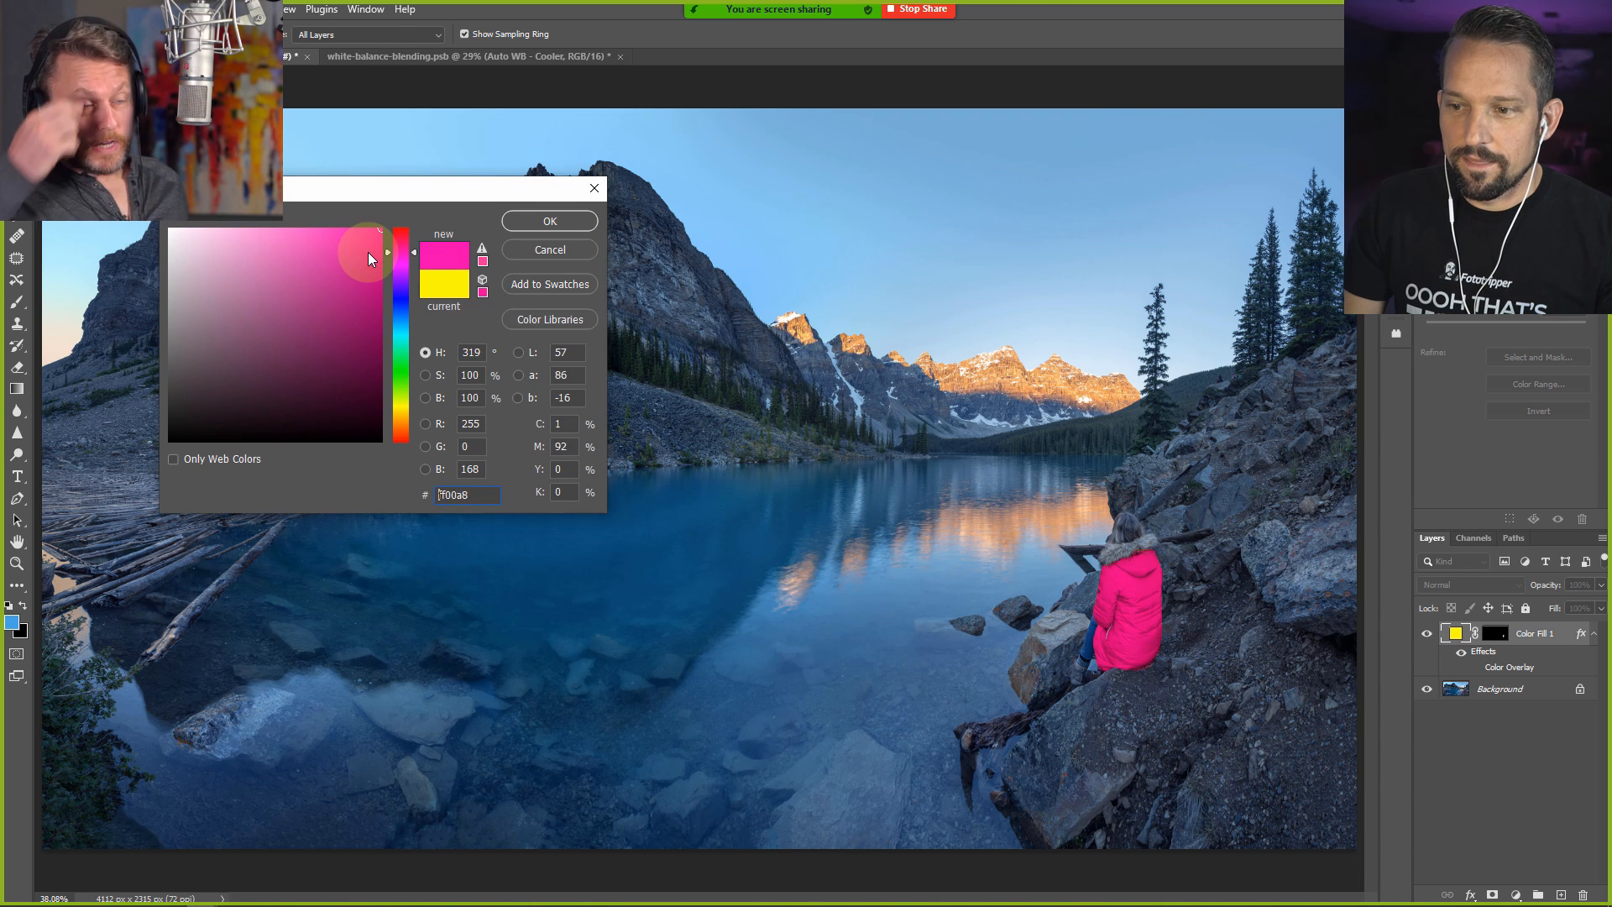
pyautogui.click(549, 220)
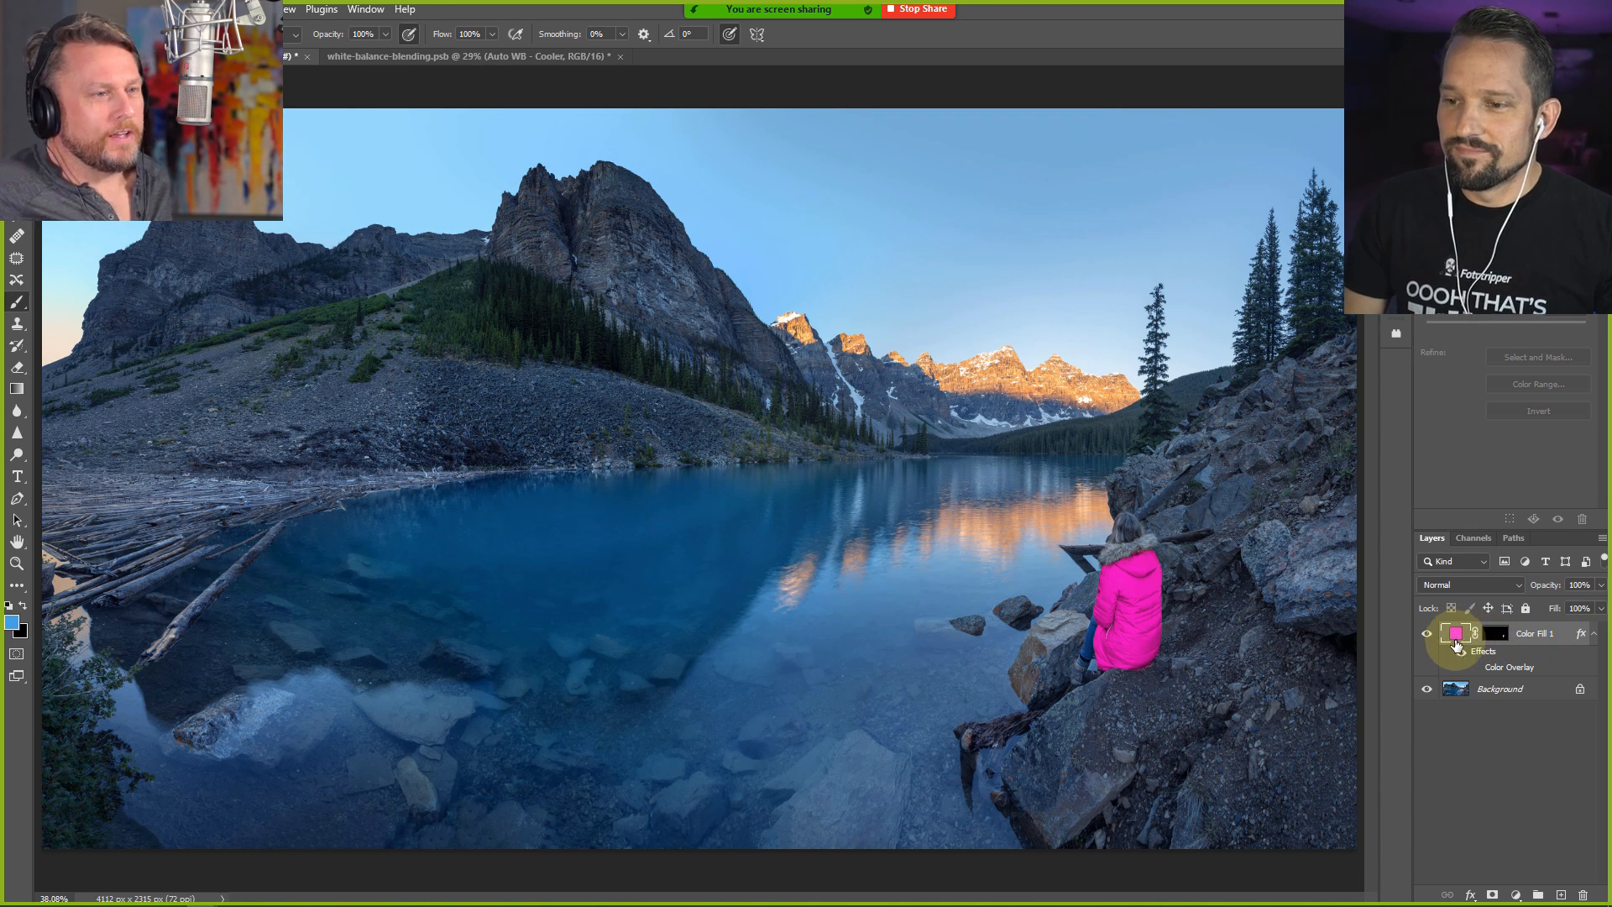
# Reopen the jacket overlay colour and settle on a purplish red
pyautogui.click(1452, 633)
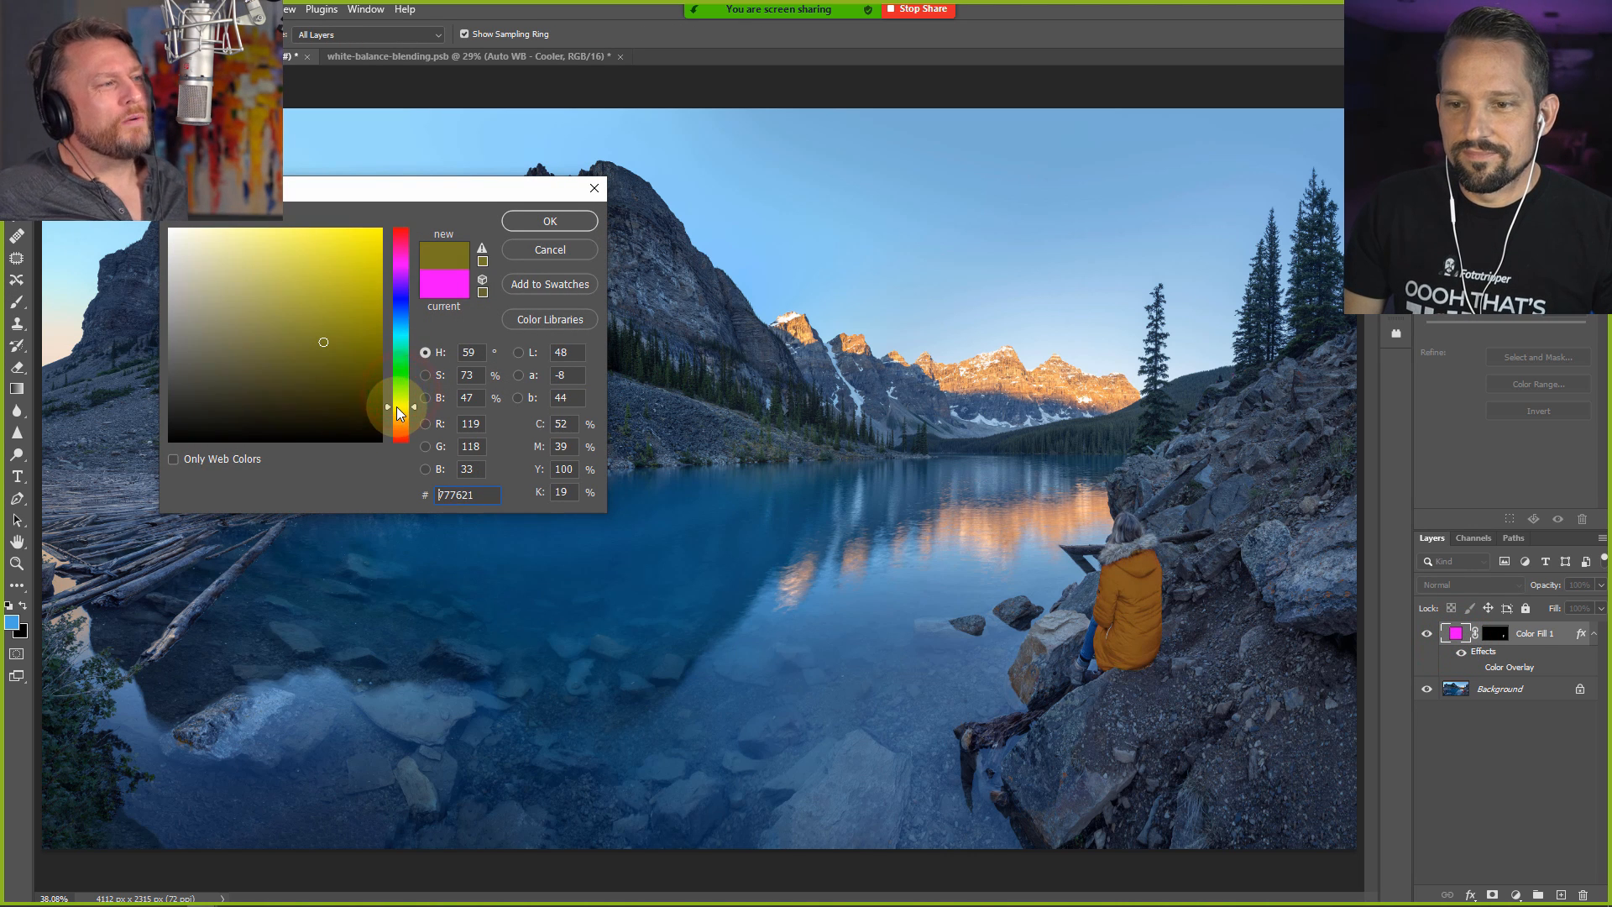
pyautogui.moveTo(400, 406); pyautogui.dragTo(400, 265)
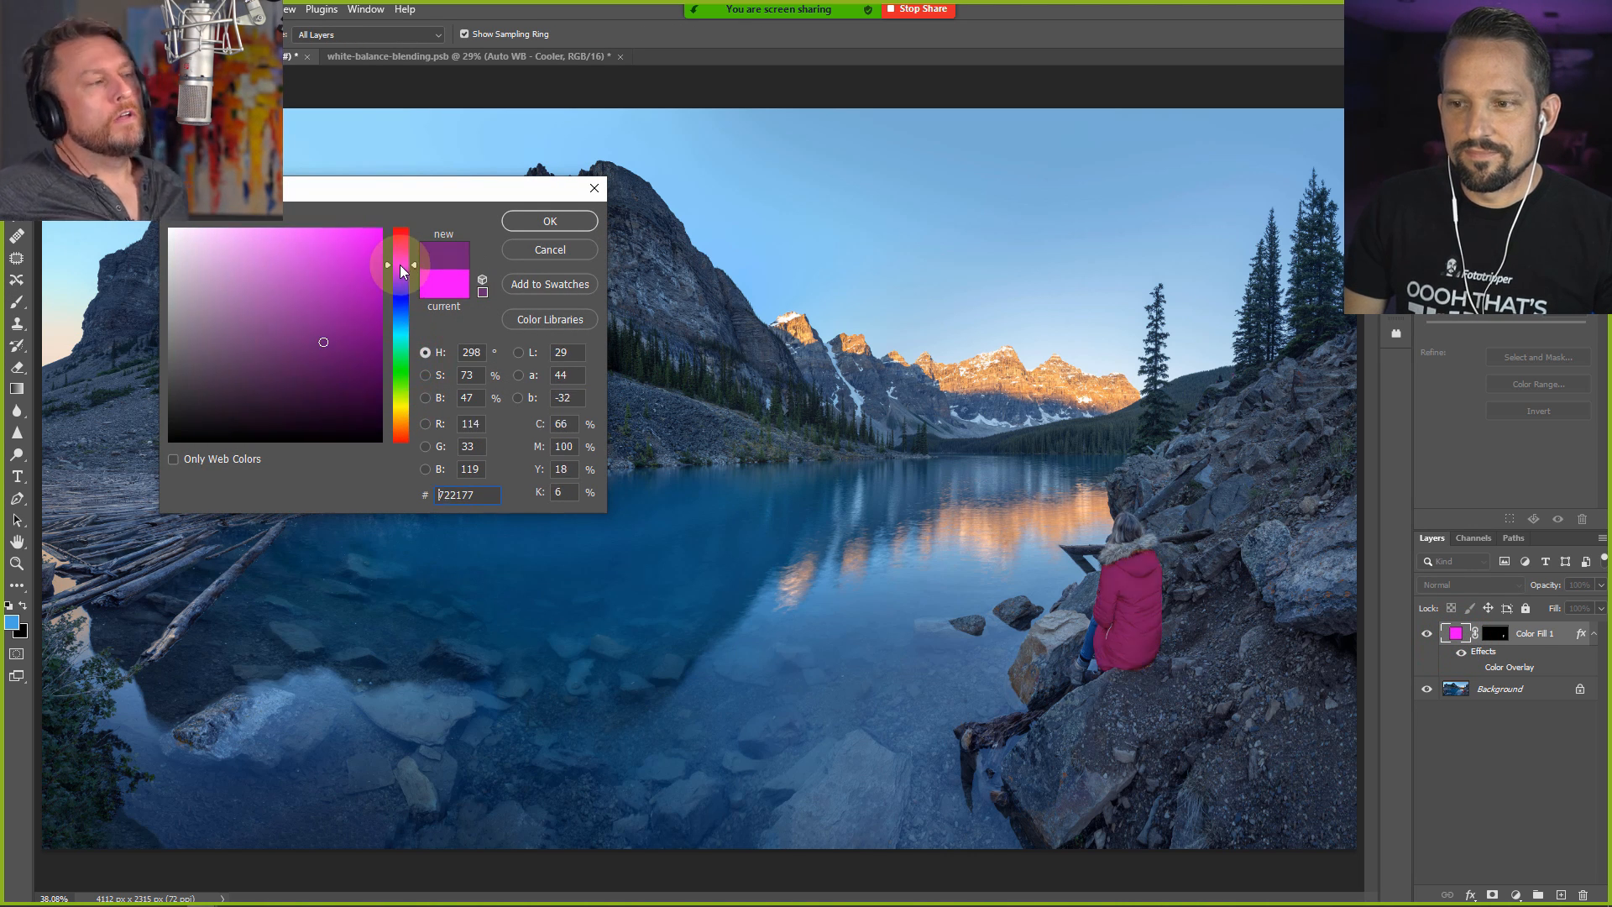
pyautogui.click(549, 220)
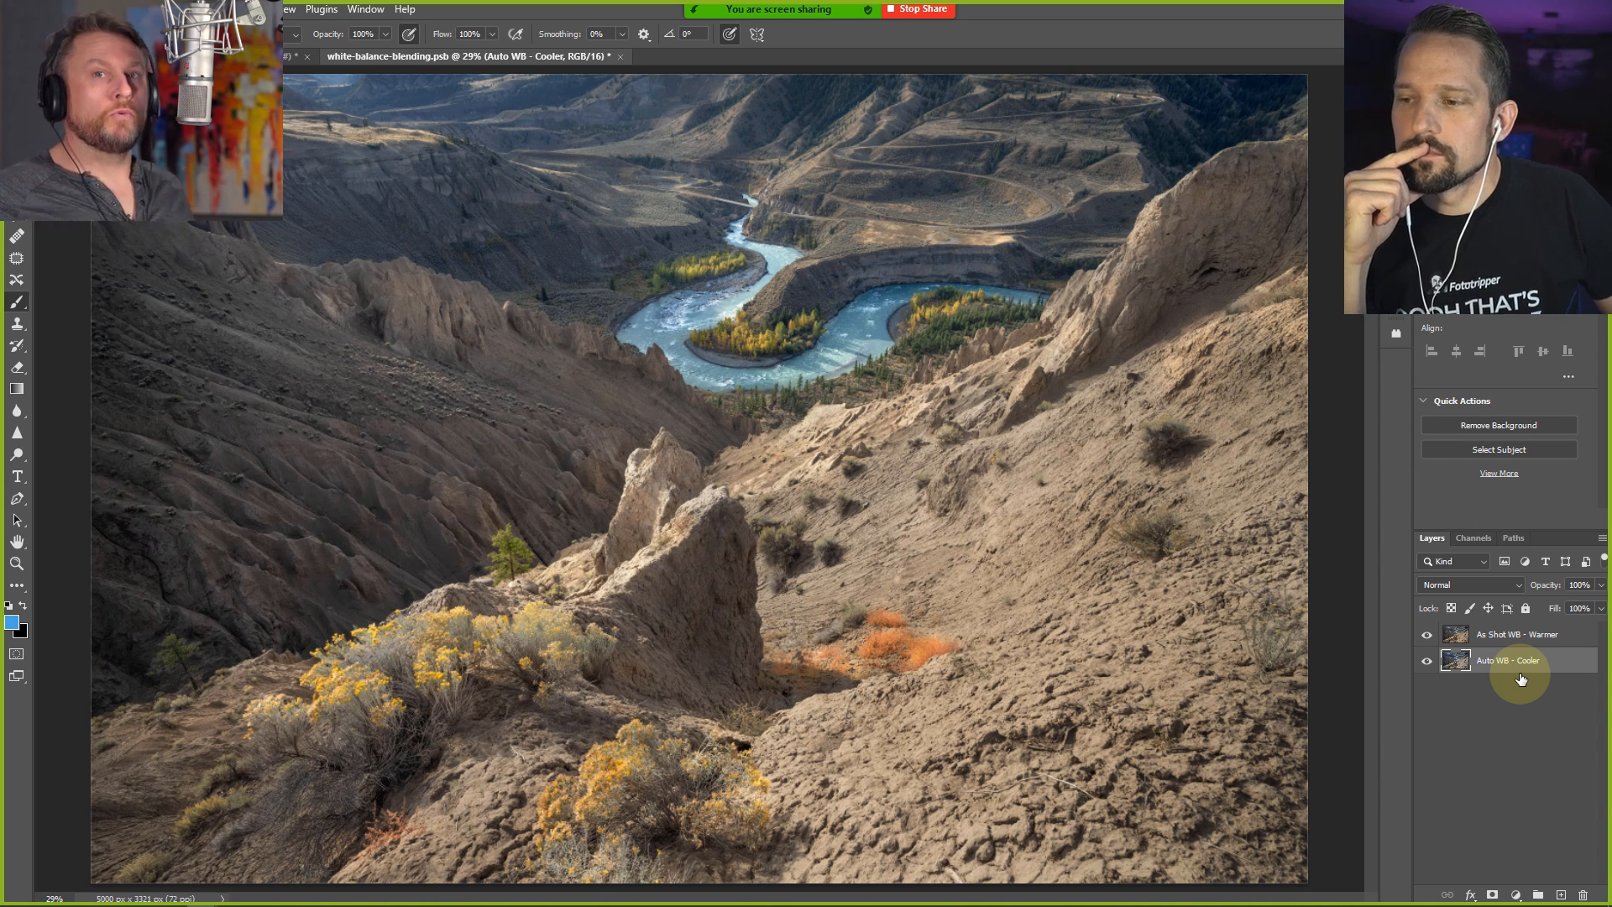
pyautogui.click(1427, 635)
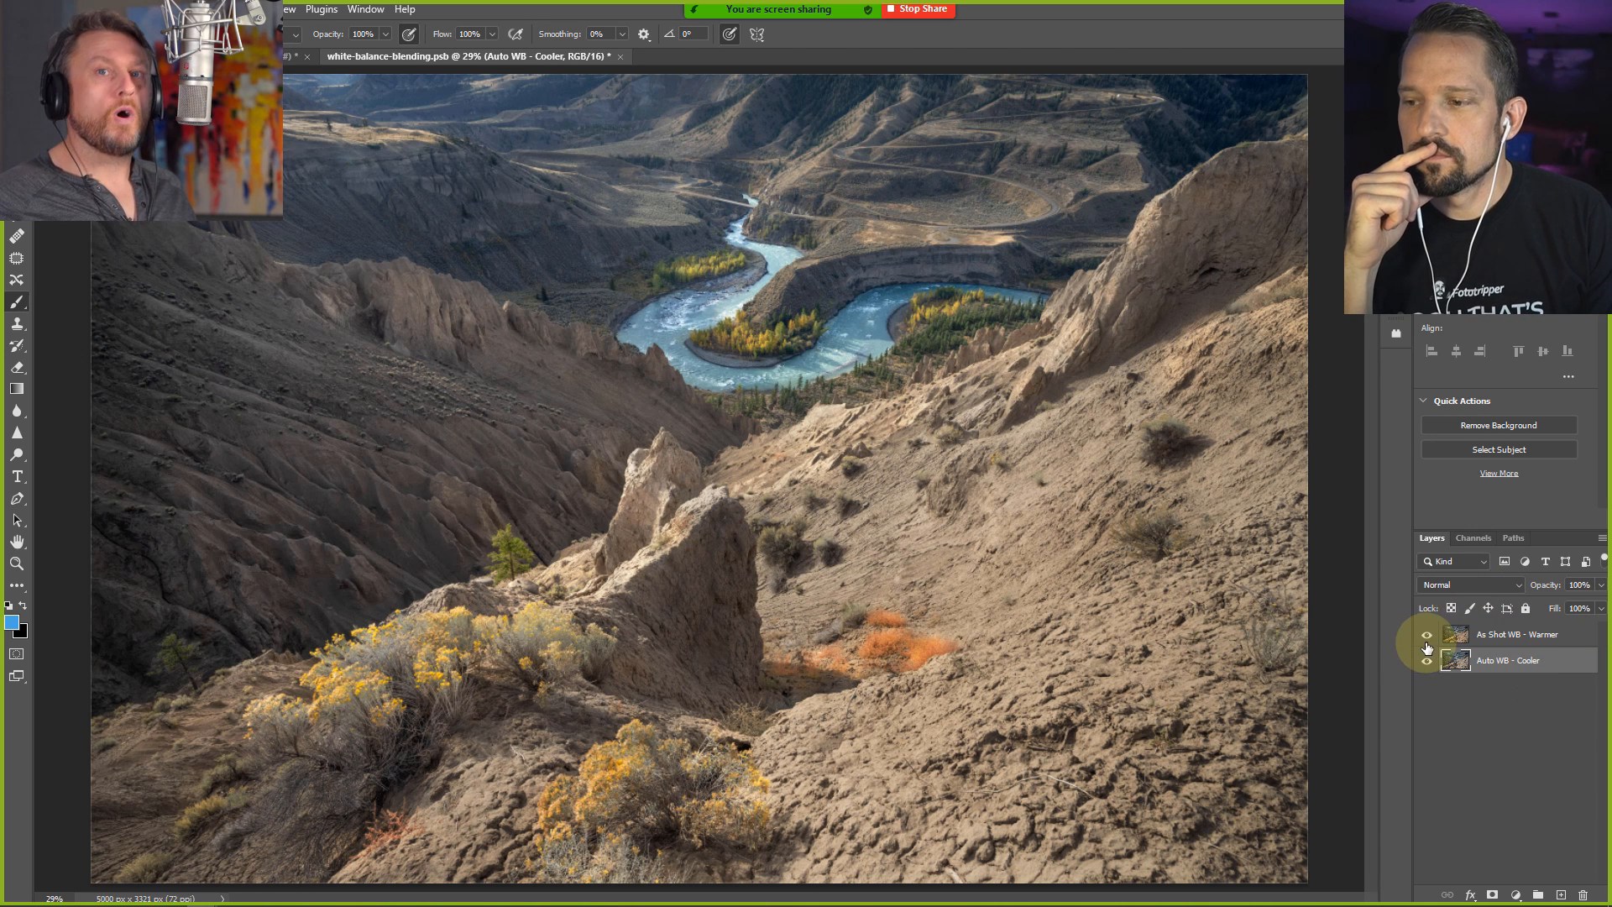
pyautogui.click(1427, 635)
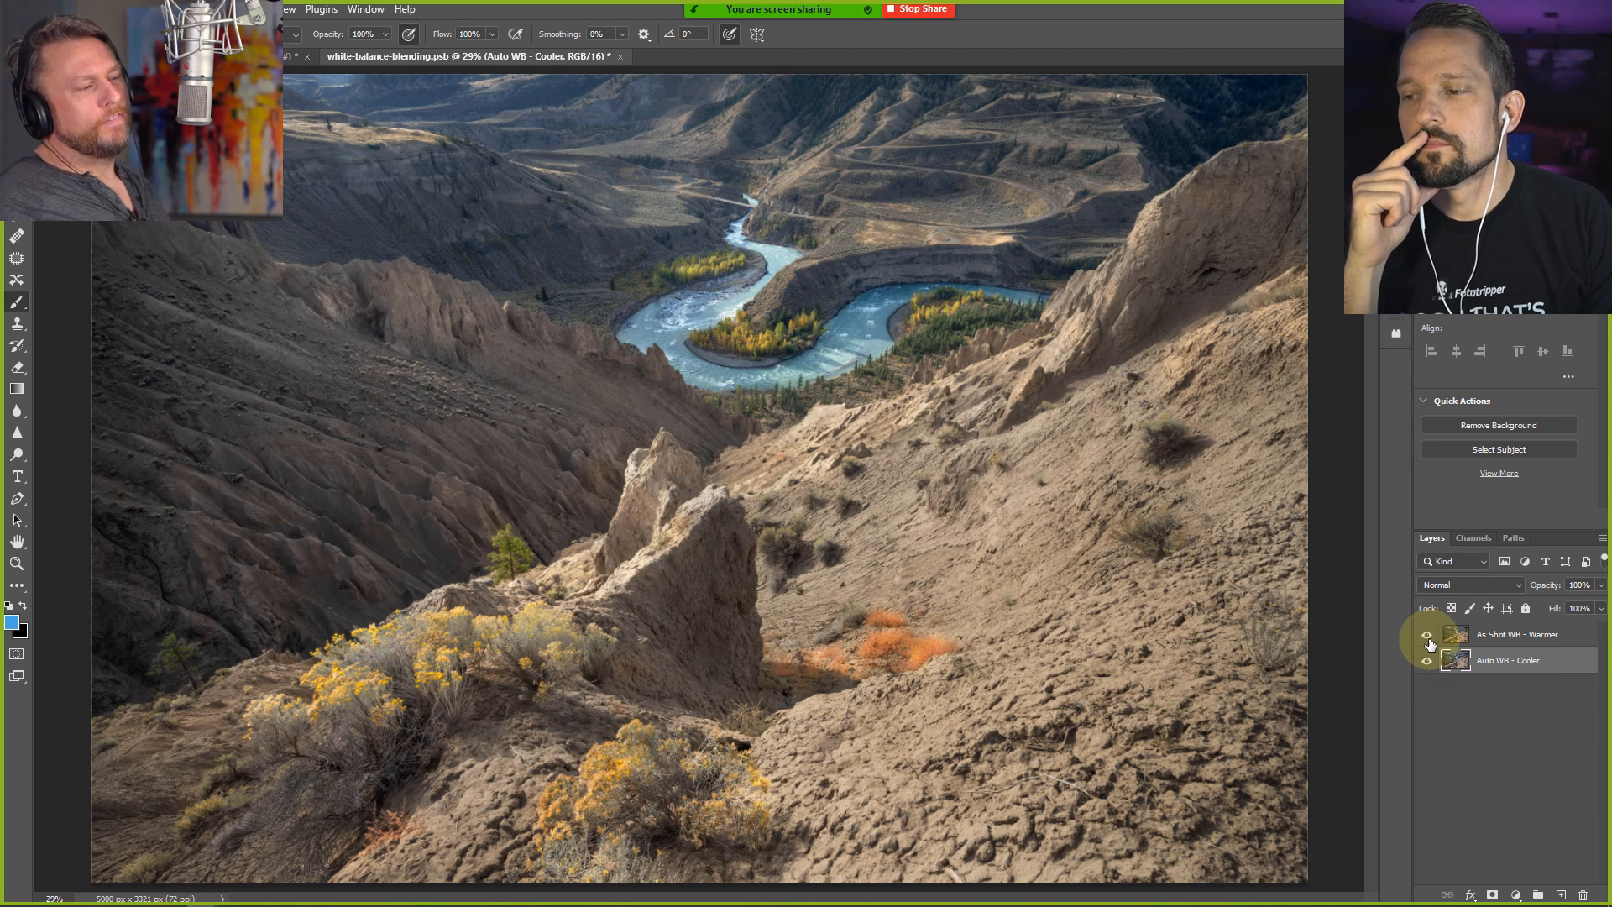
pyautogui.click(1426, 635)
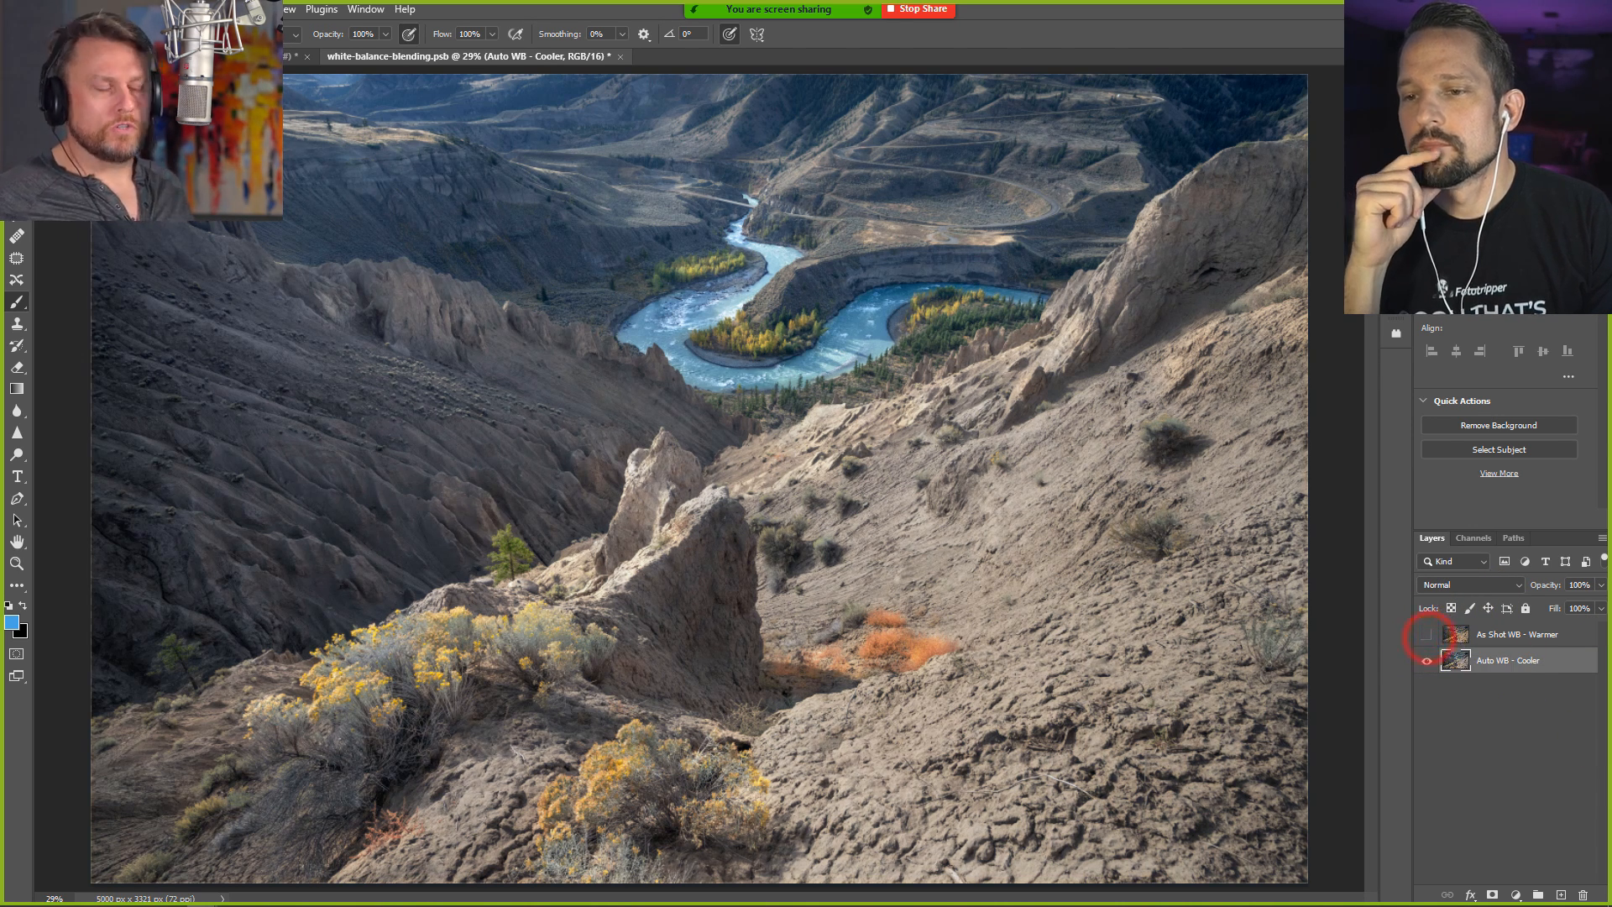
pyautogui.click(1426, 635)
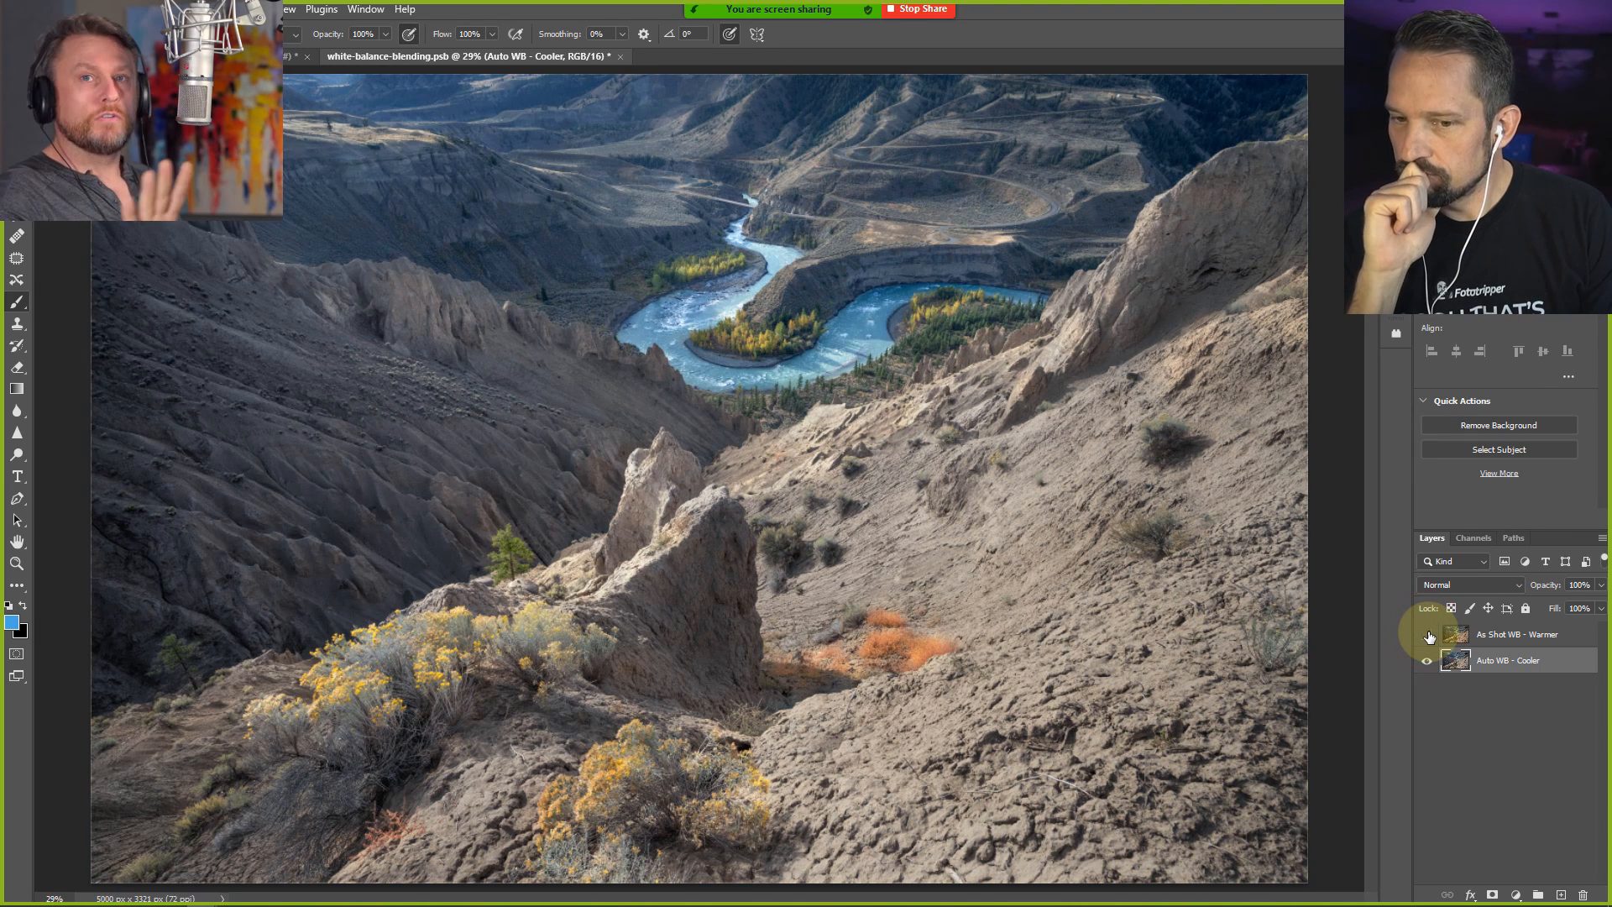
pyautogui.moveTo(1428, 634)
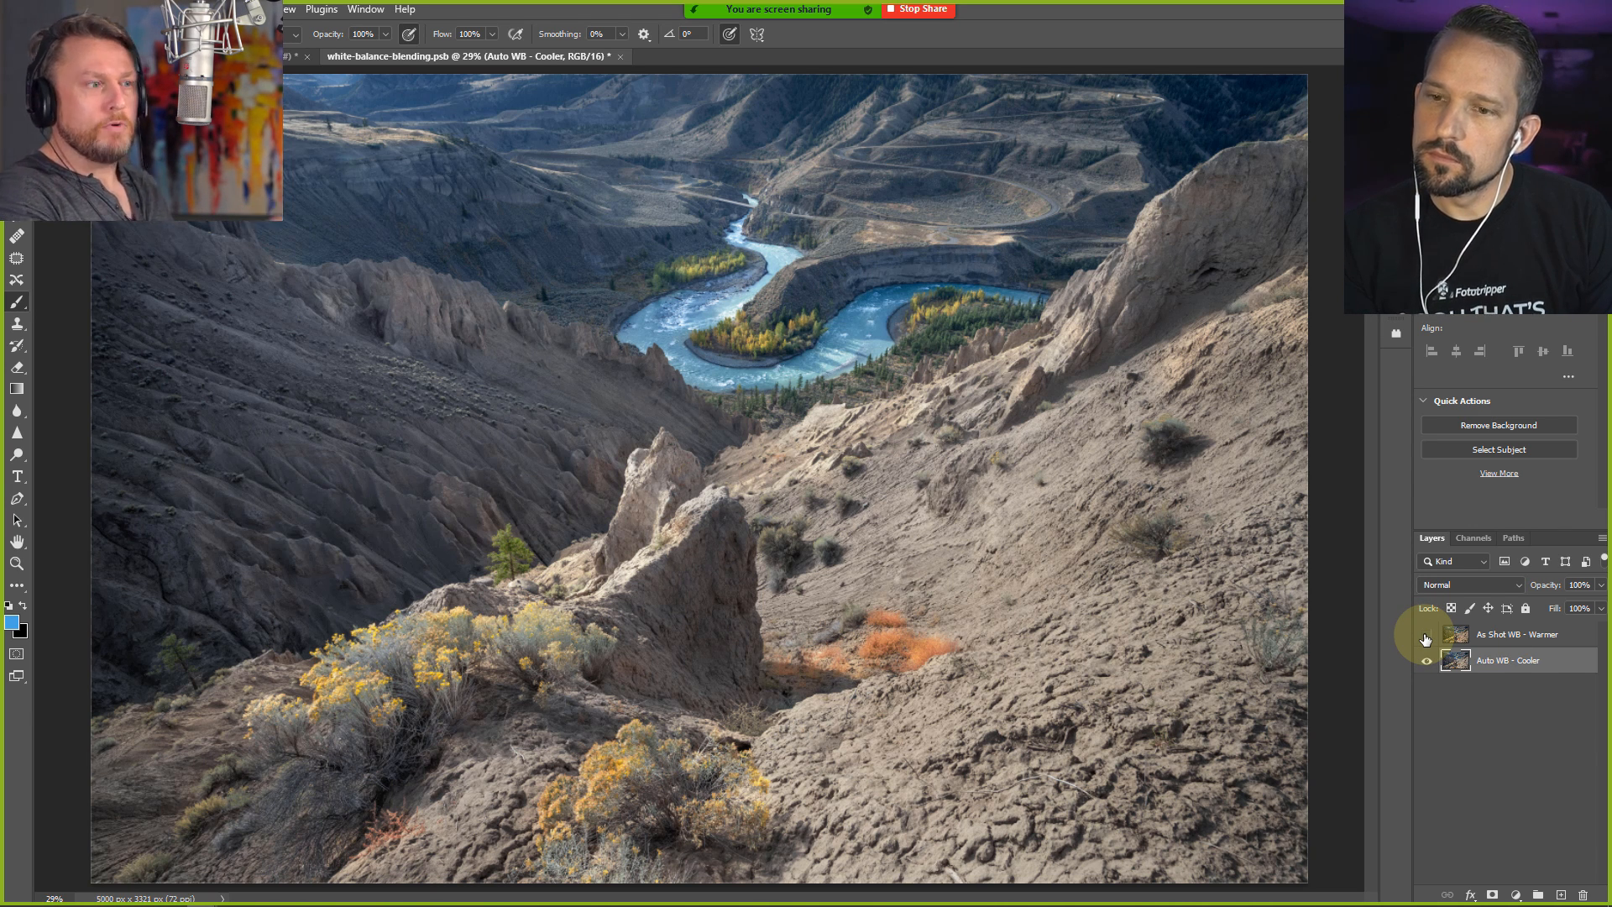
pyautogui.click(1425, 635)
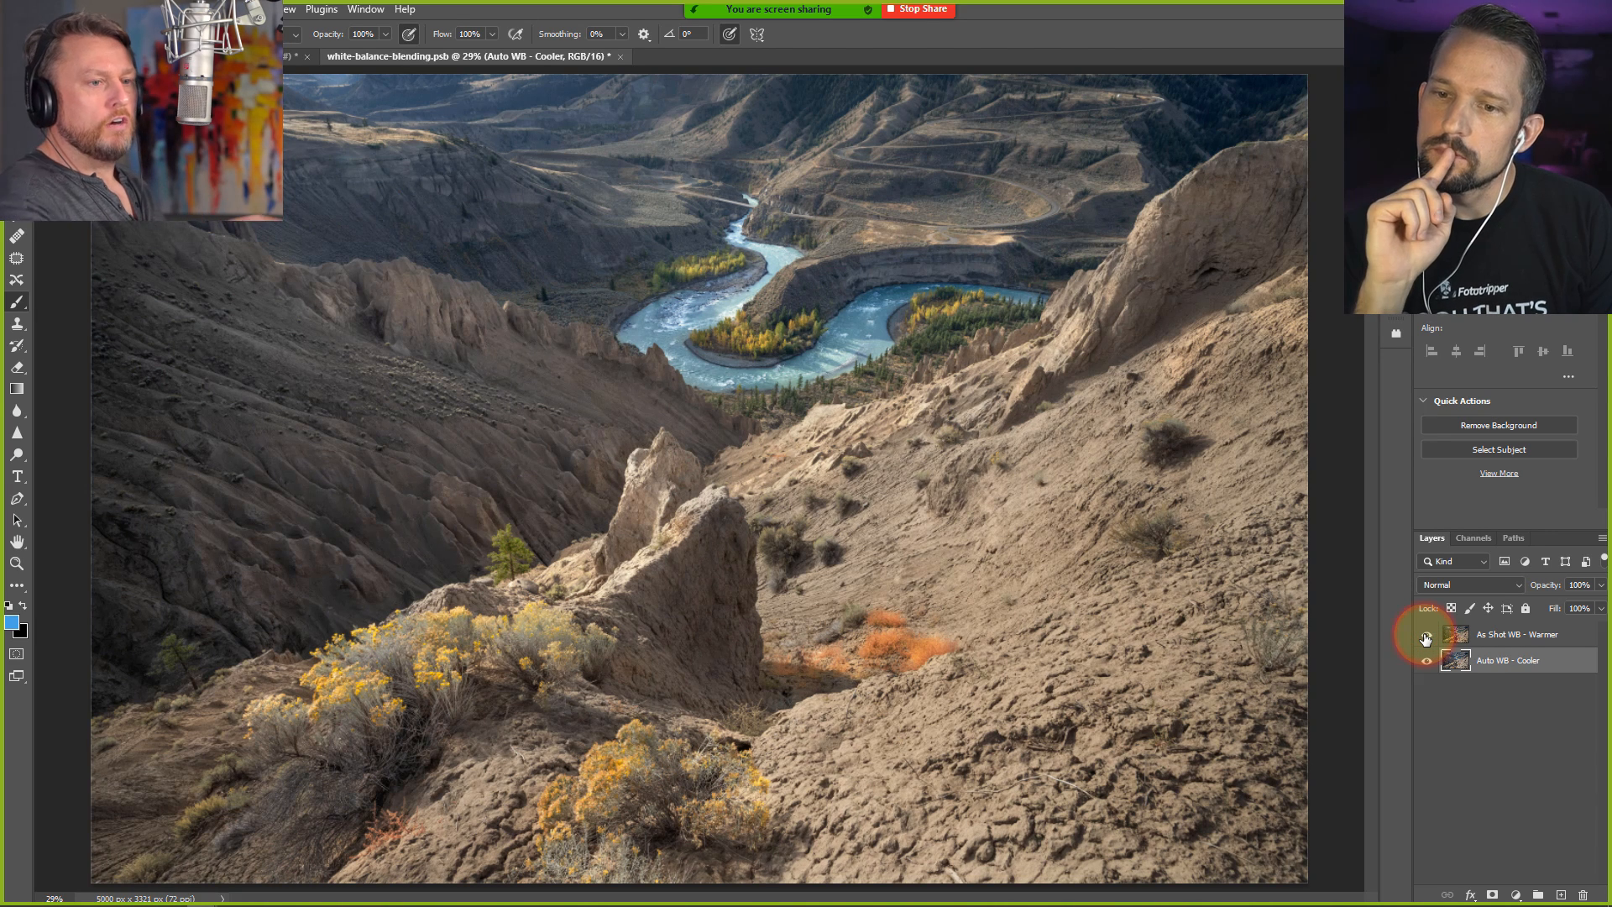
pyautogui.click(1425, 635)
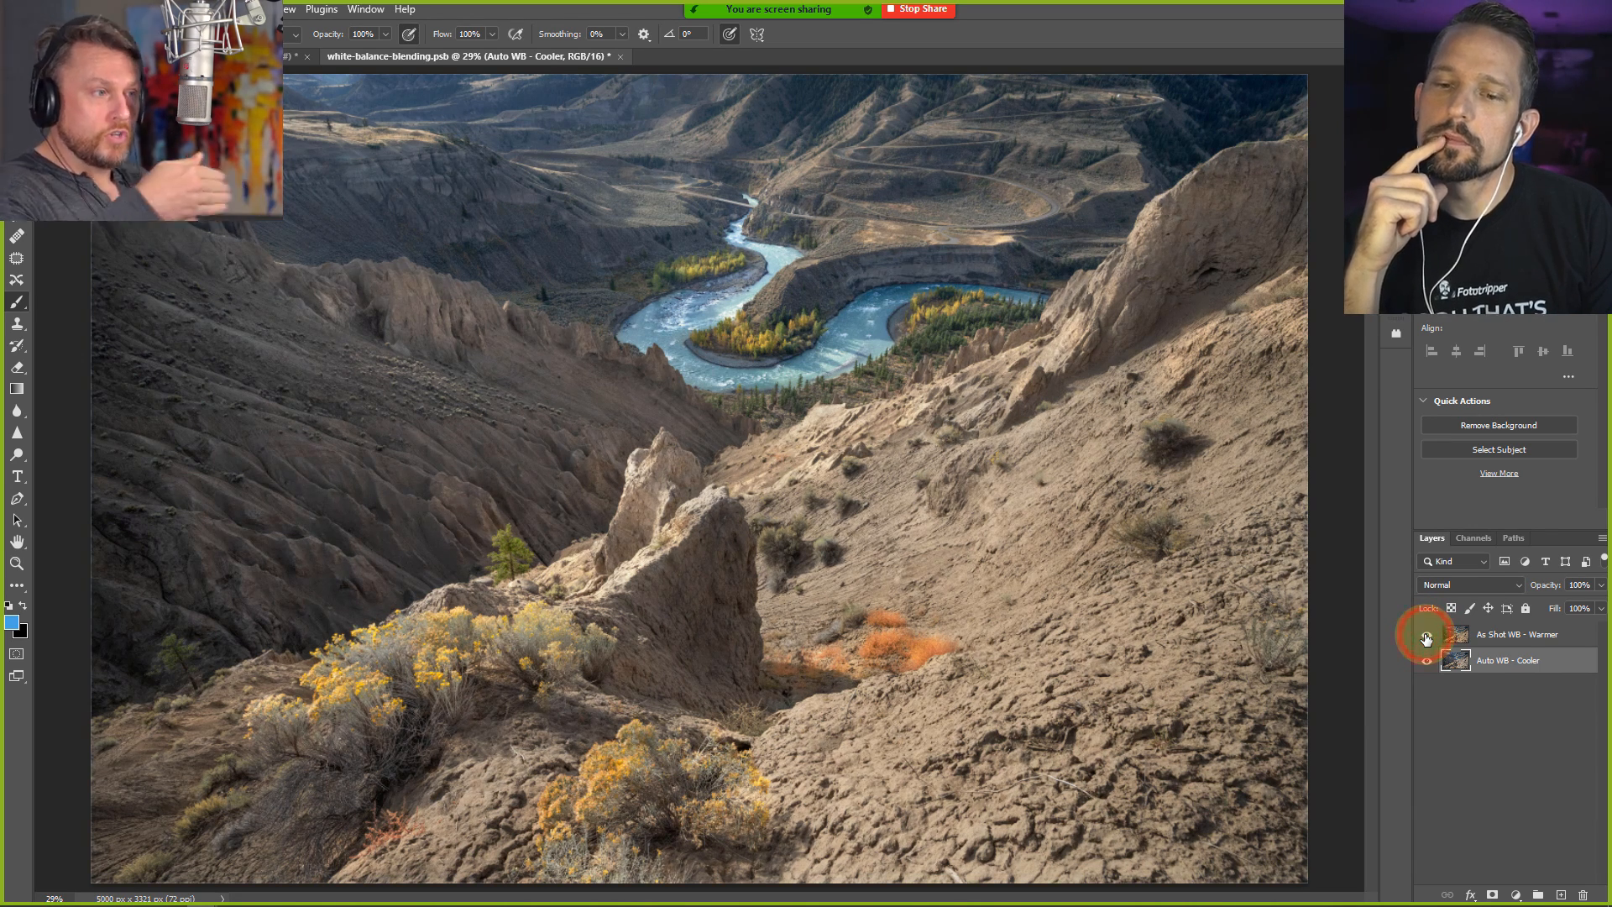
pyautogui.click(1425, 638)
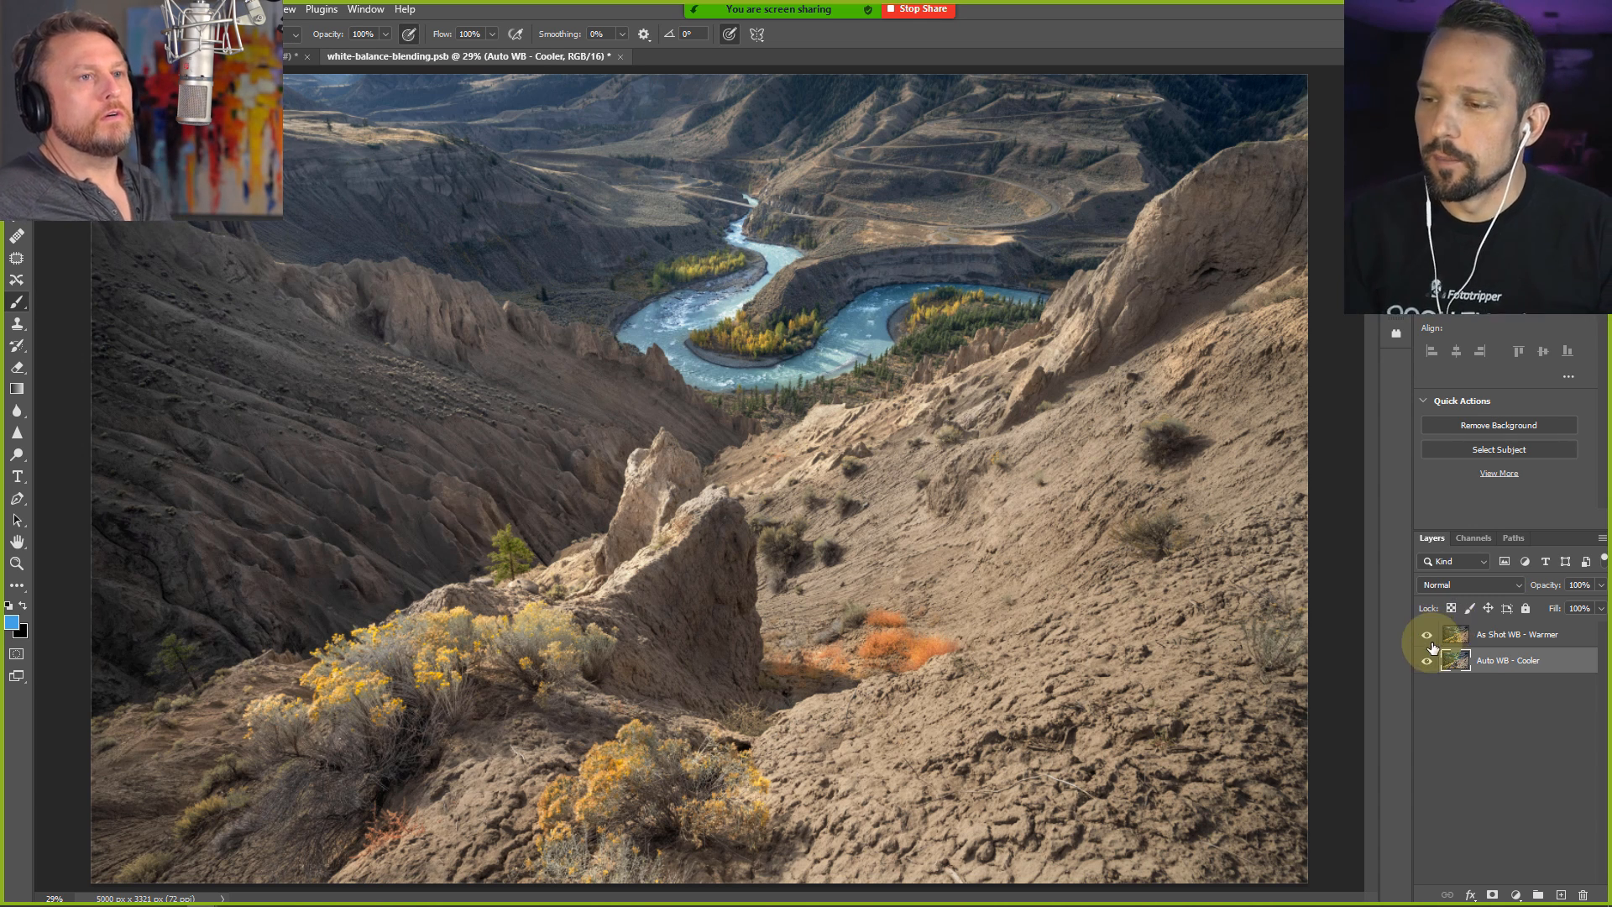
pyautogui.click(1426, 635)
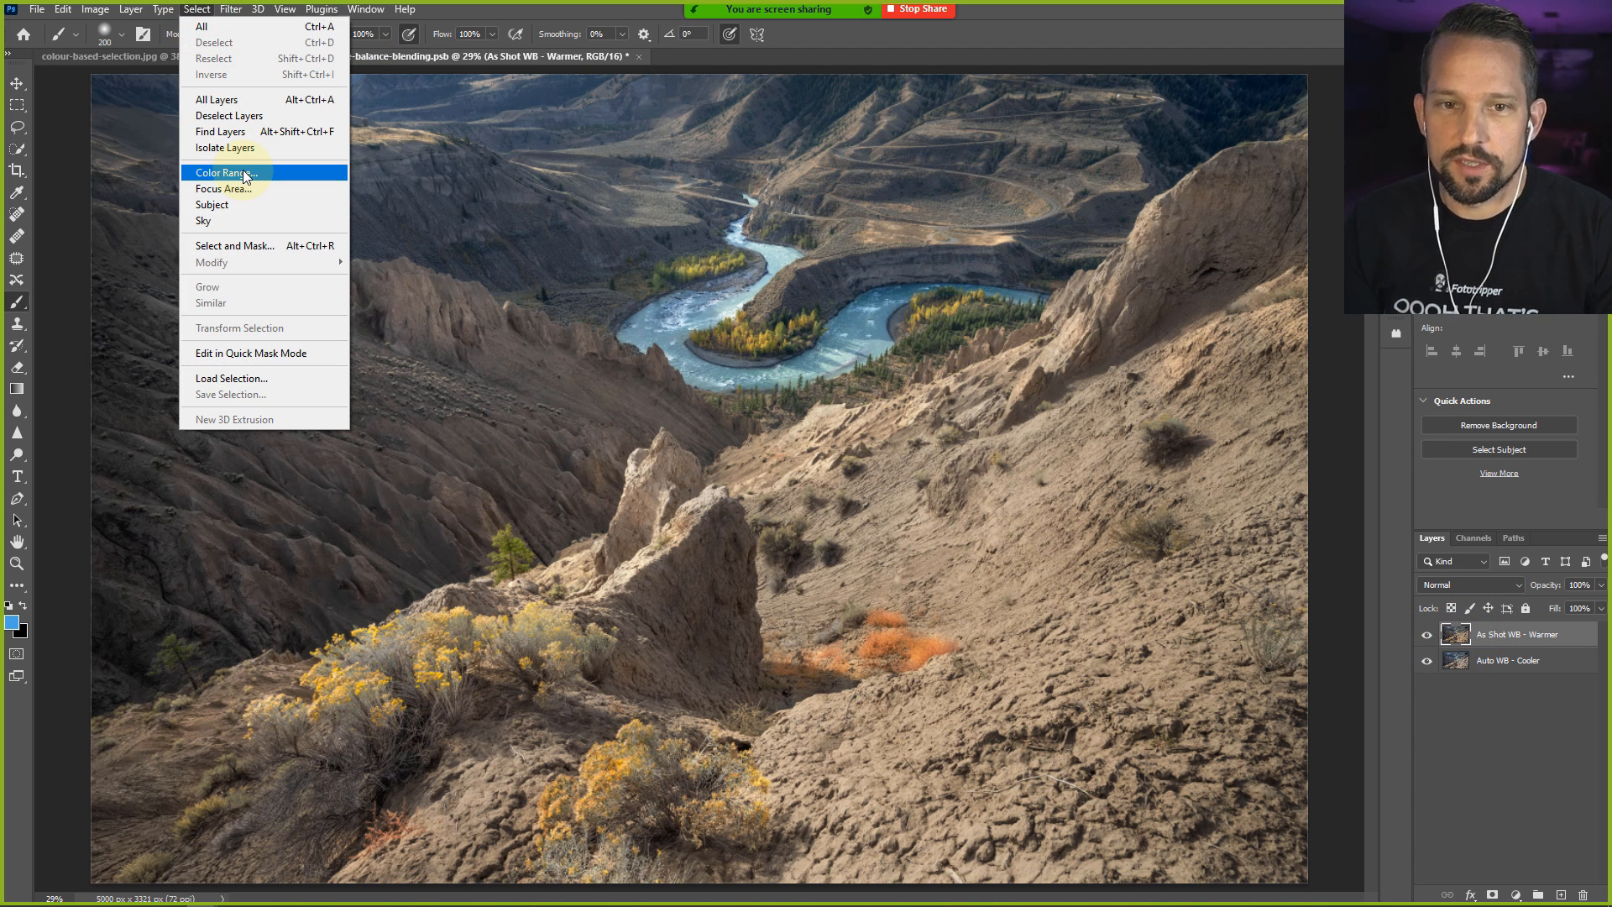
# Open Color Range on the warmer layer, move the dialog aside, and preview Reds versus Yellows
pyautogui.click(221, 171)
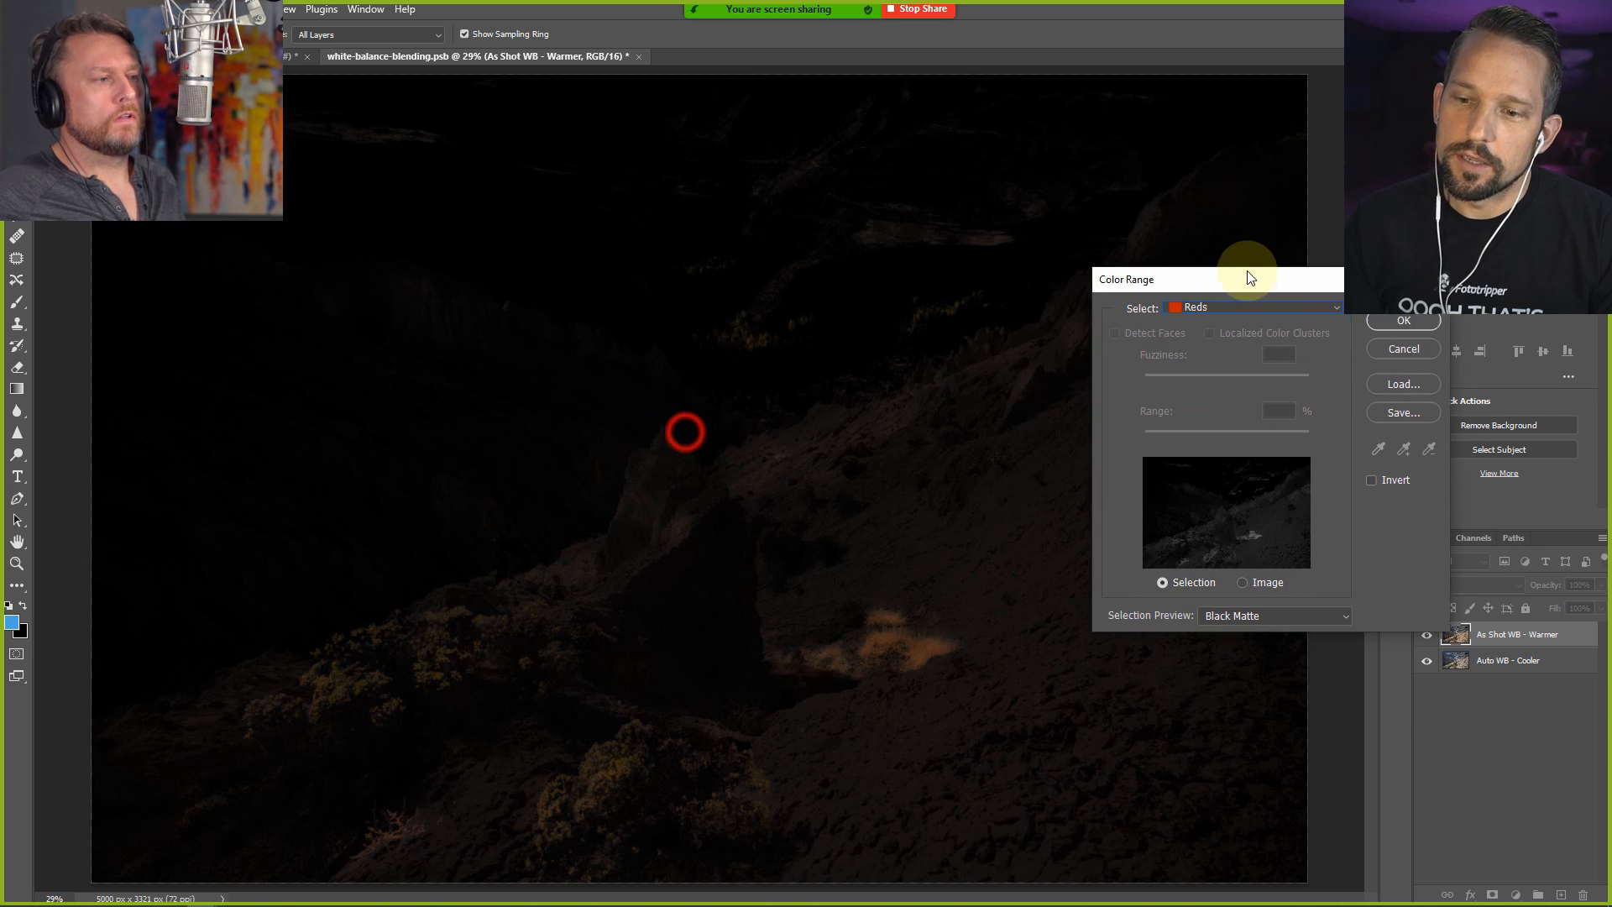
pyautogui.moveTo(1218, 279); pyautogui.dragTo(1151, 266)
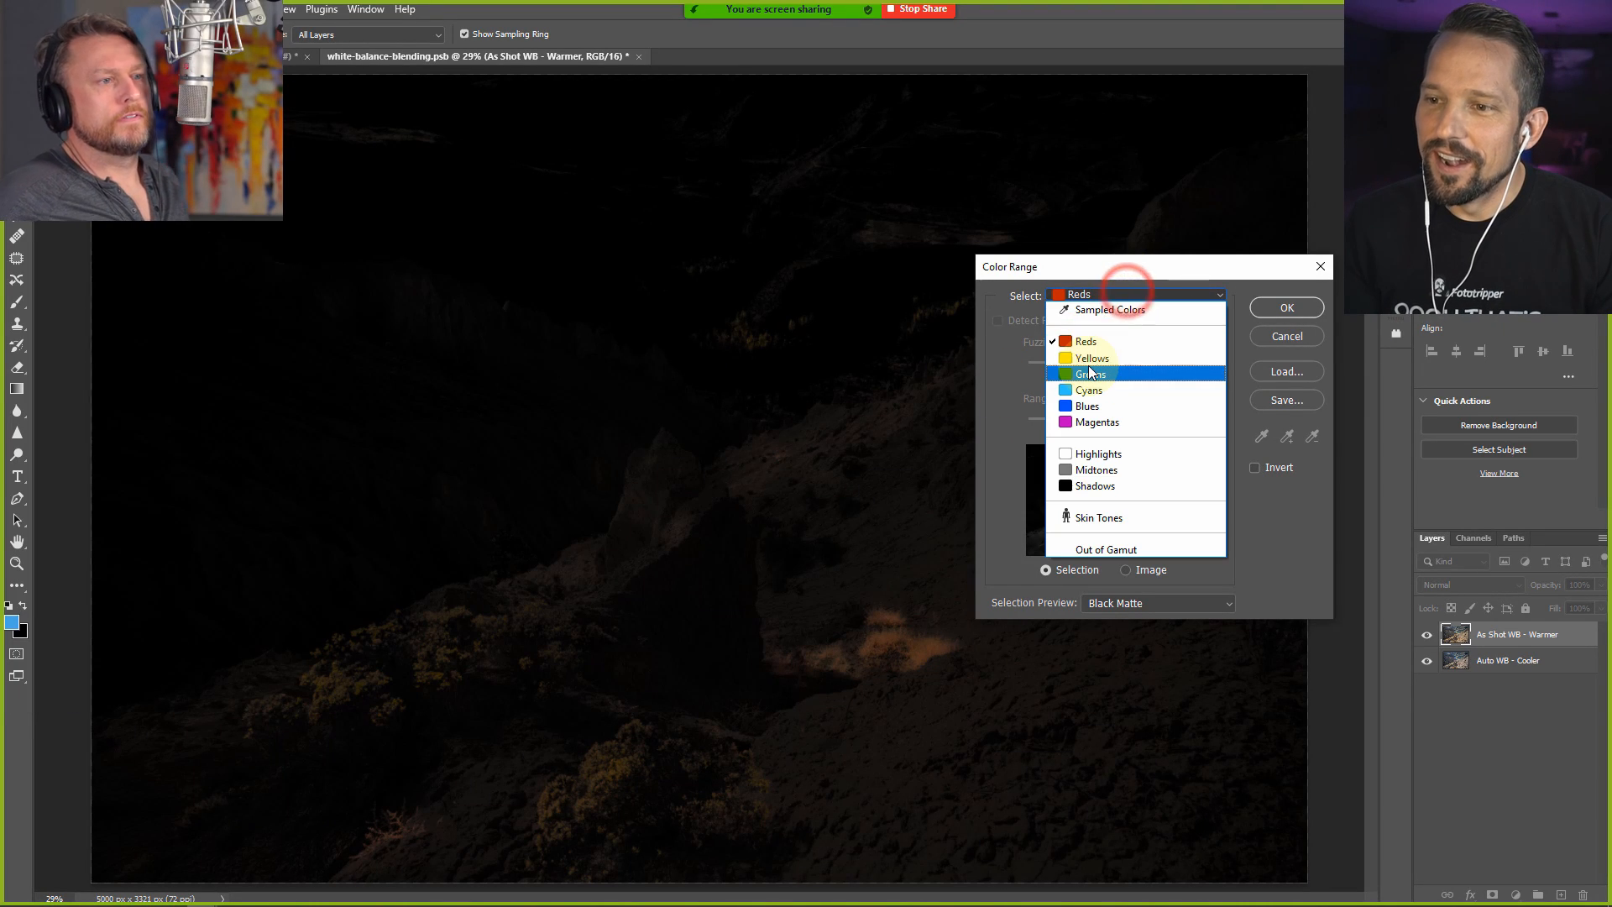
pyautogui.click(1092, 358)
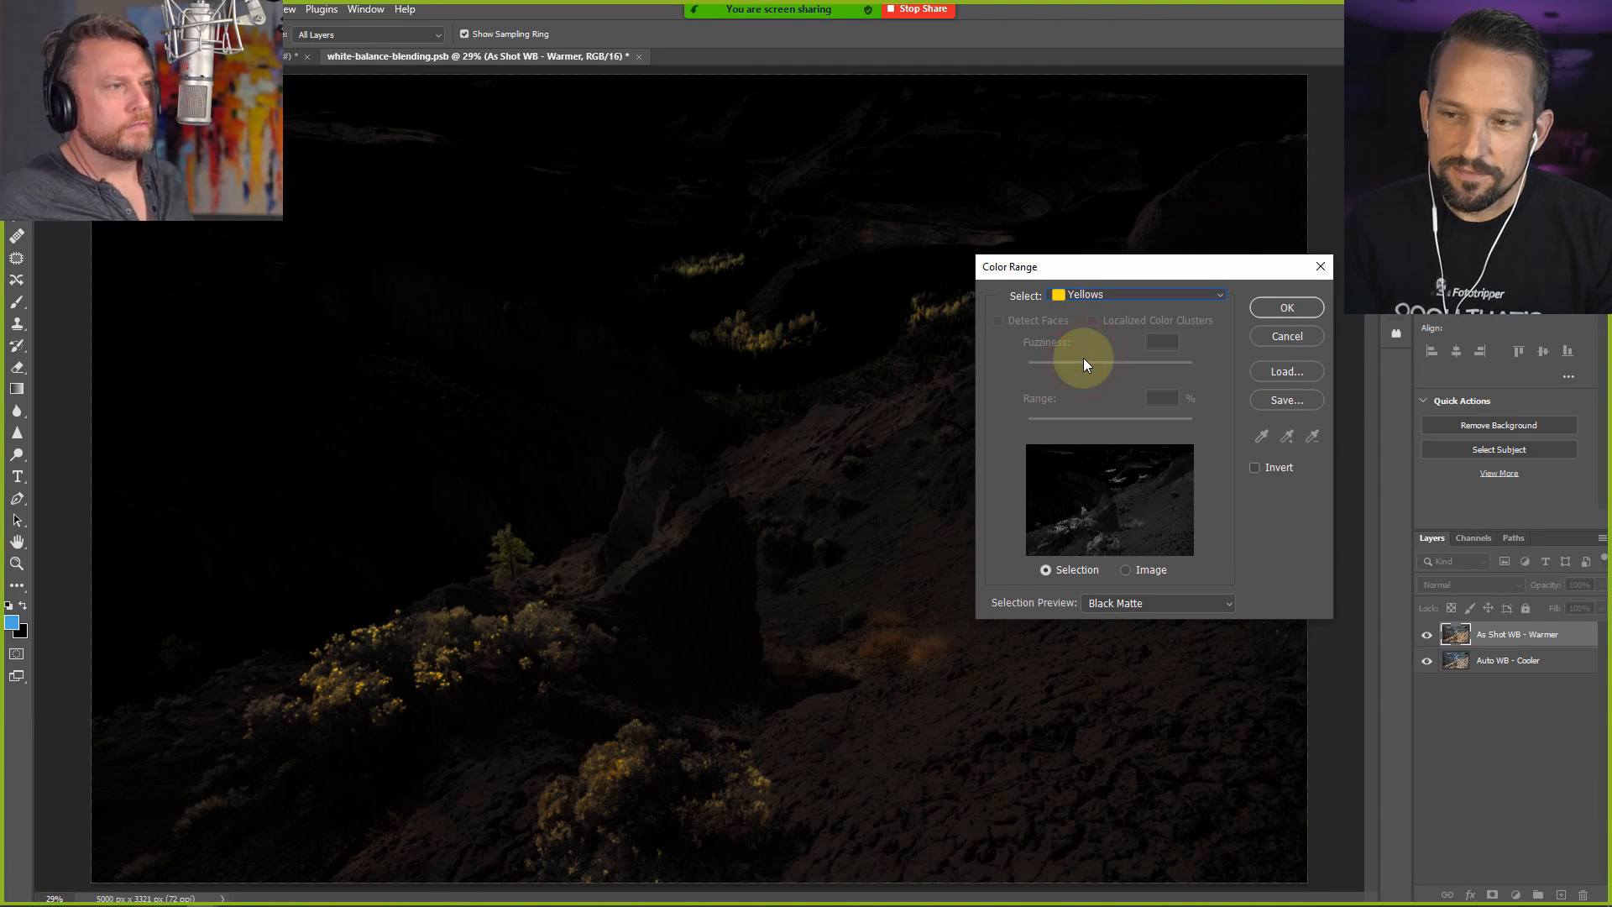
pyautogui.click(1136, 295)
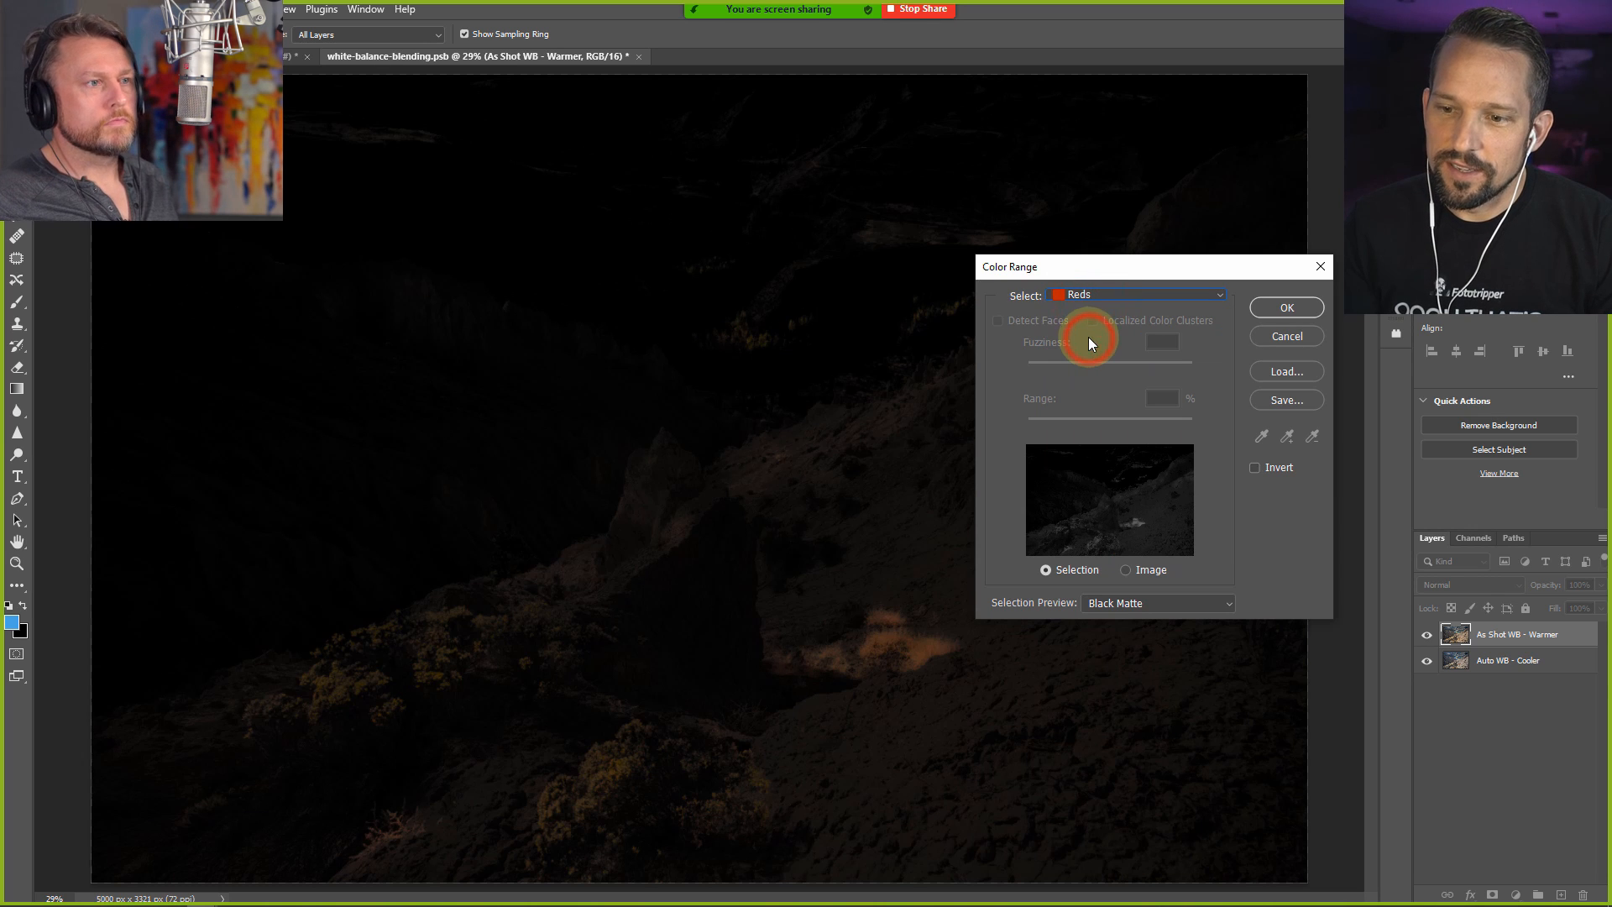
pyautogui.click(1131, 294)
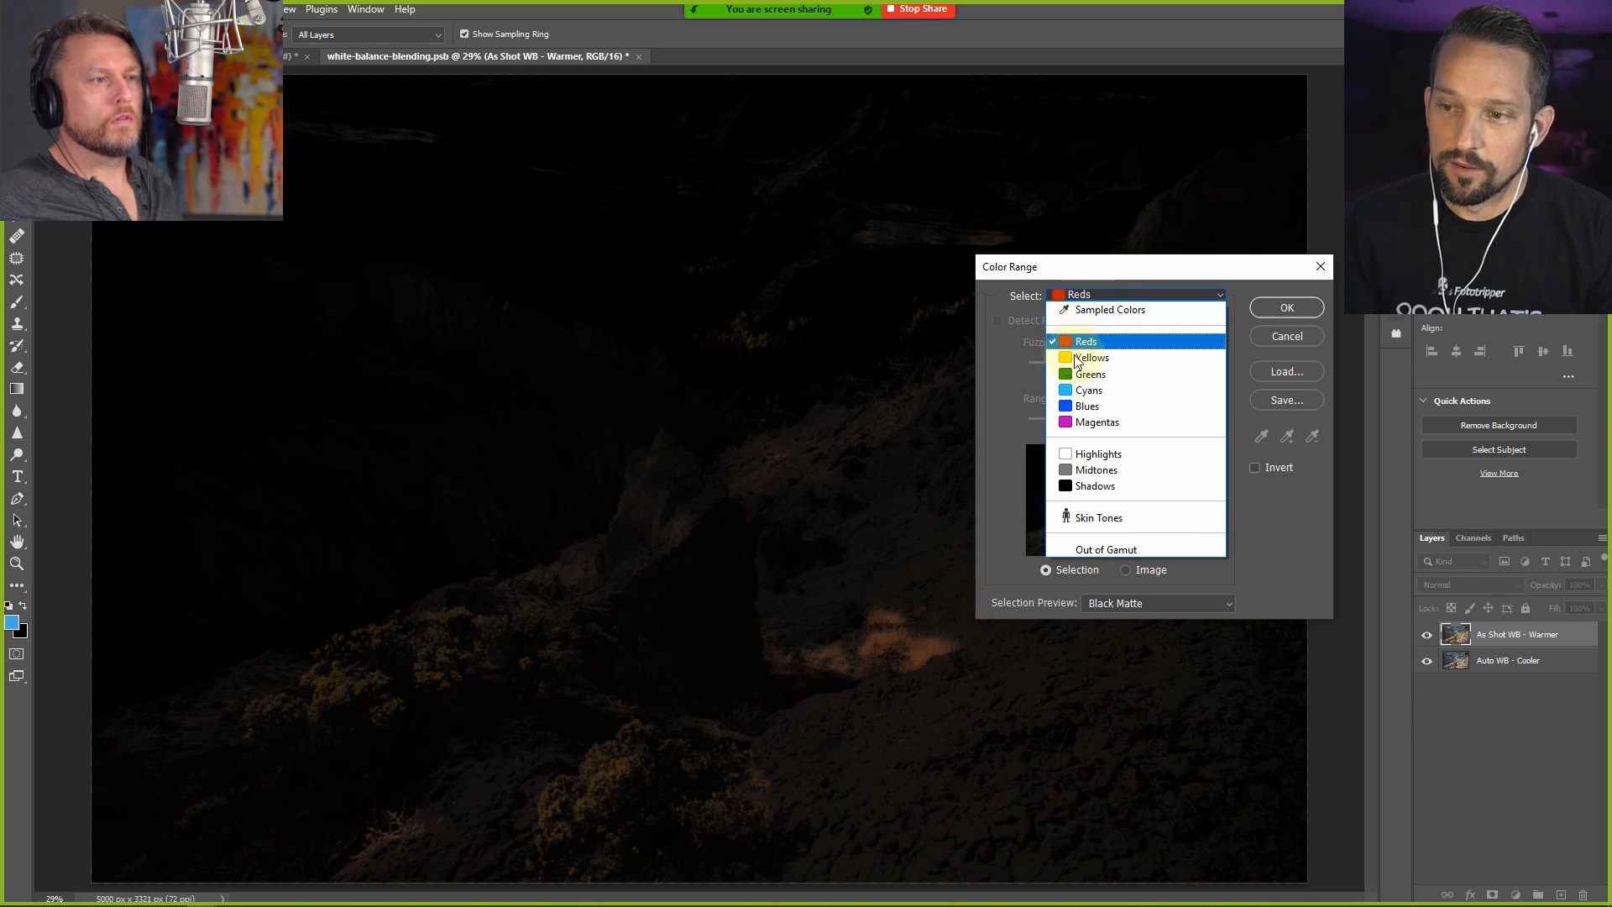
pyautogui.click(1090, 357)
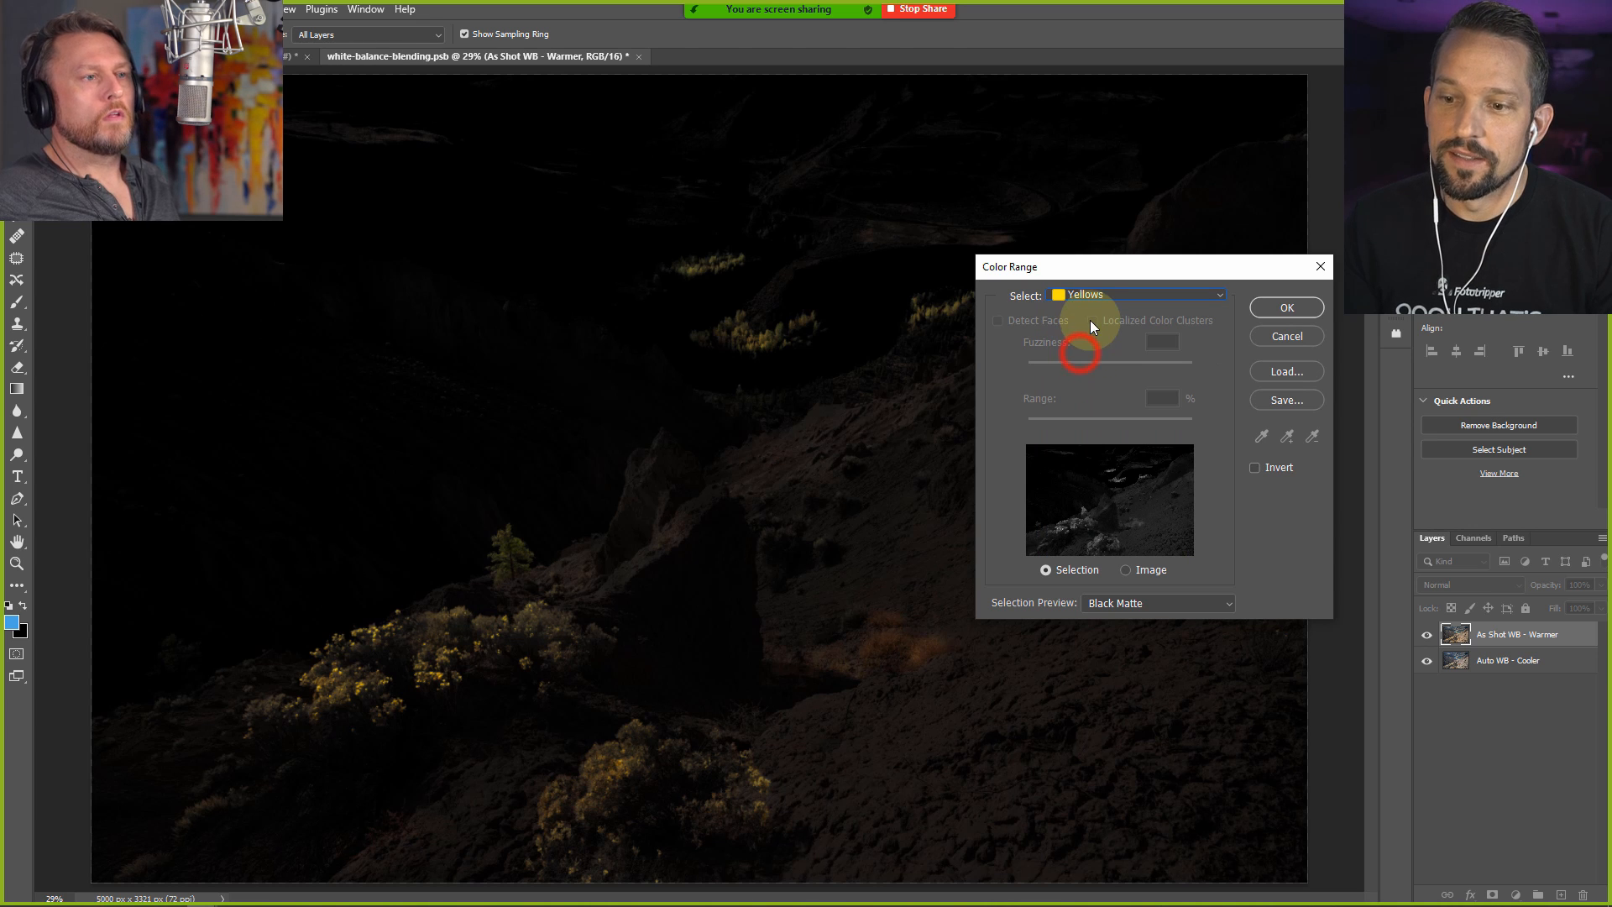
pyautogui.click(1135, 294)
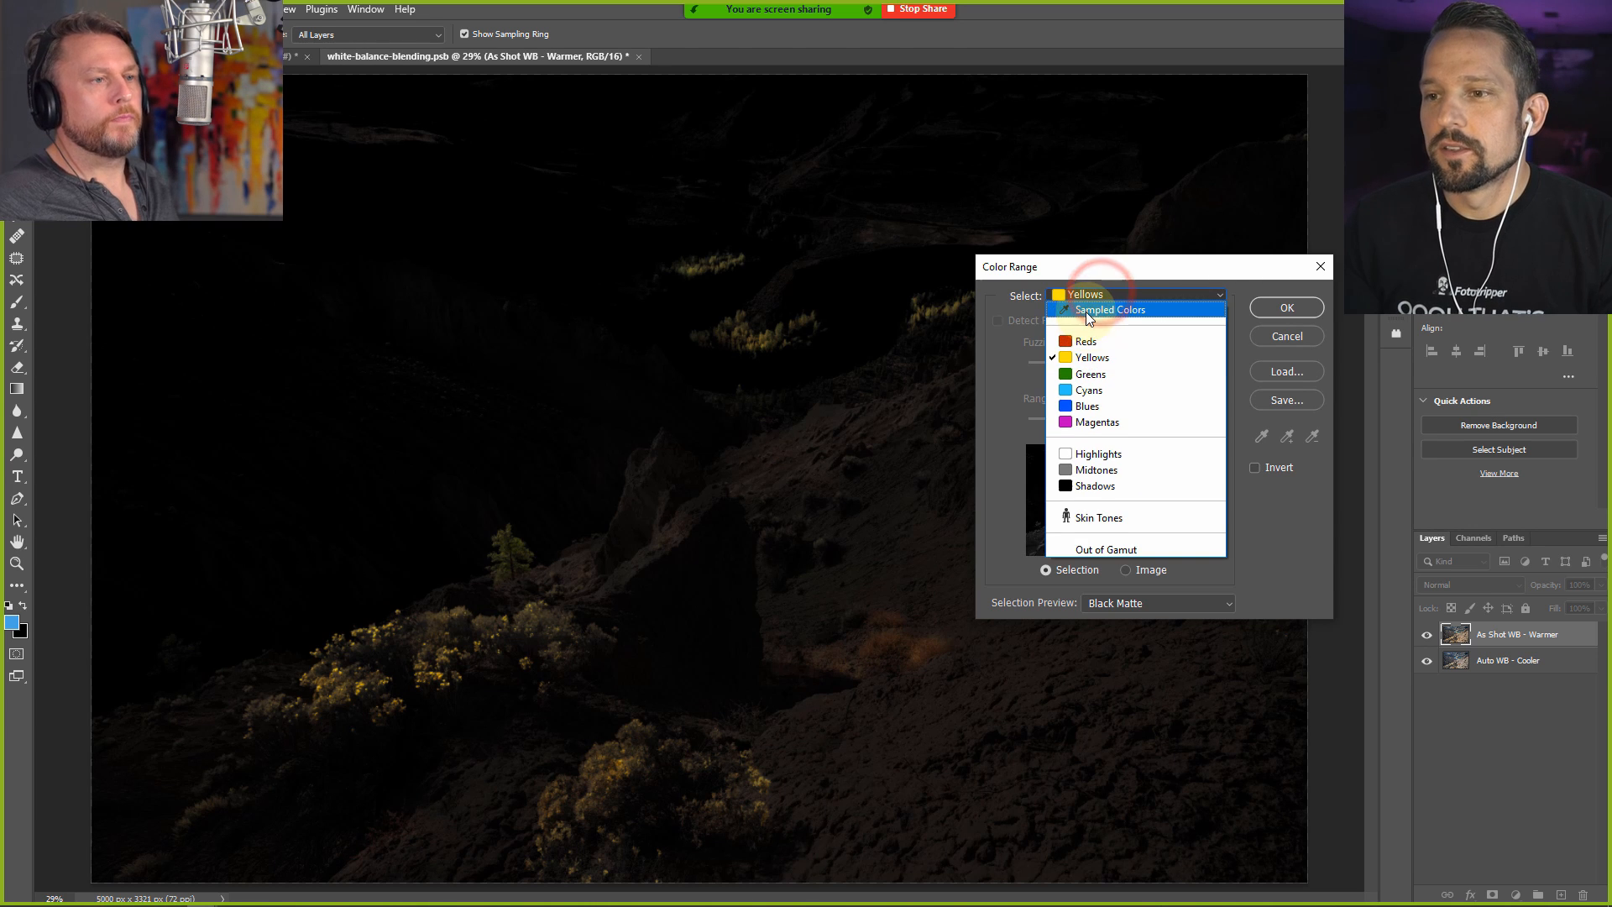
# Switch Color Range to sampled colours with a mask preview and sample the yellow shrubs
pyautogui.click(1108, 310)
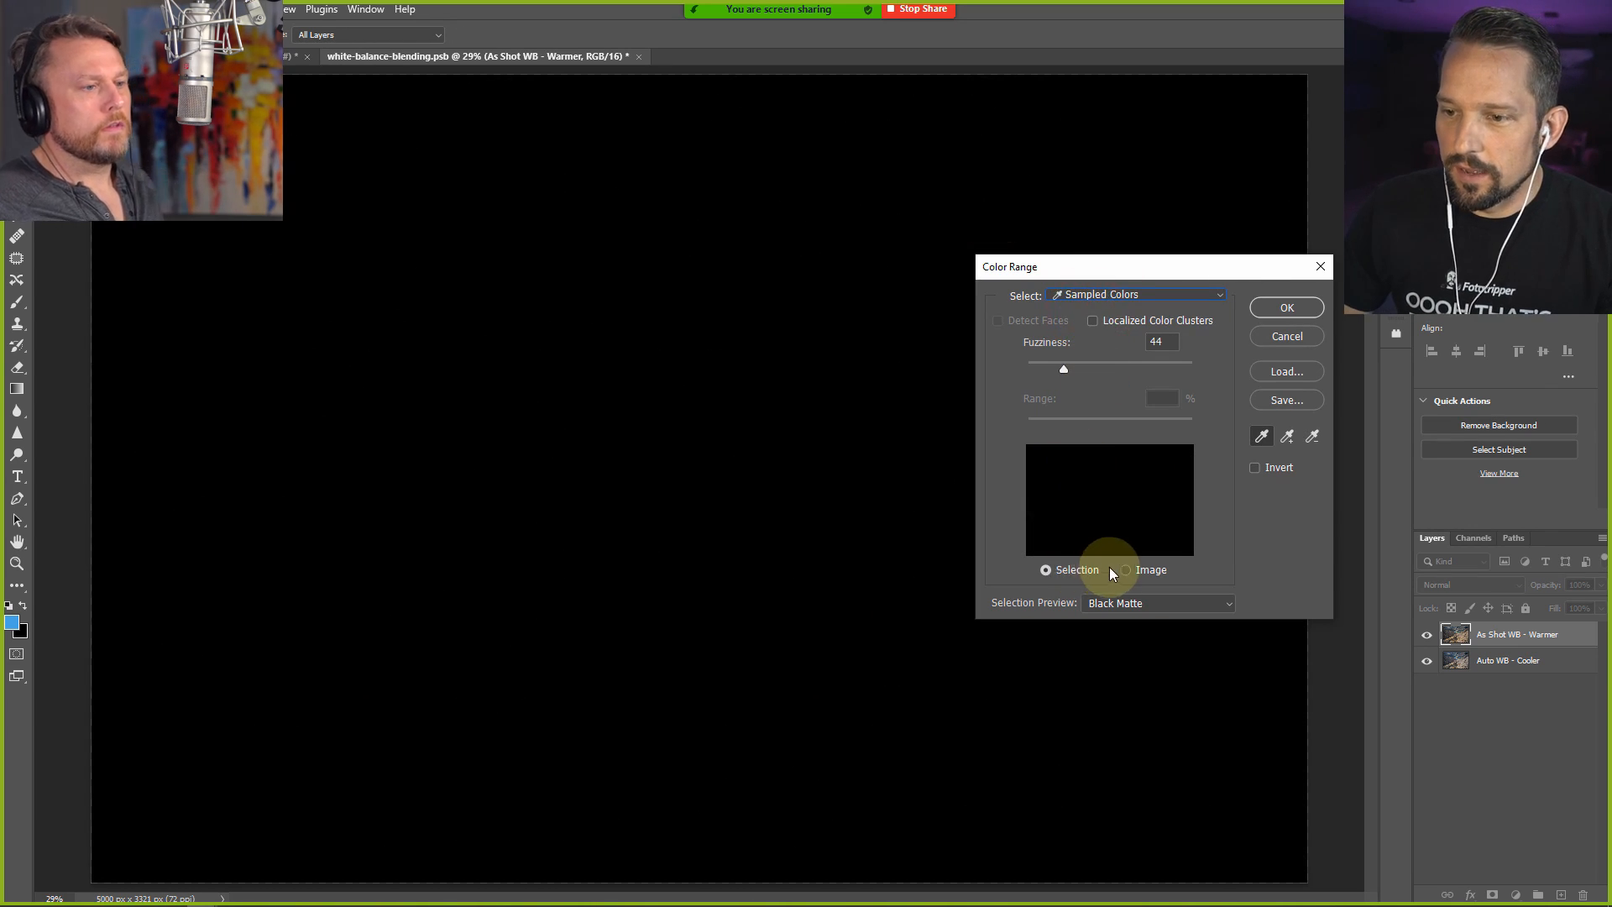
pyautogui.click(1127, 569)
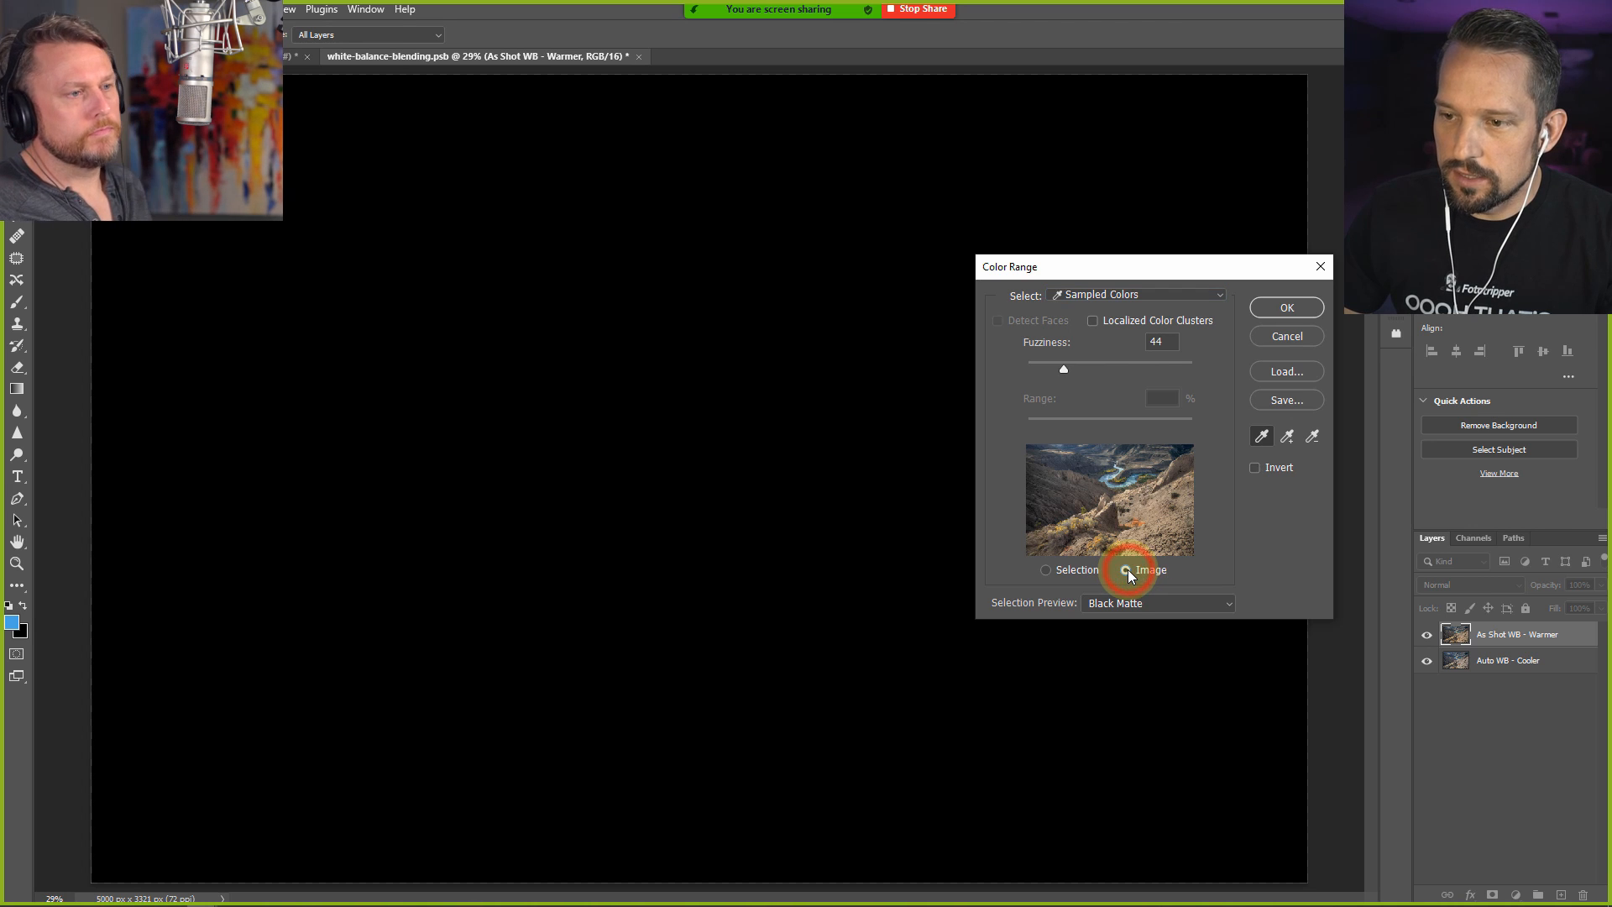
pyautogui.click(1125, 570)
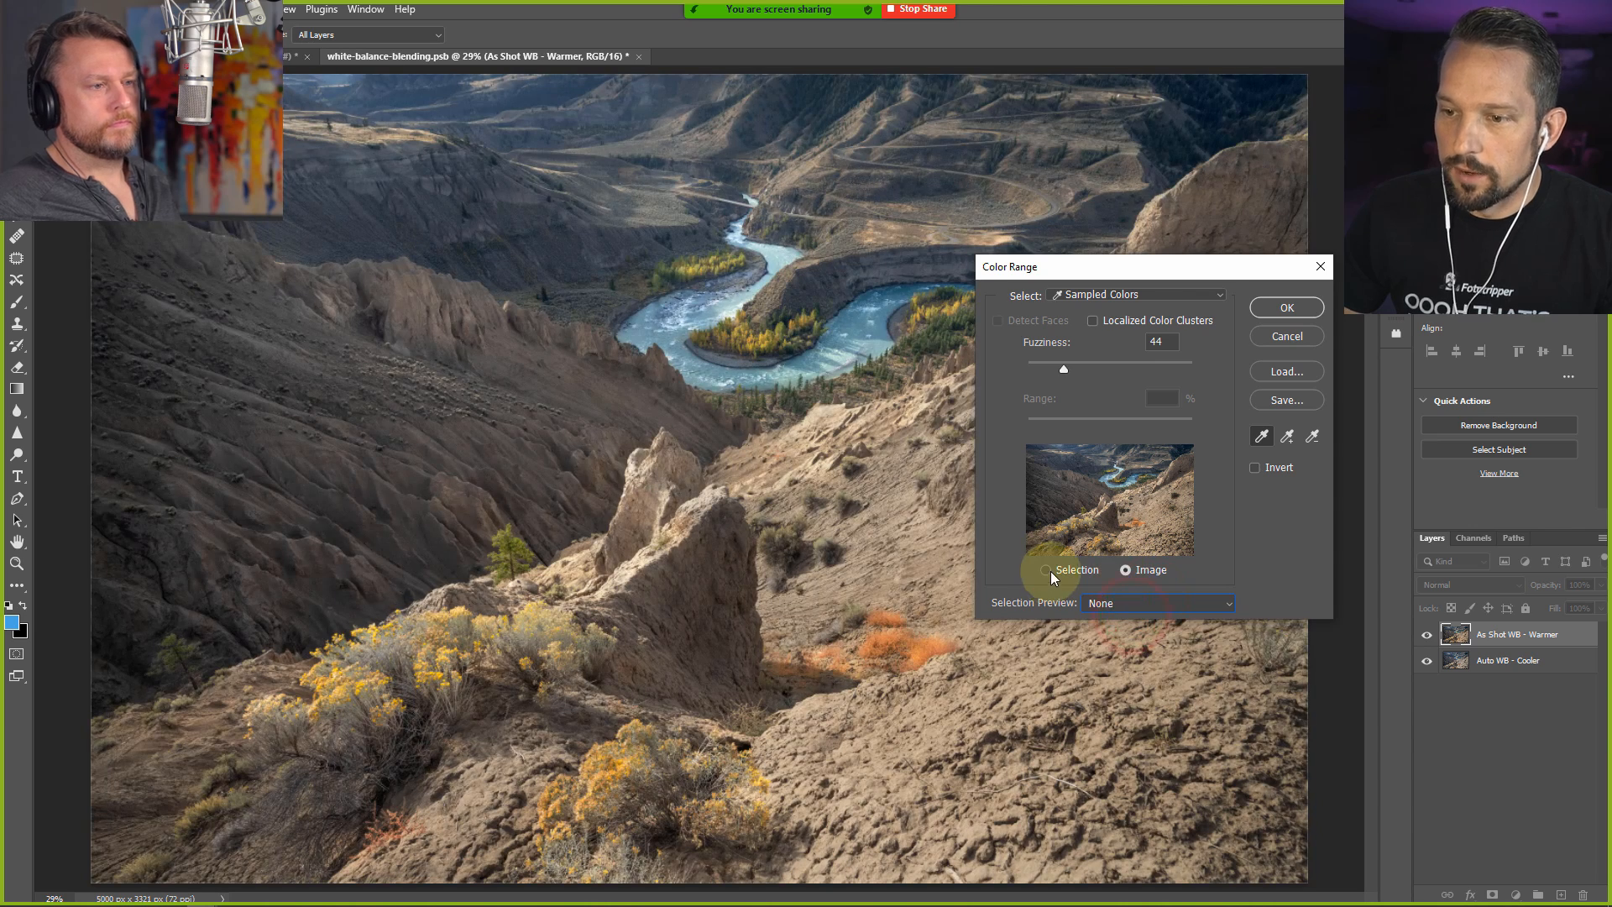
pyautogui.click(1045, 569)
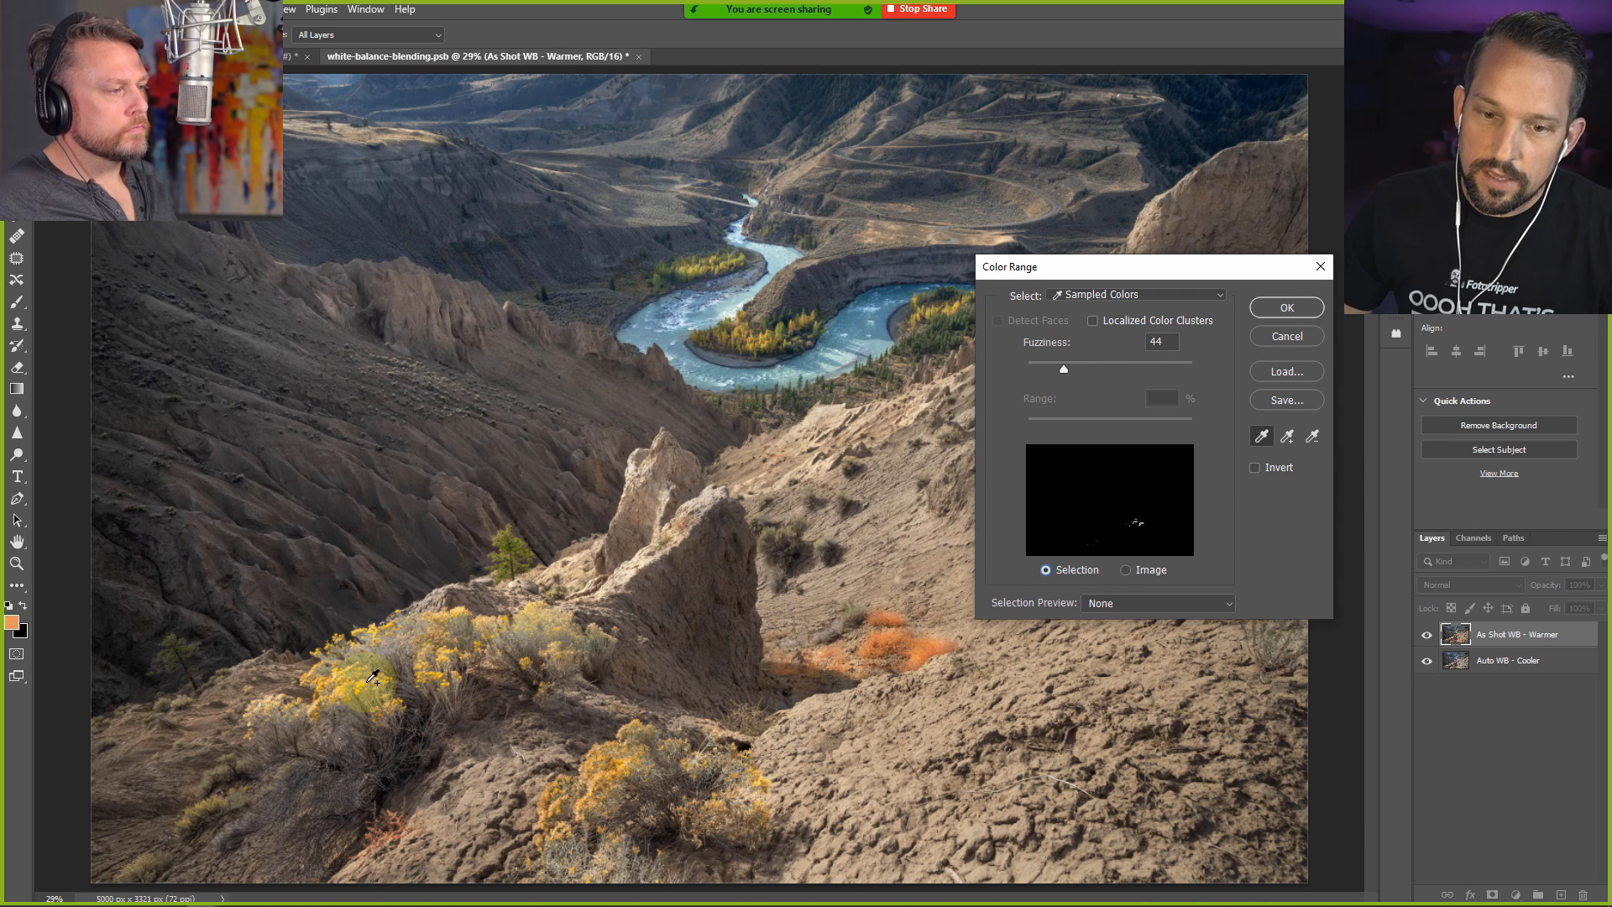
pyautogui.click(367, 681)
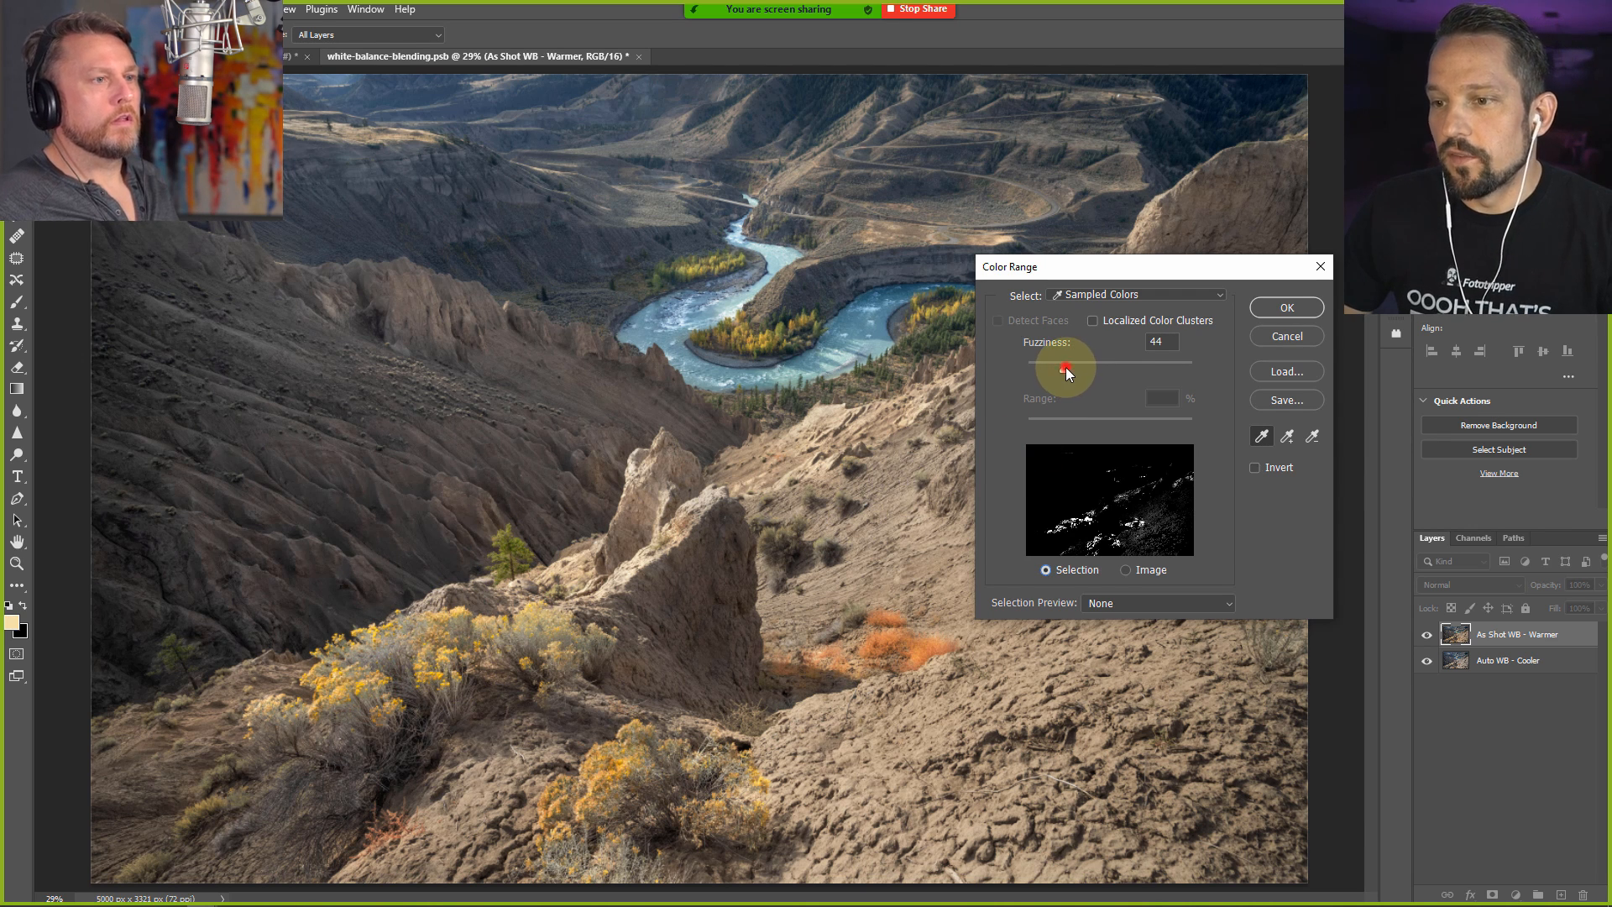
# Tune Fuzziness down to about 35 and confirm the shrub selection
pyautogui.moveTo(1064, 370); pyautogui.dragTo(1076, 370)
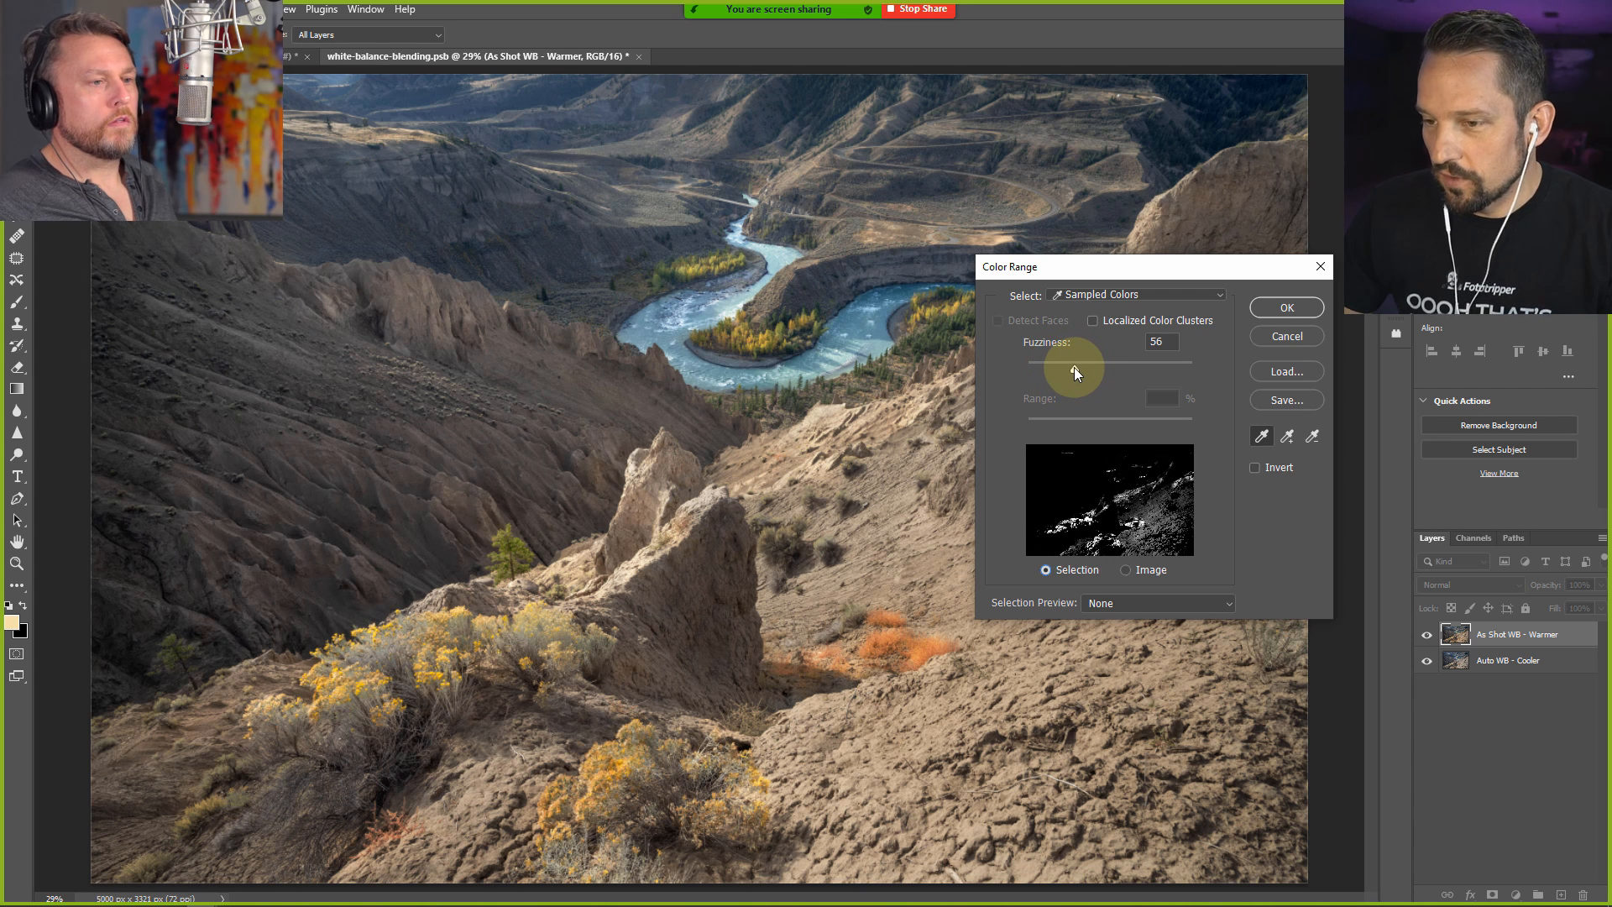
pyautogui.moveTo(1068, 369); pyautogui.dragTo(1048, 370)
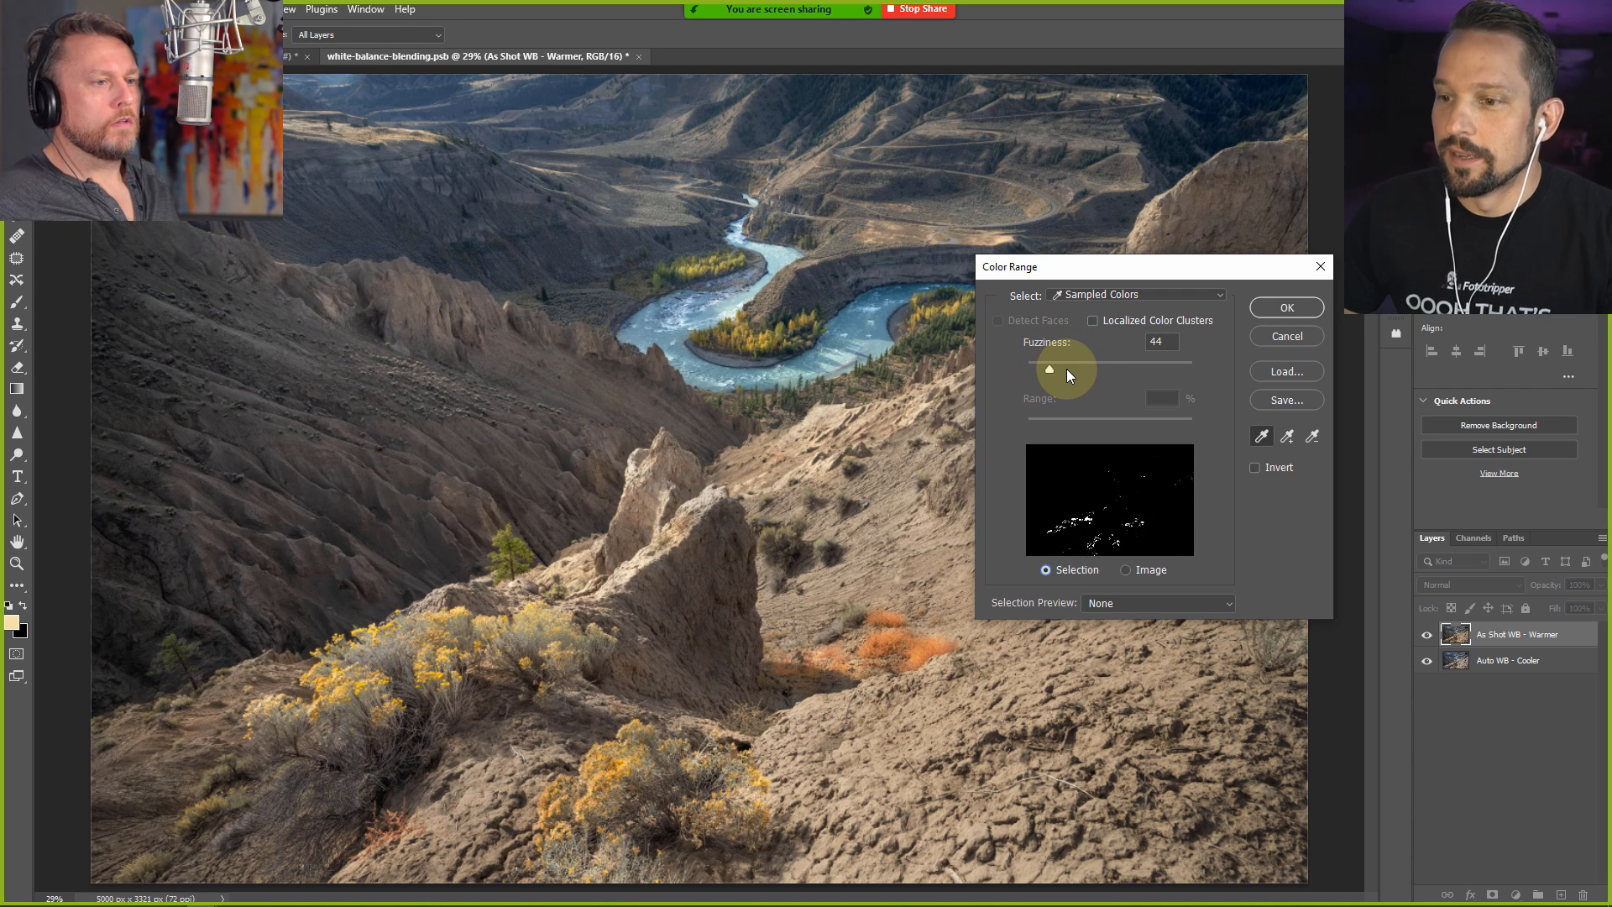
pyautogui.moveTo(1048, 367); pyautogui.dragTo(1095, 368)
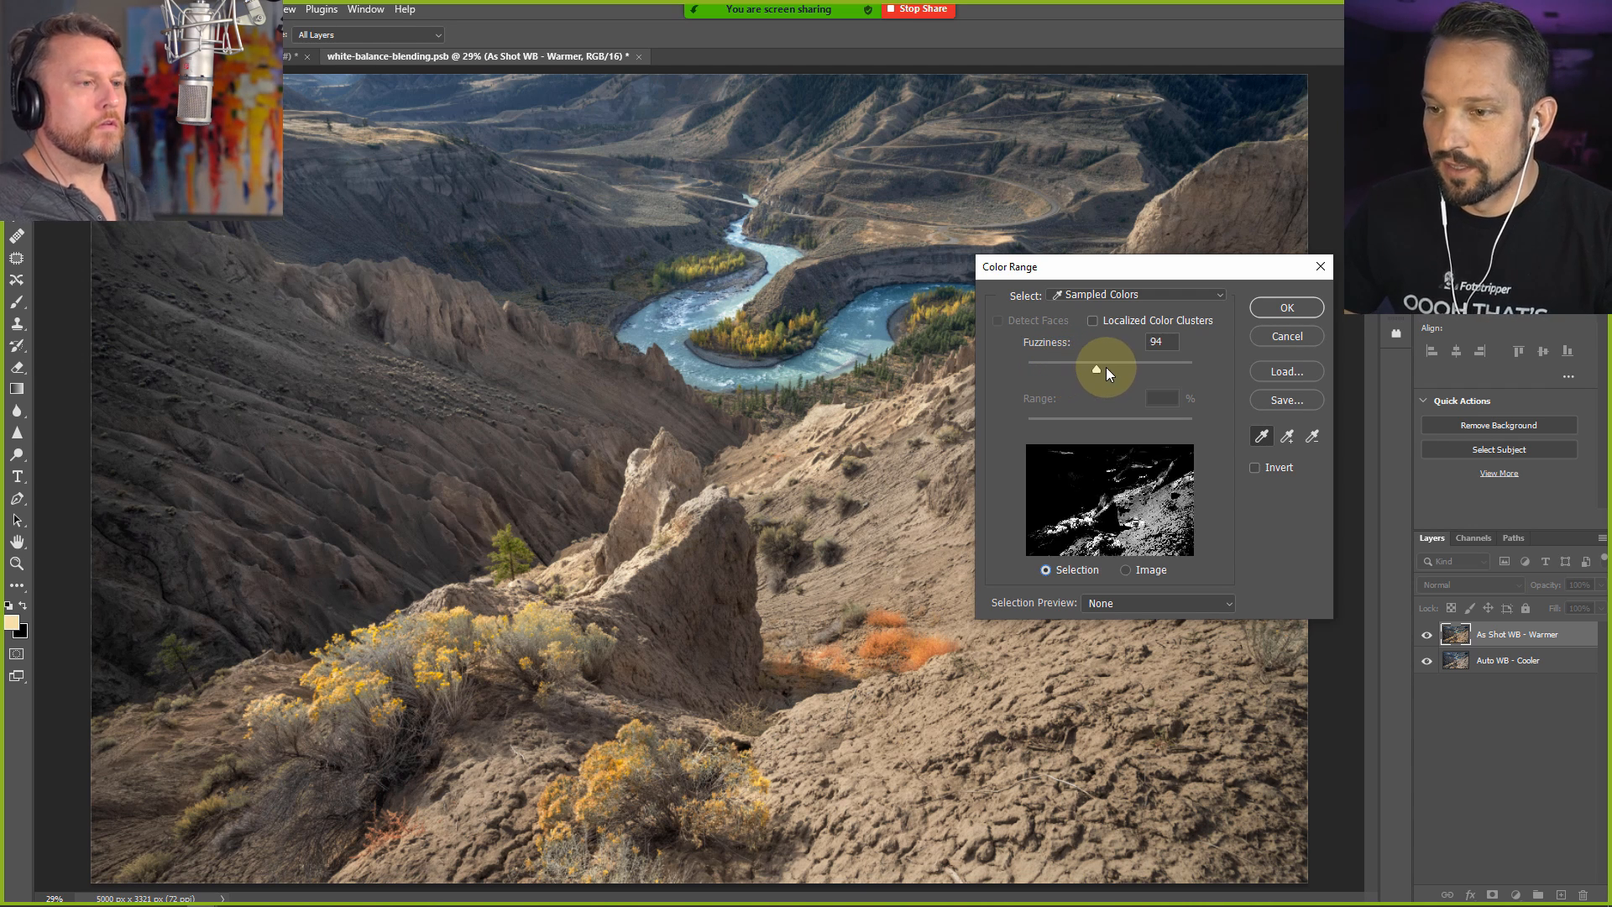
pyautogui.moveTo(1096, 369); pyautogui.dragTo(1164, 370)
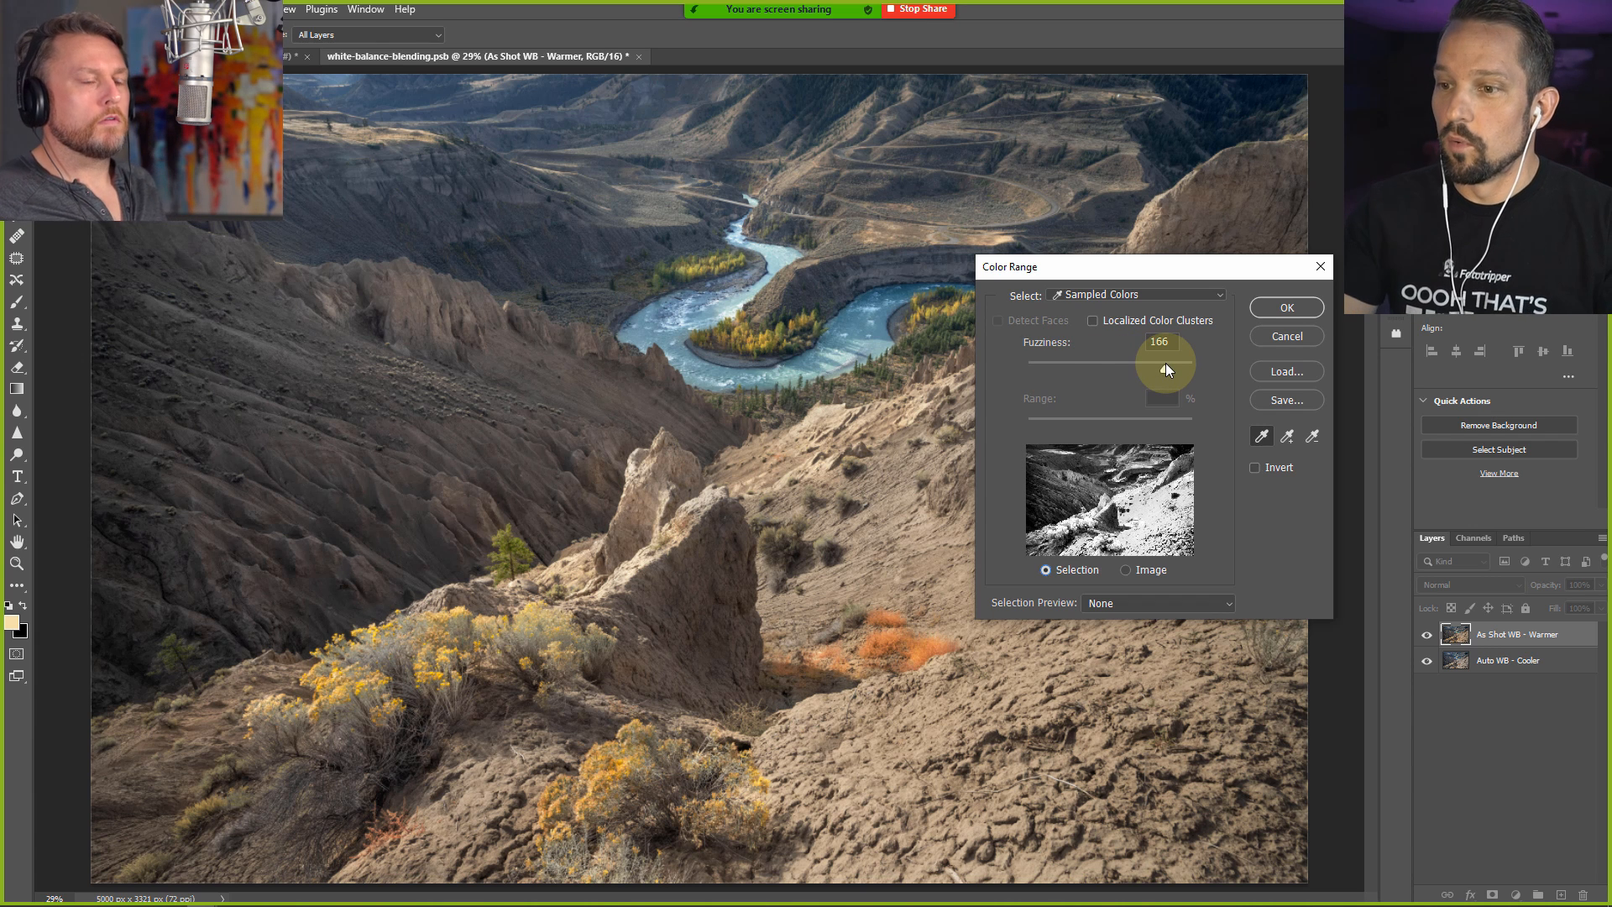
pyautogui.moveTo(1164, 368); pyautogui.dragTo(1146, 372)
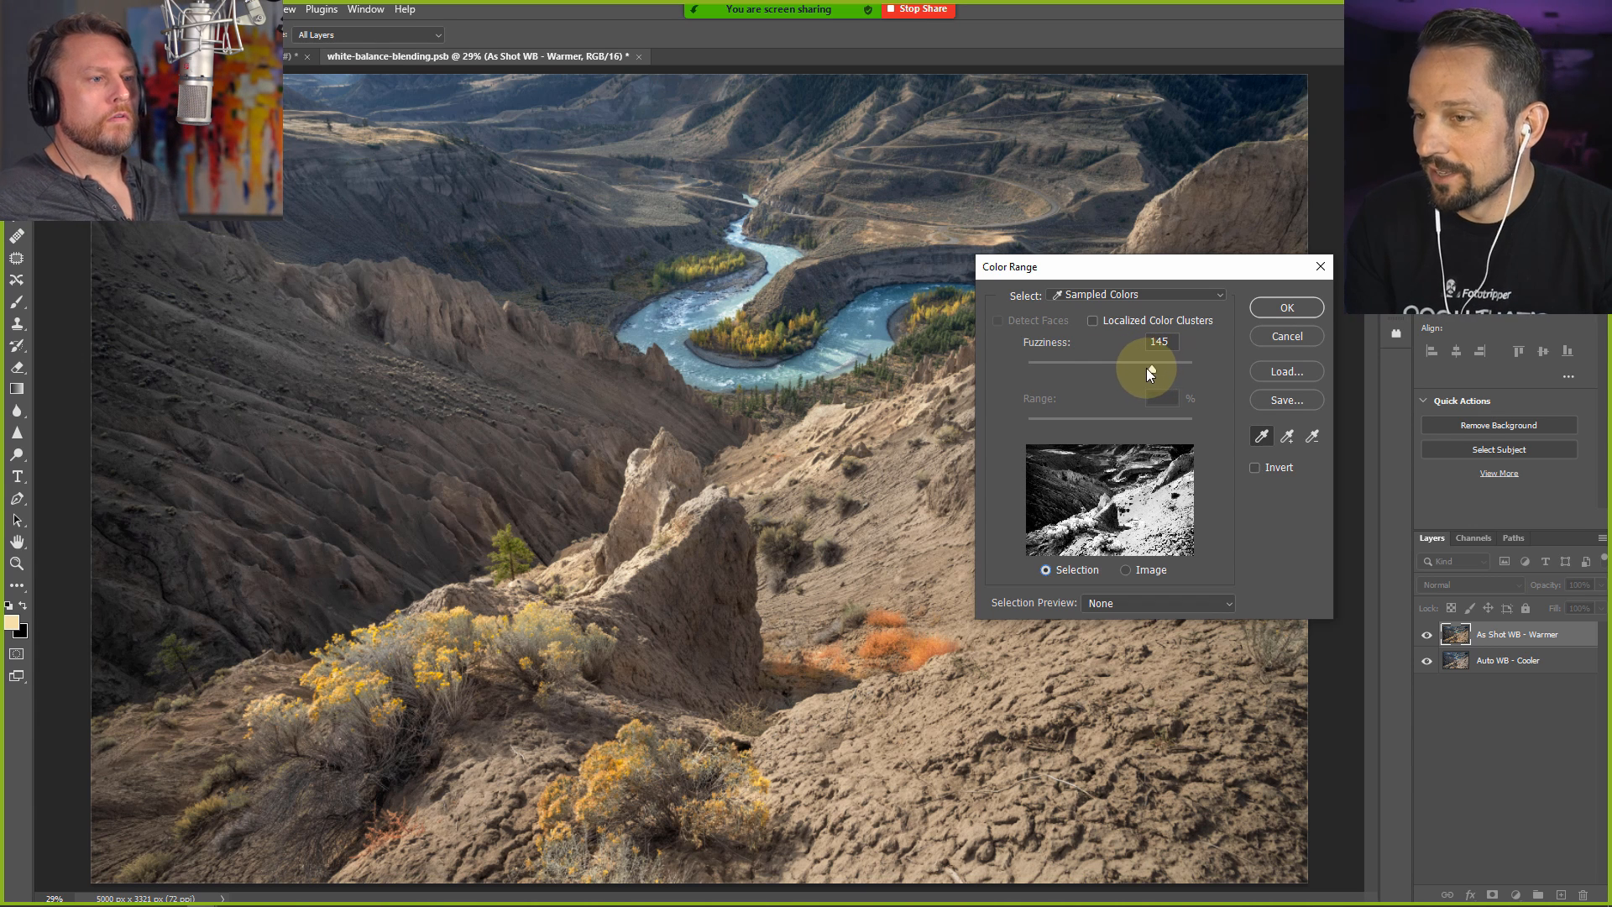
pyautogui.moveTo(1149, 371); pyautogui.dragTo(1076, 371)
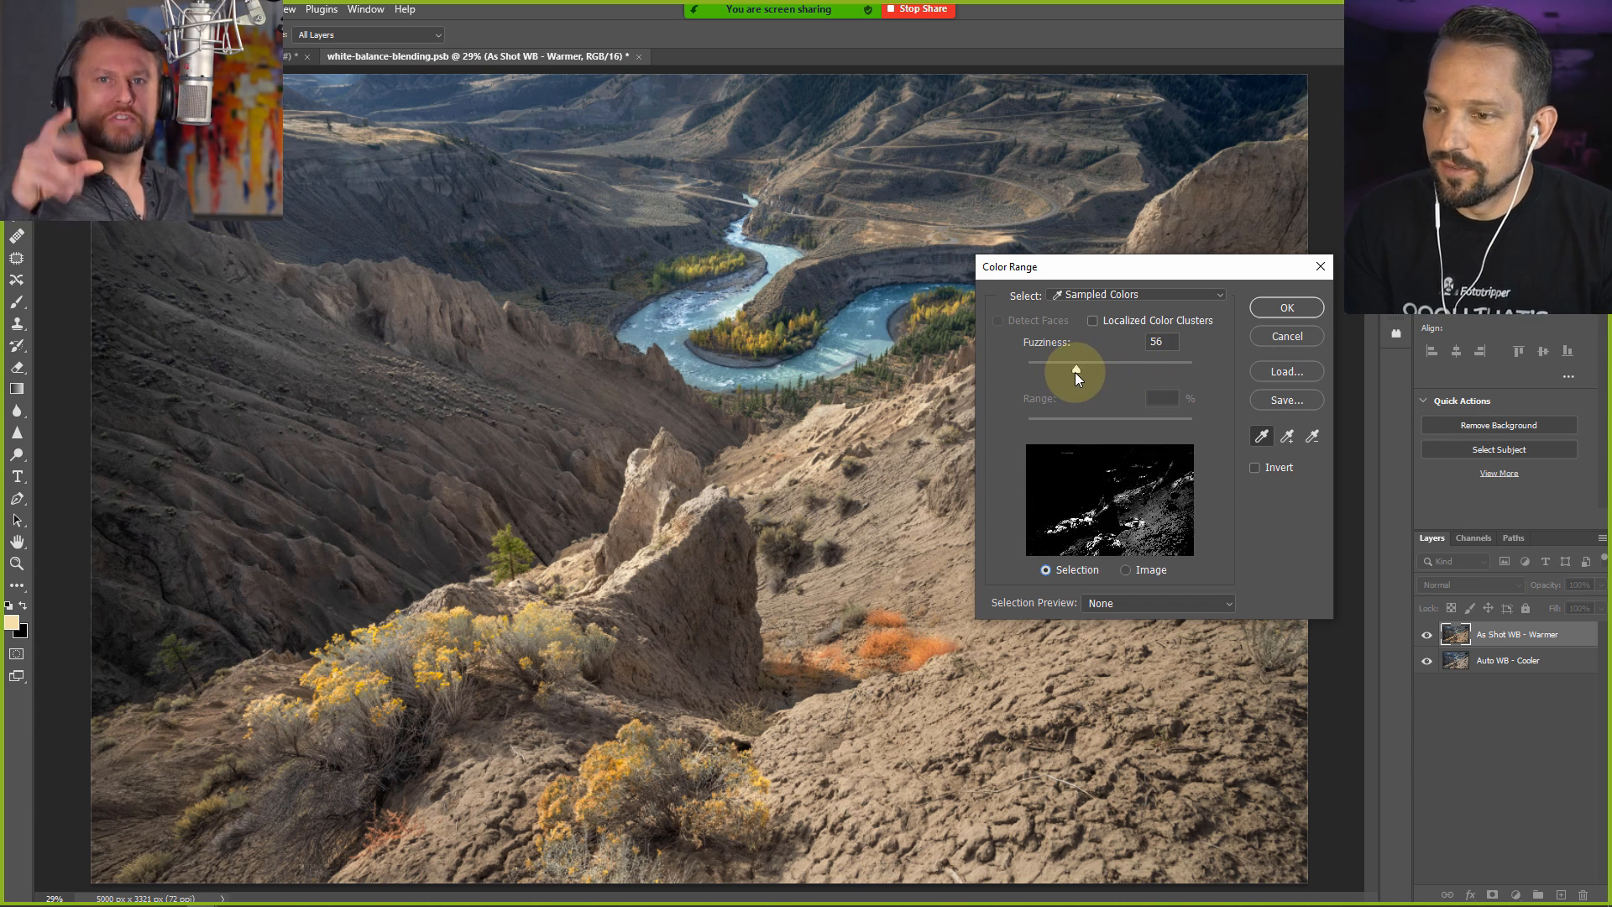
pyautogui.moveTo(1075, 370); pyautogui.dragTo(1060, 371)
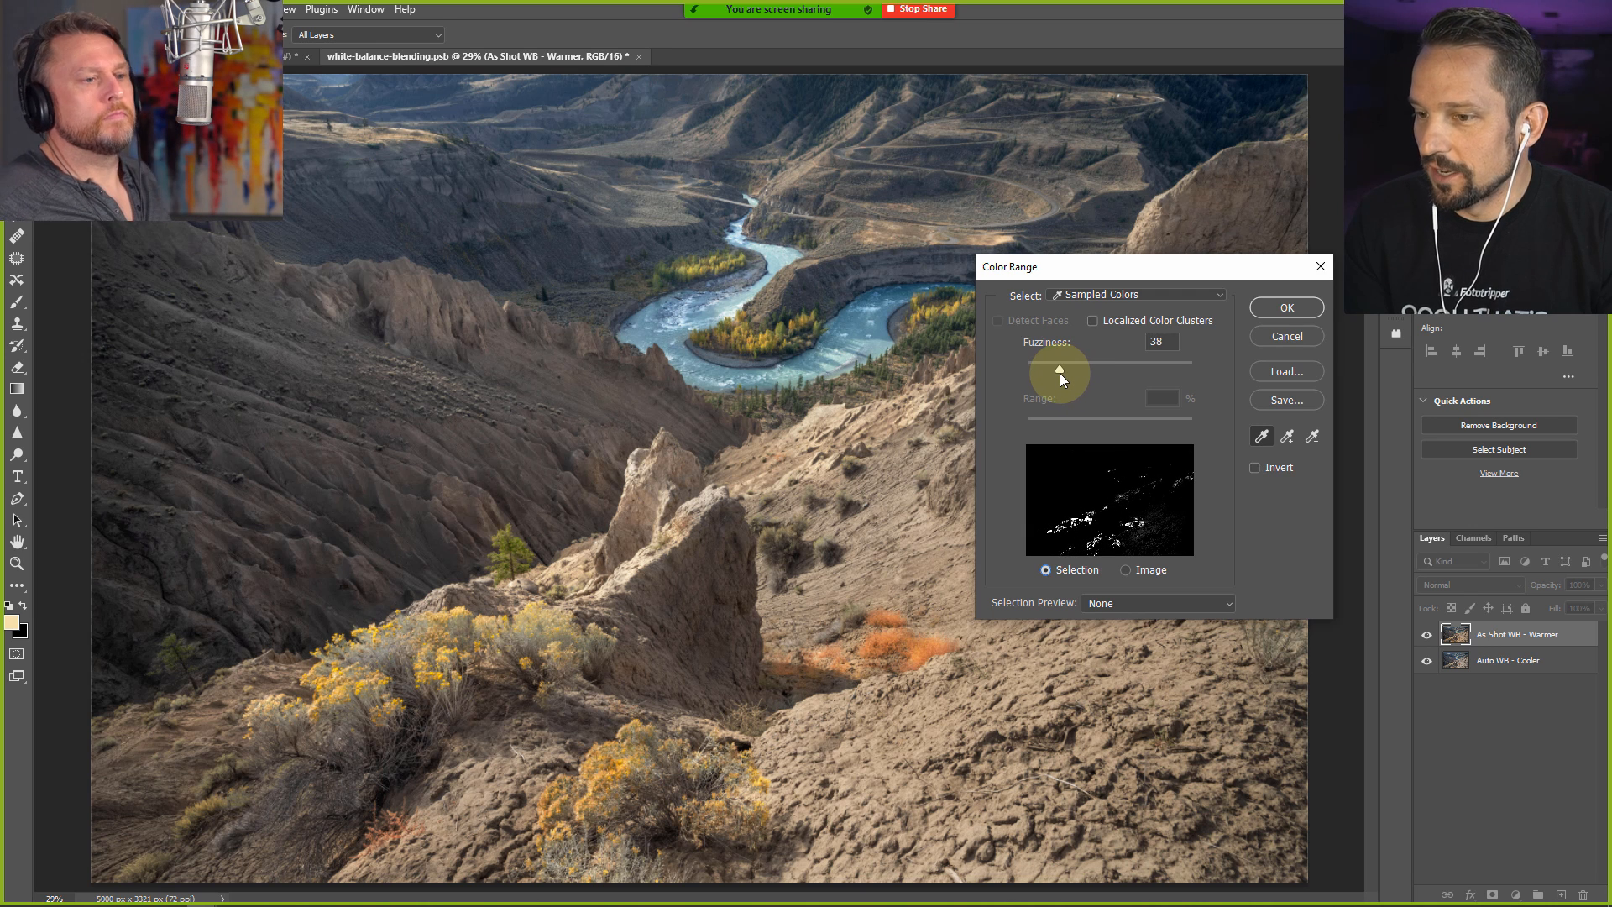
pyautogui.moveTo(1062, 370); pyautogui.dragTo(1055, 370)
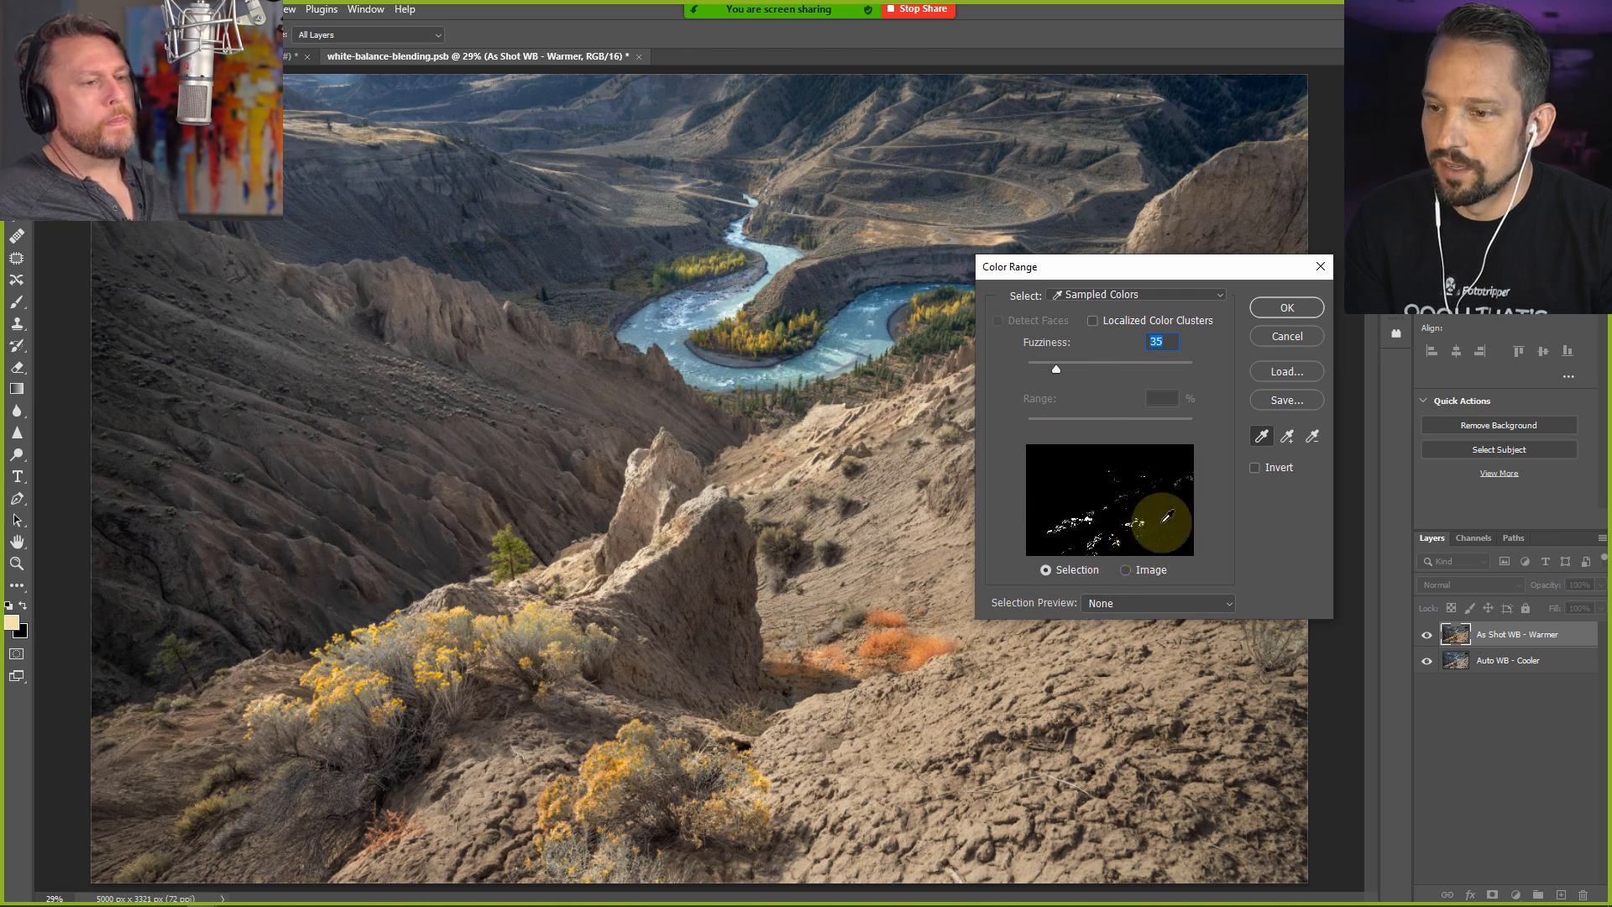
pyautogui.click(1283, 307)
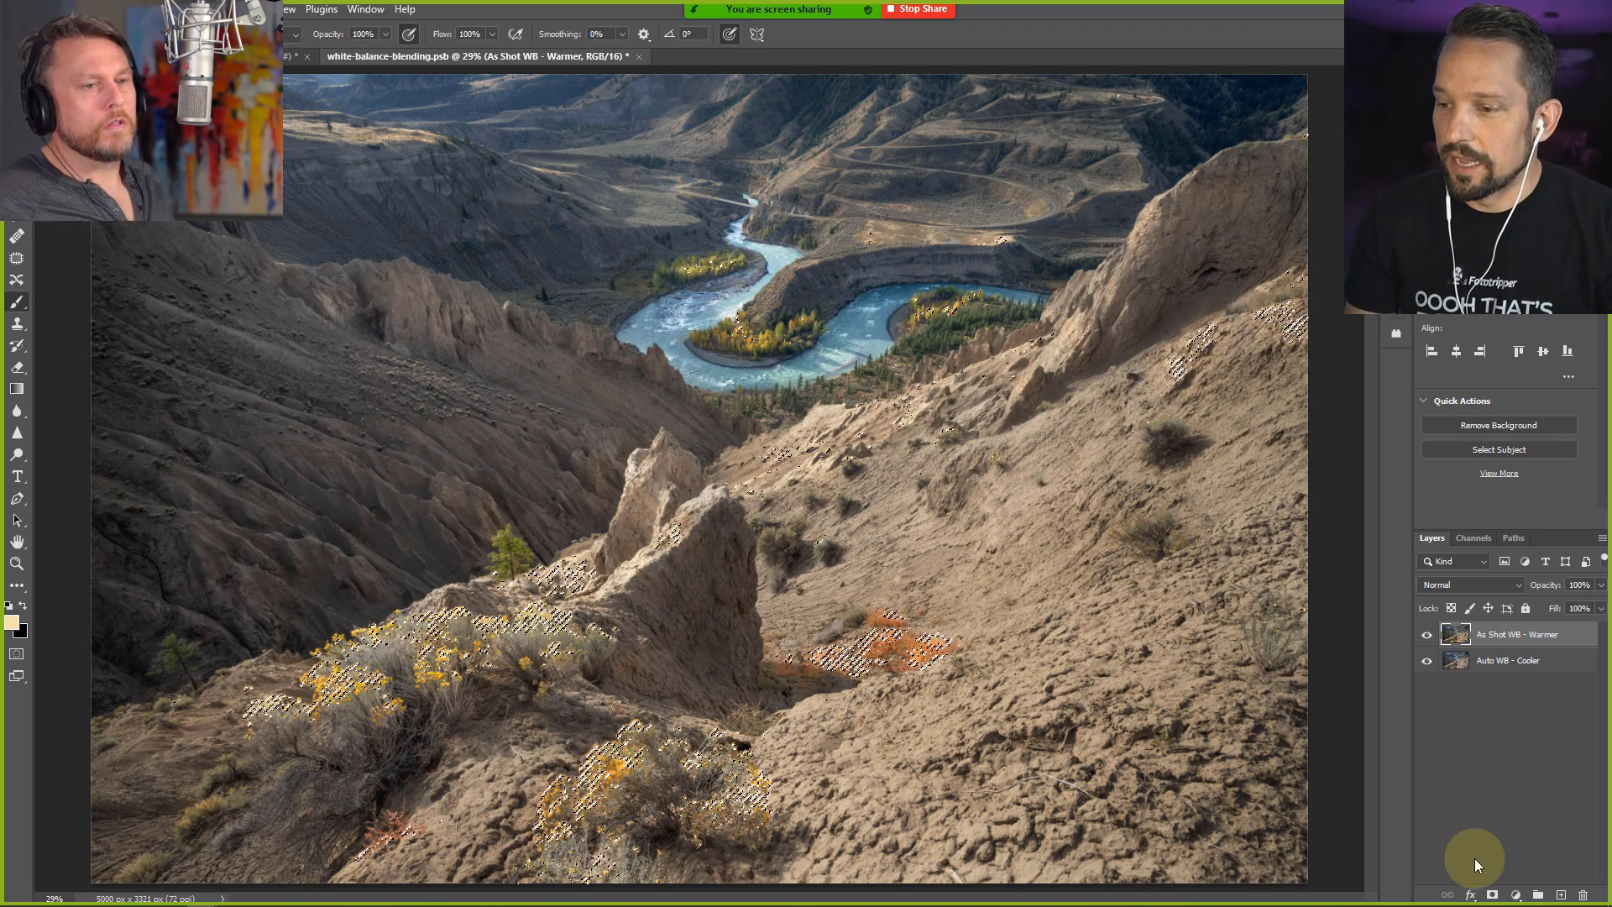
# Add a layer mask from the shrub selection to As Shot WB - Warmer and inspect it
pyautogui.click(1490, 894)
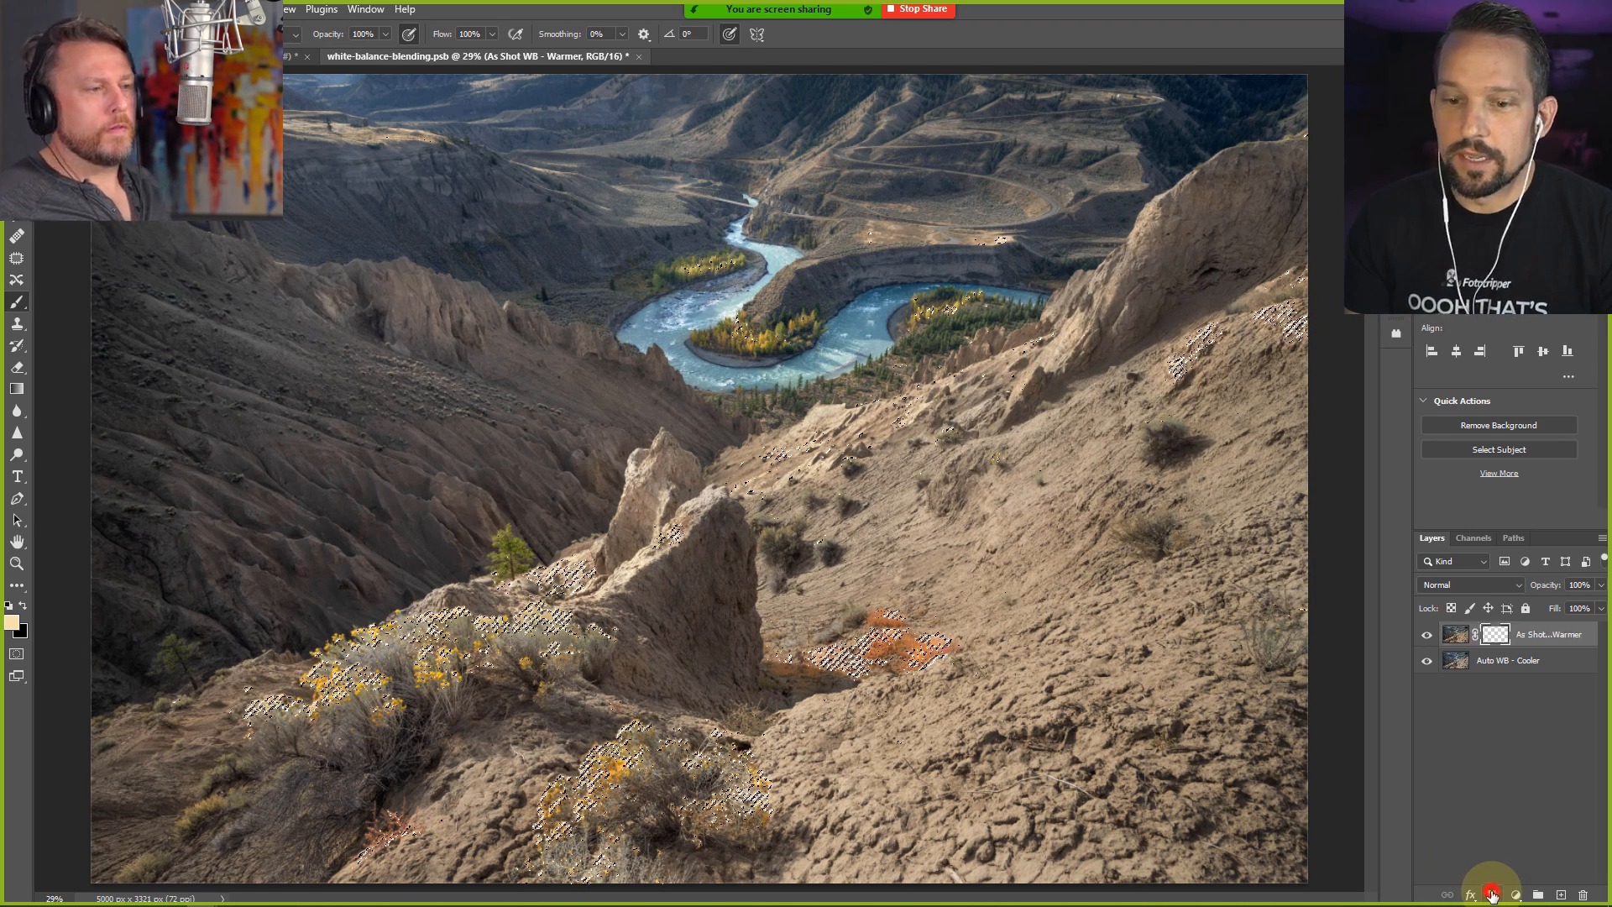
pyautogui.click(1494, 891)
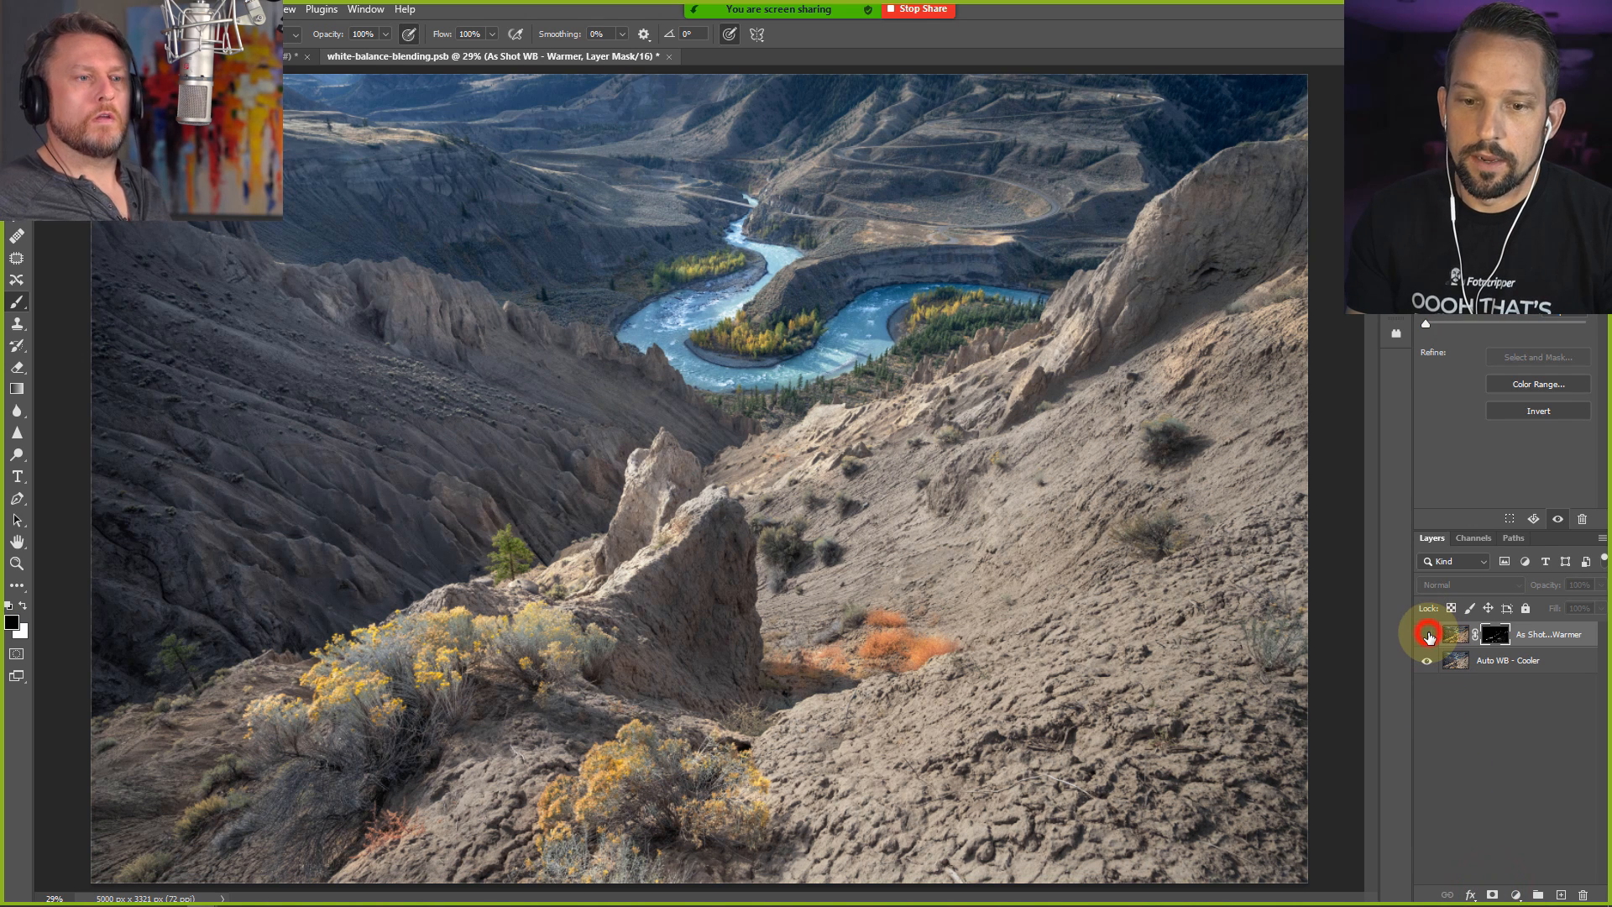
pyautogui.click(1429, 633)
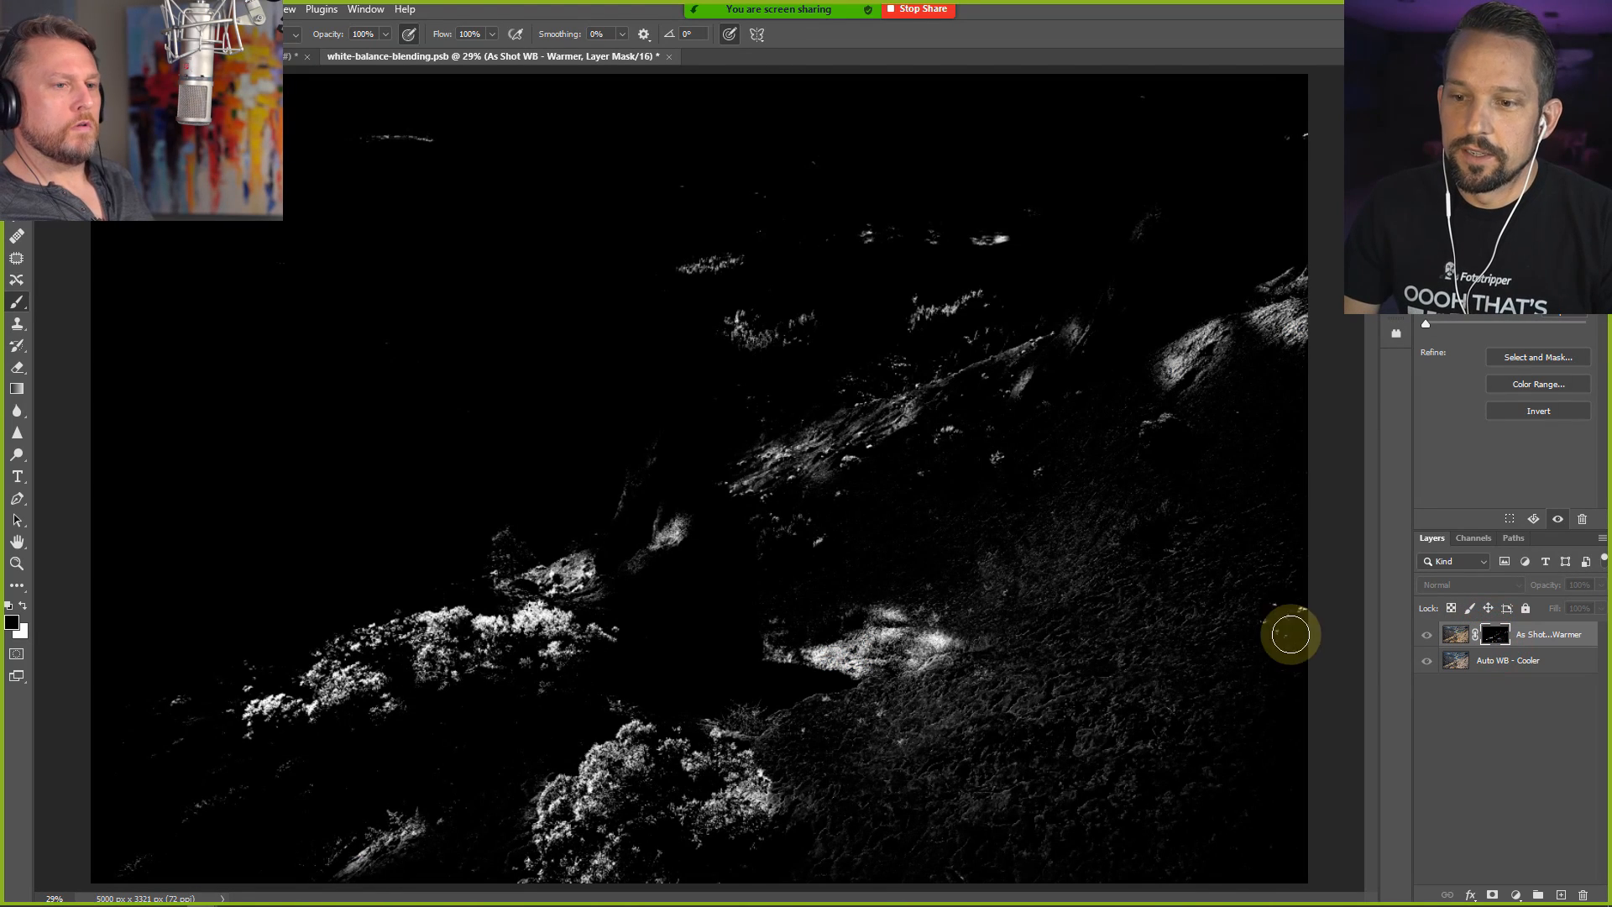
pyautogui.moveTo(1285, 340)
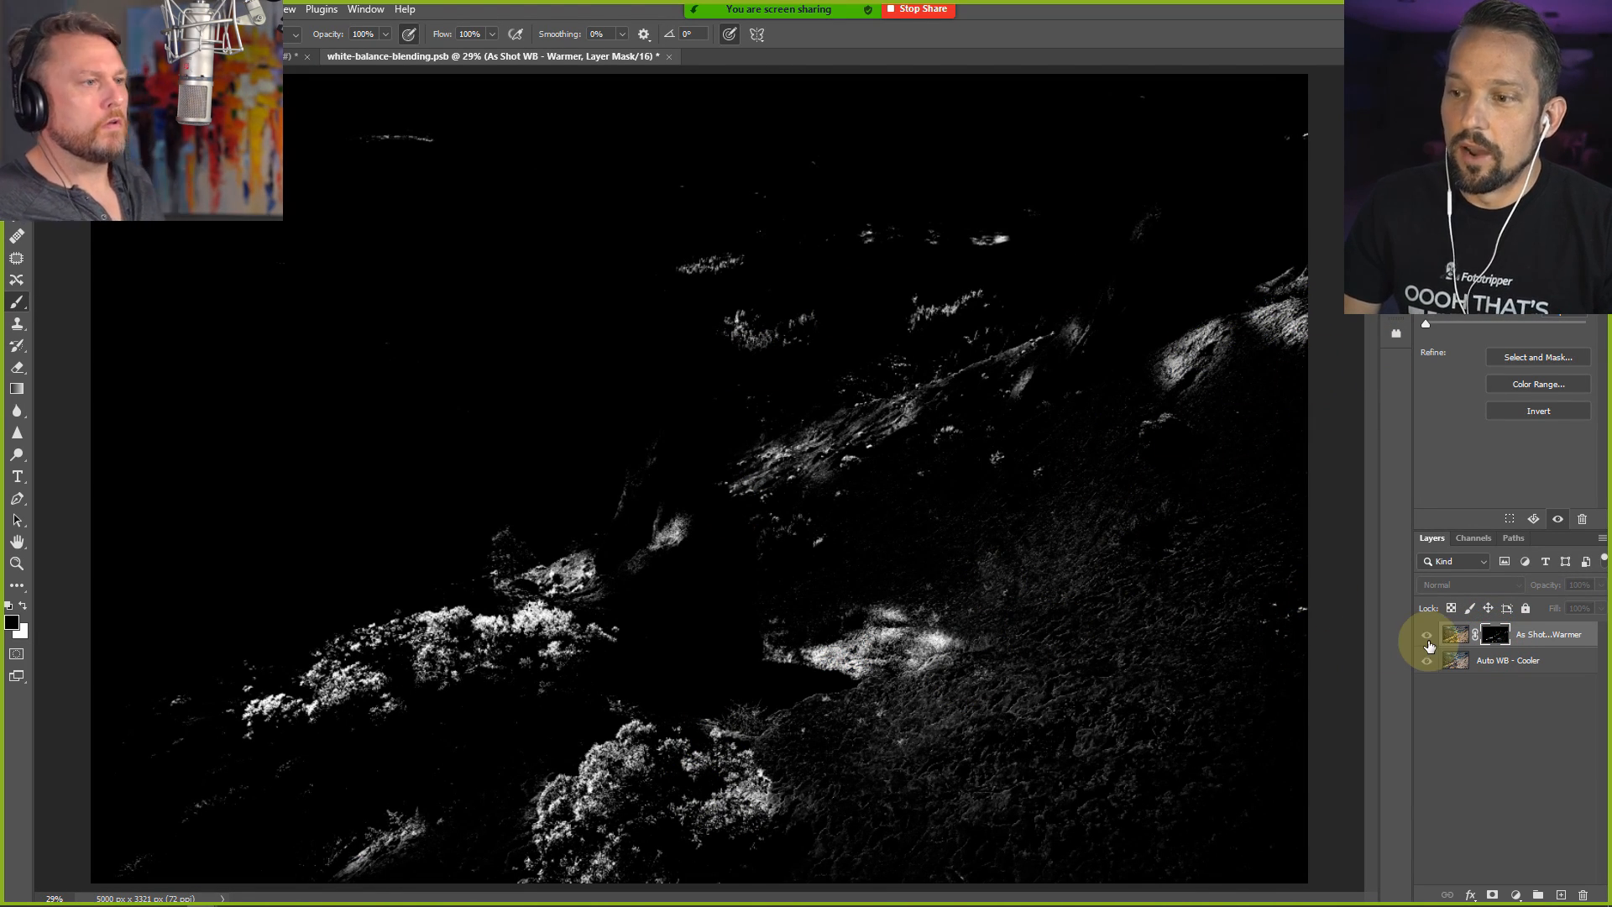
pyautogui.click(1425, 635)
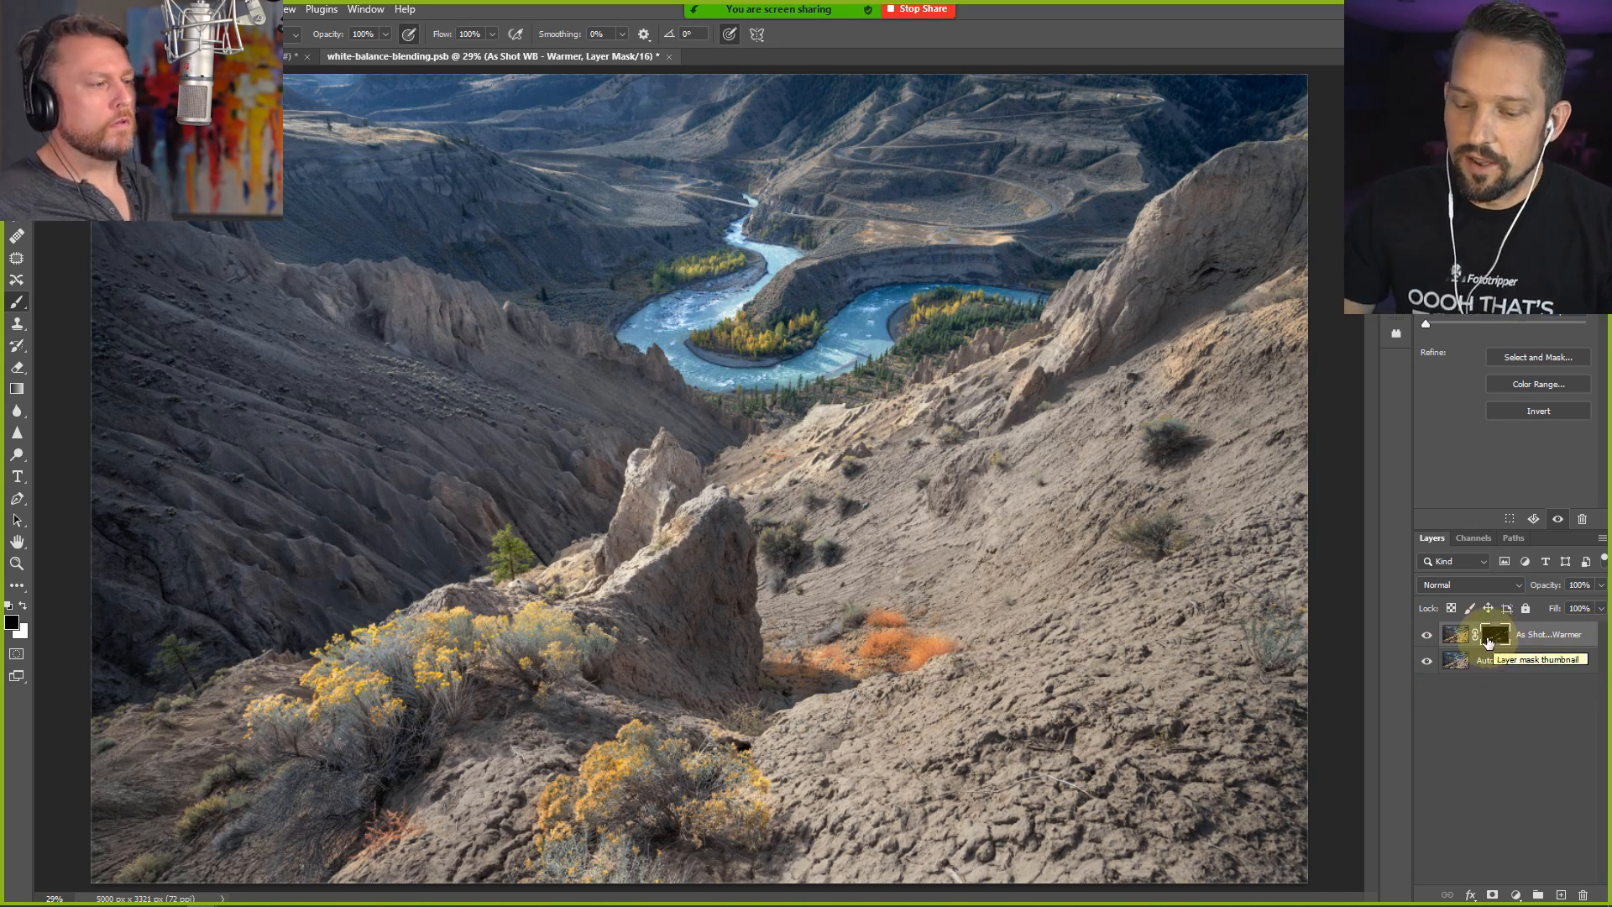
pyautogui.click(1494, 633)
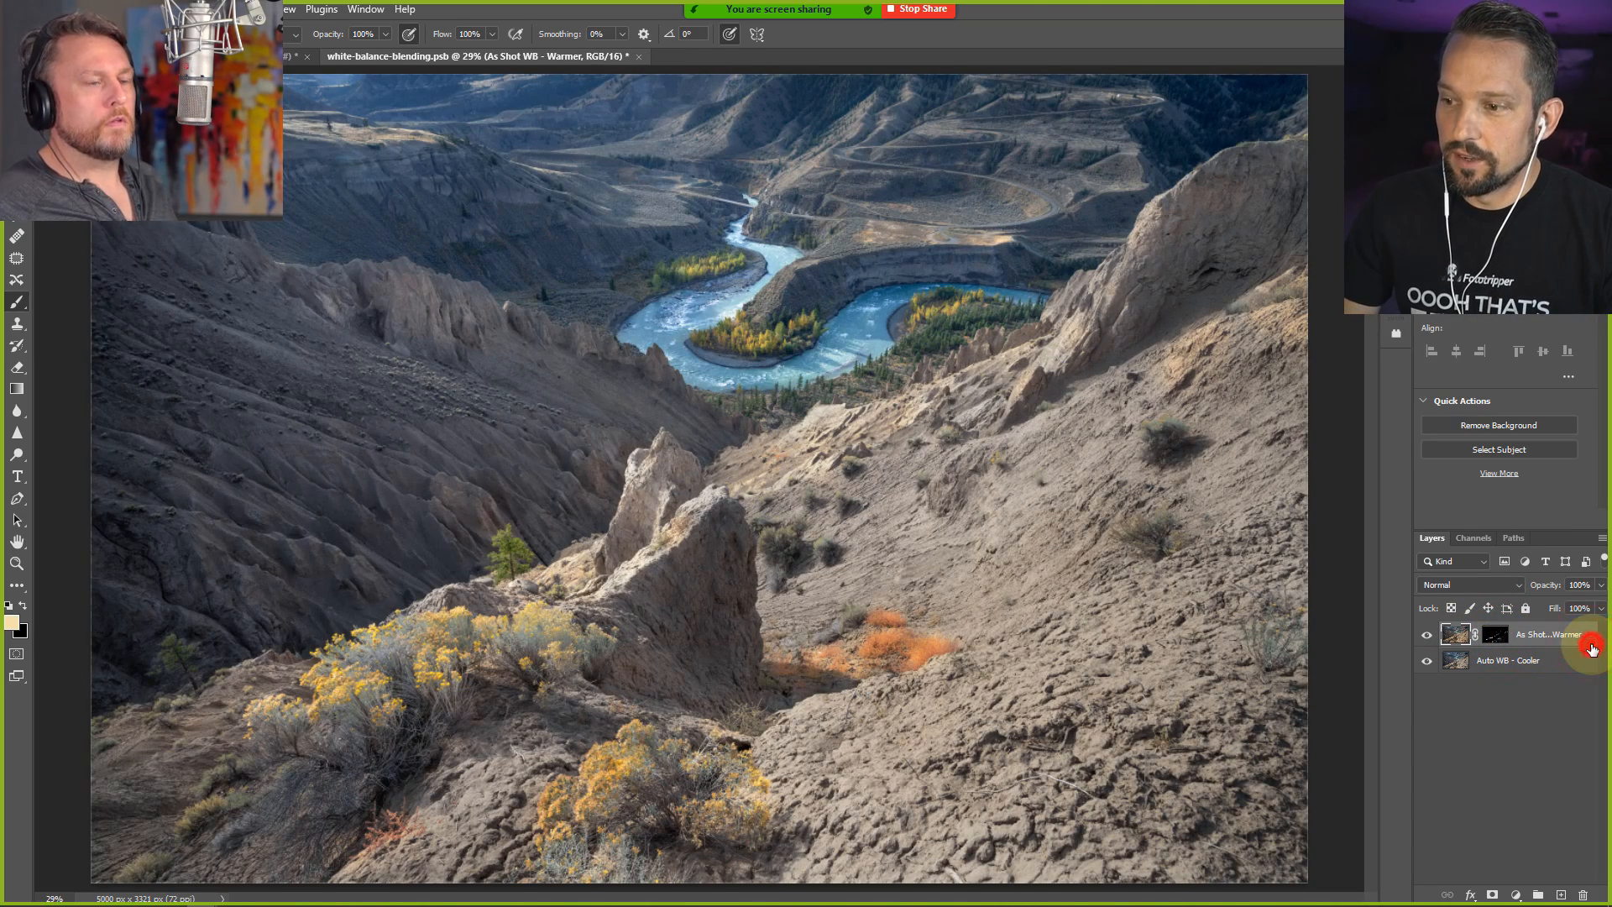
# Give the warmer layer a magenta Color Overlay and compare it against the mask view
pyautogui.doubleClick(1531, 634)
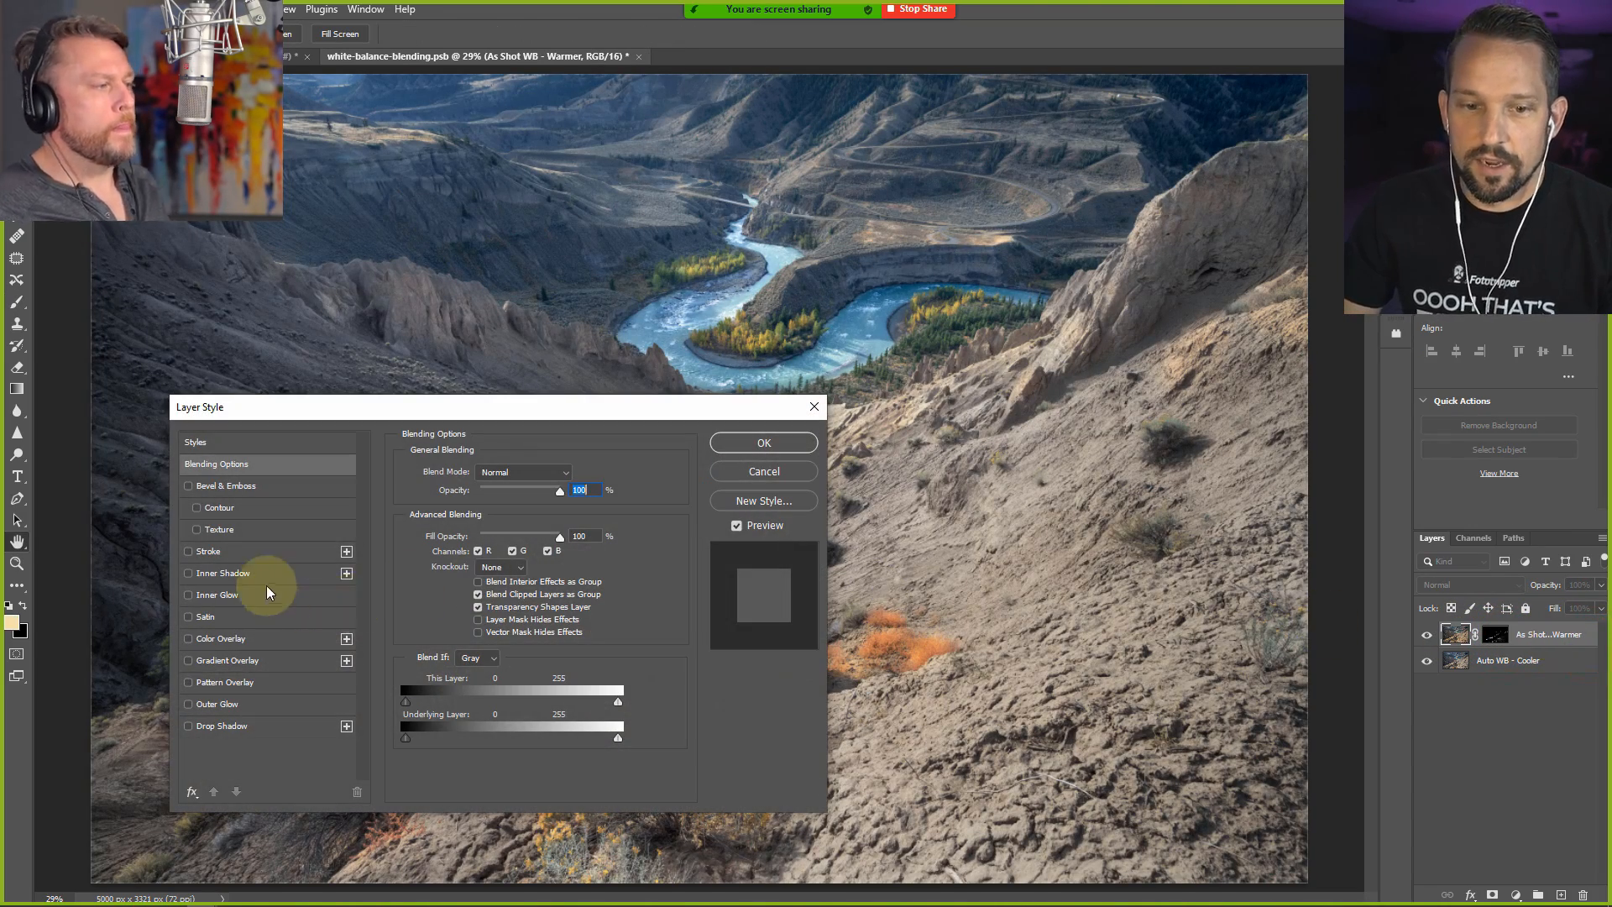
pyautogui.click(188, 638)
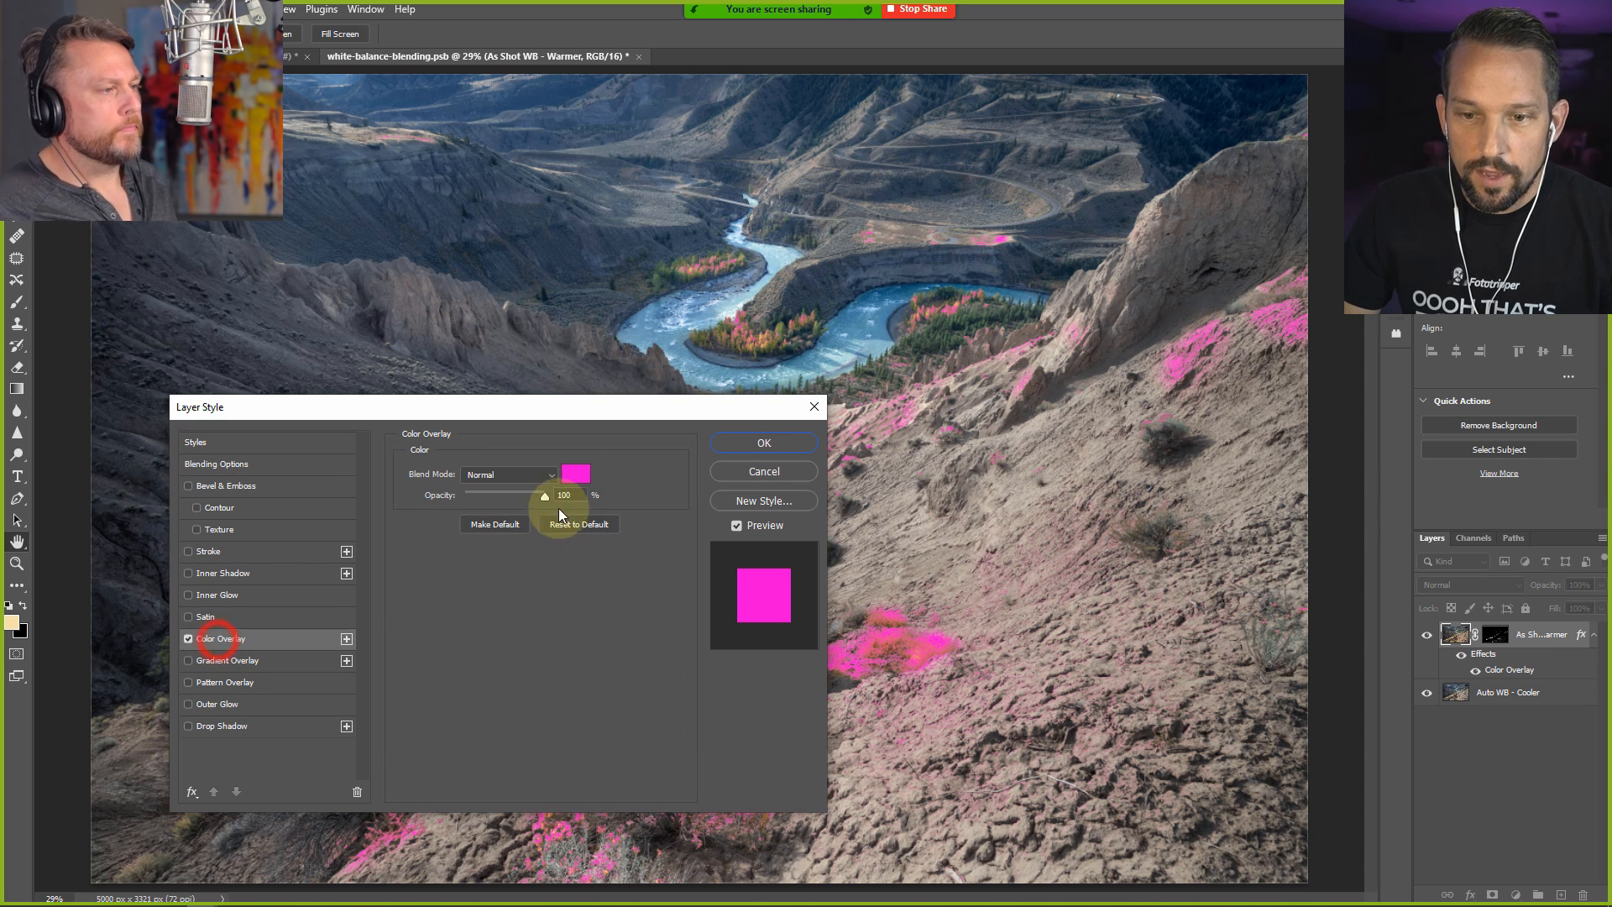
pyautogui.click(762, 443)
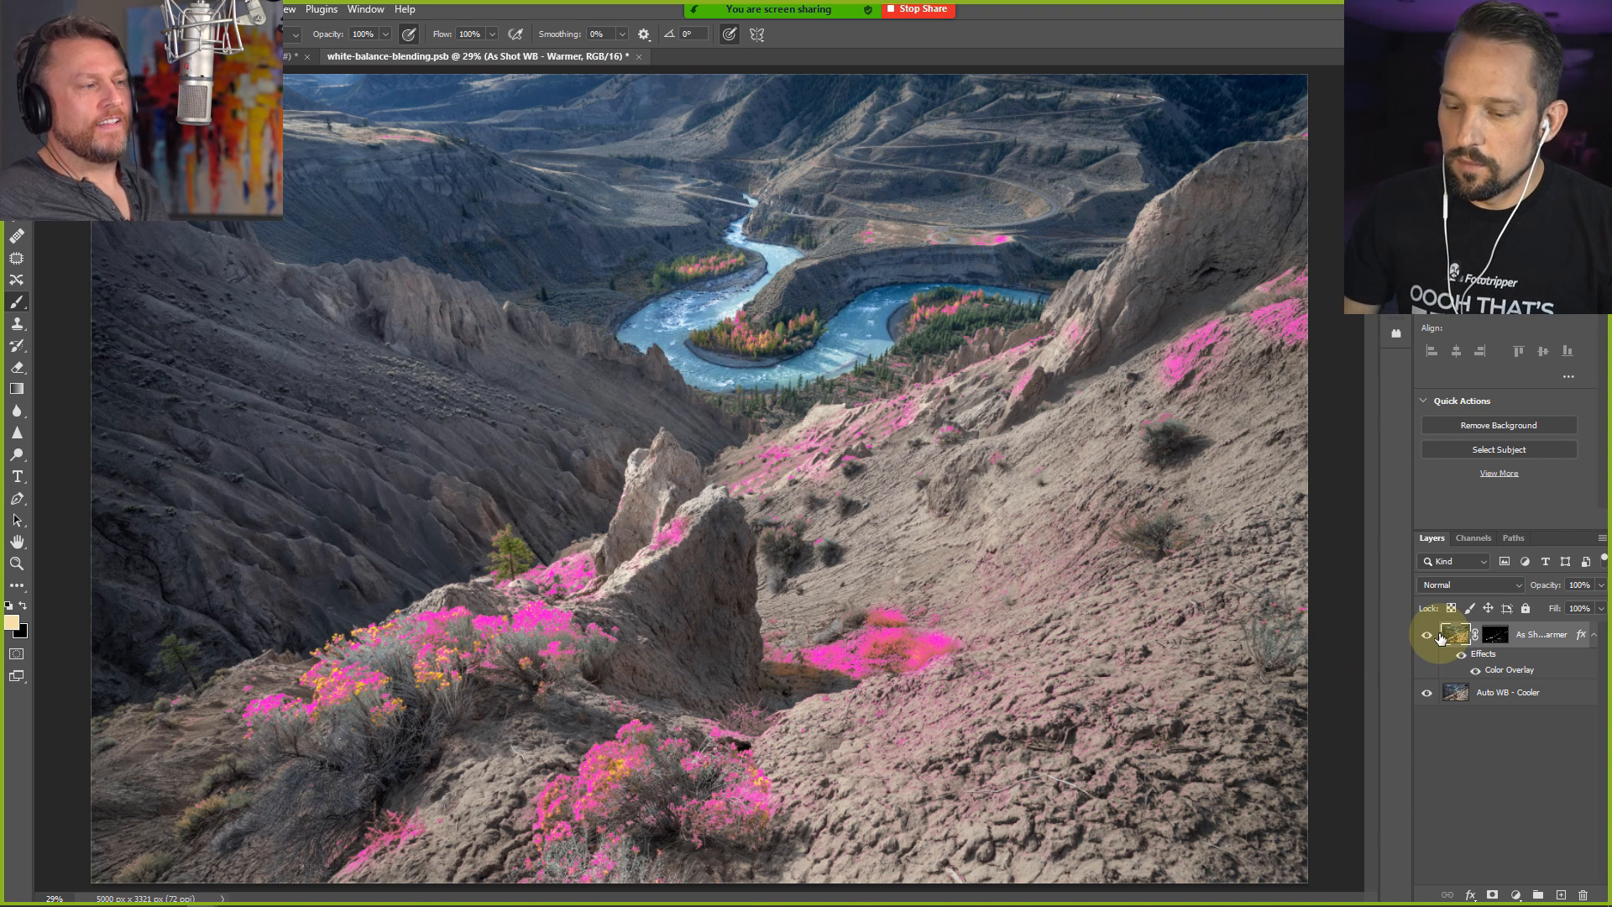
pyautogui.click(1494, 633)
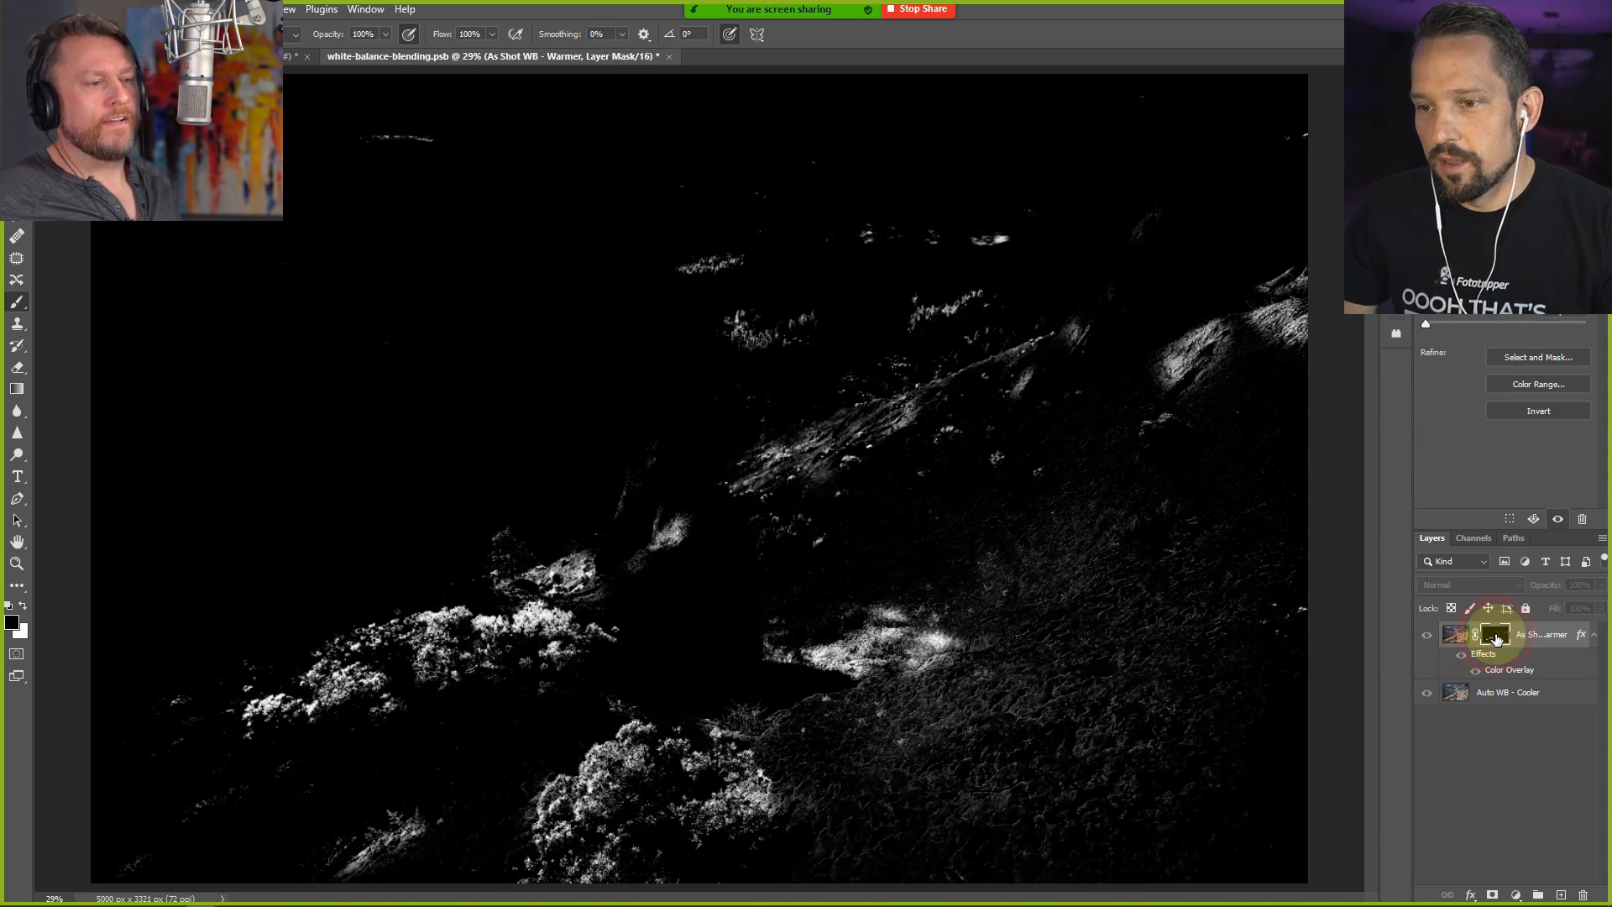
pyautogui.moveTo(1494, 635)
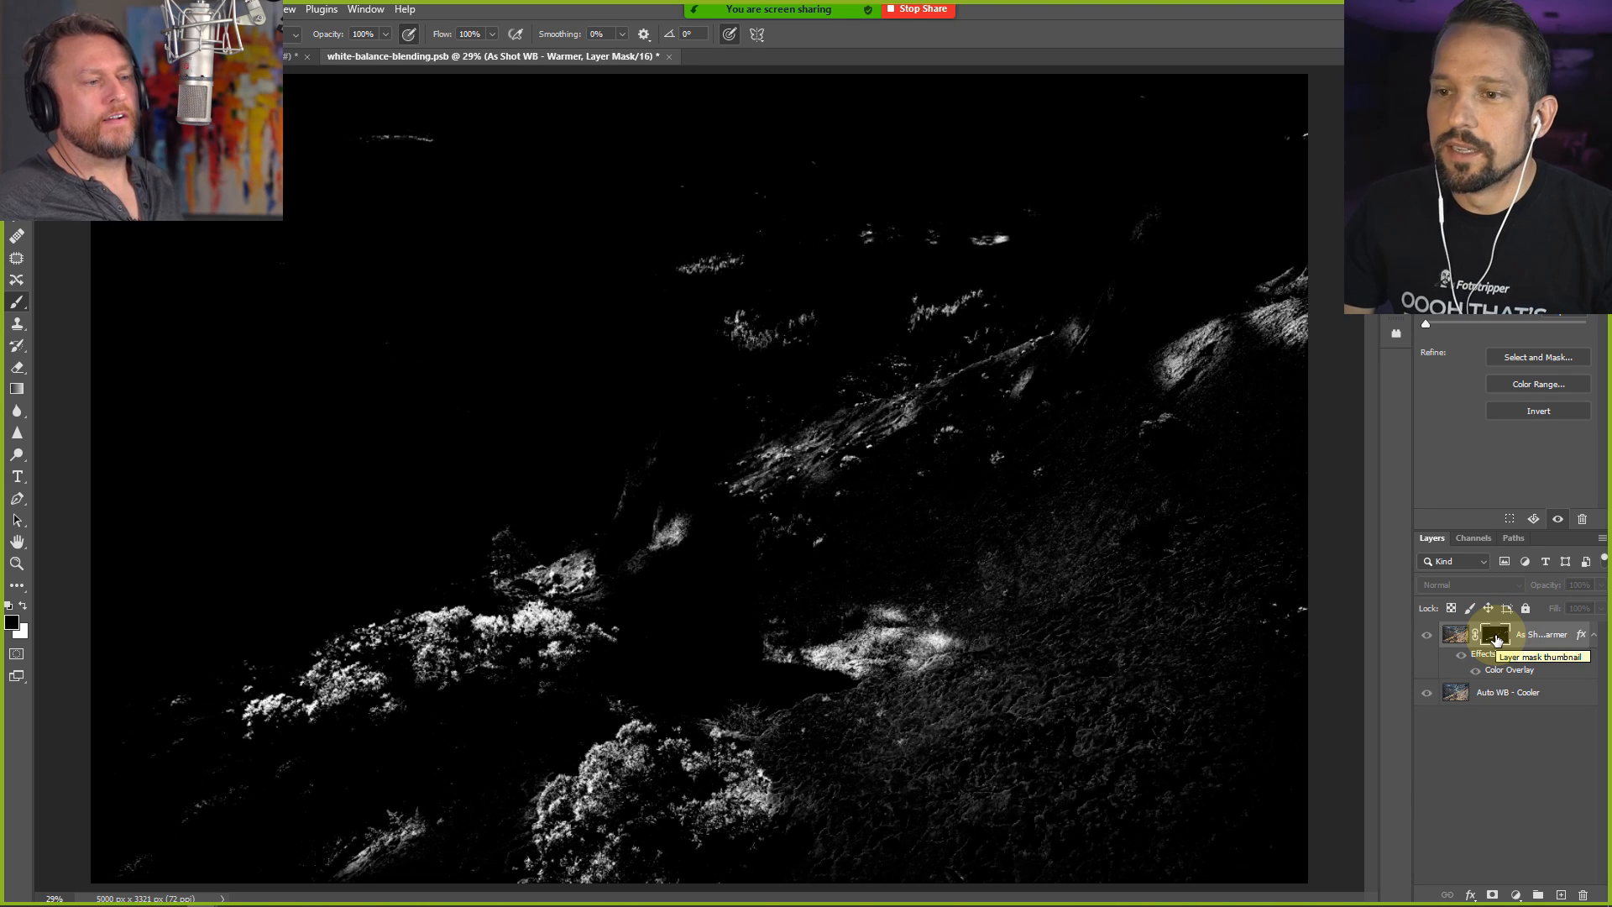
pyautogui.click(1496, 635)
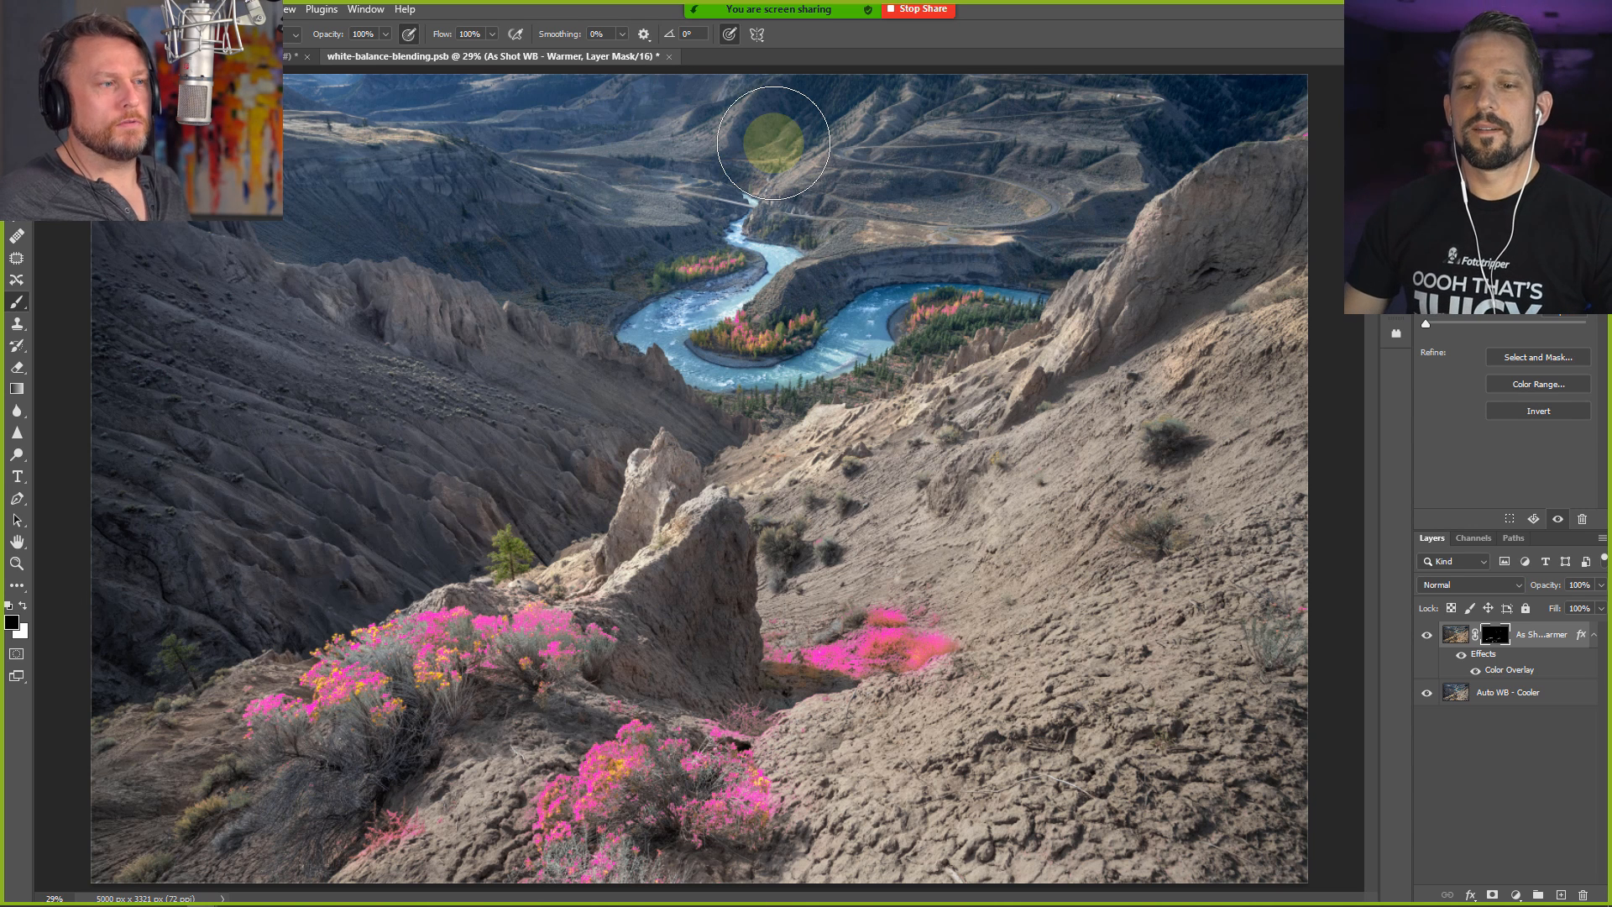
pyautogui.click(1453, 633)
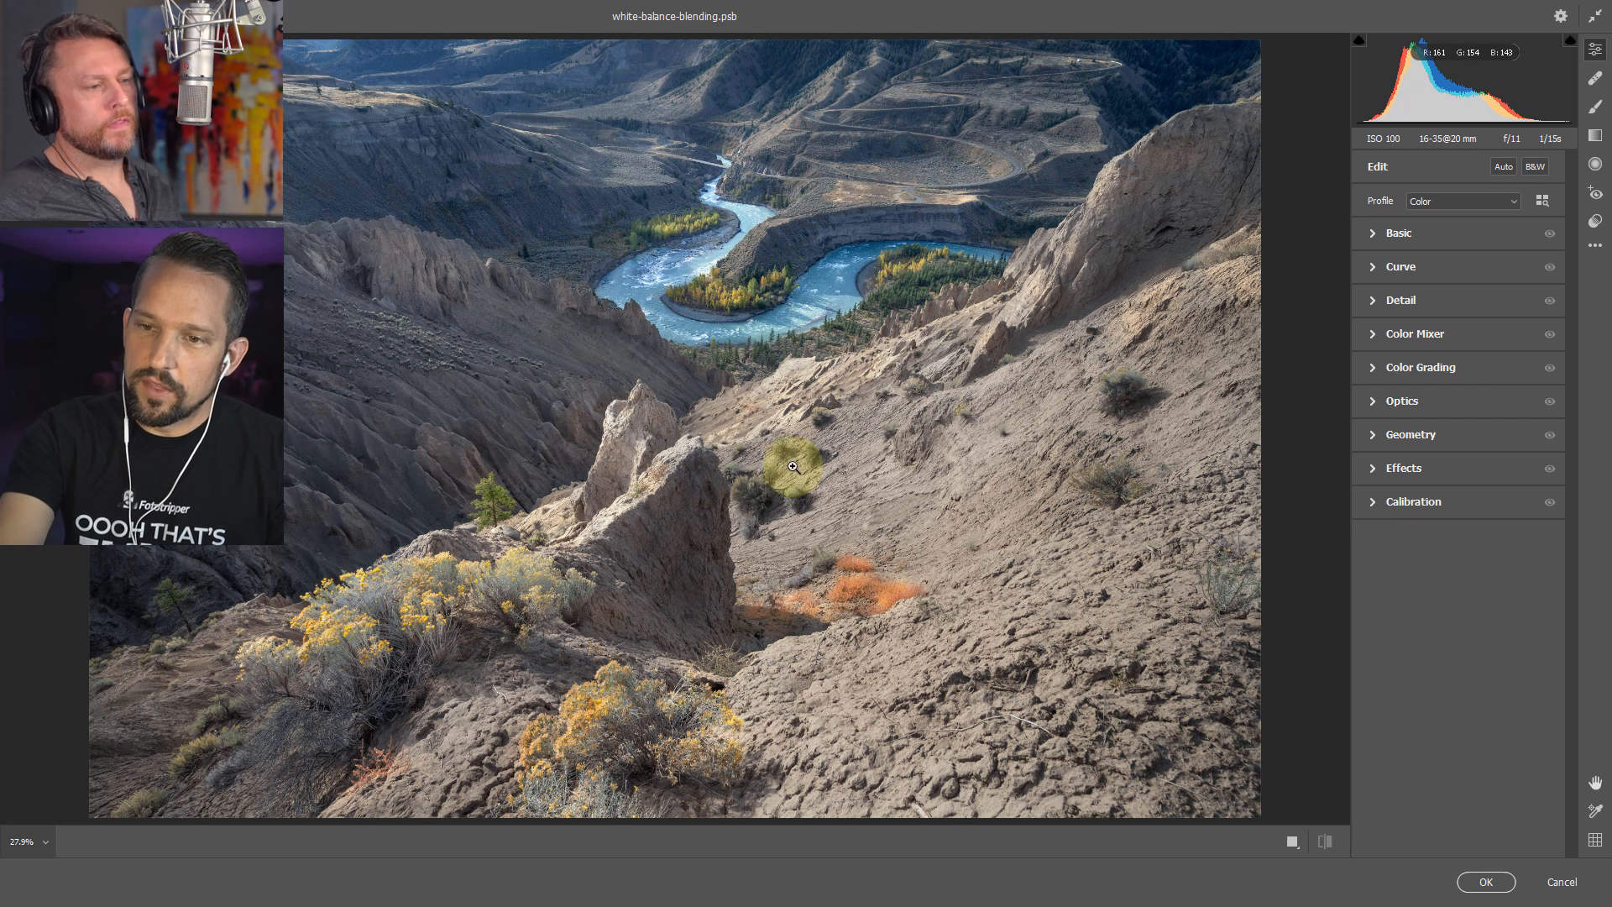
# Open the photo in the Camera Raw Filter and expand the Calibration panel
pyautogui.moveTo(792, 467); pyautogui.dragTo(665, 418)
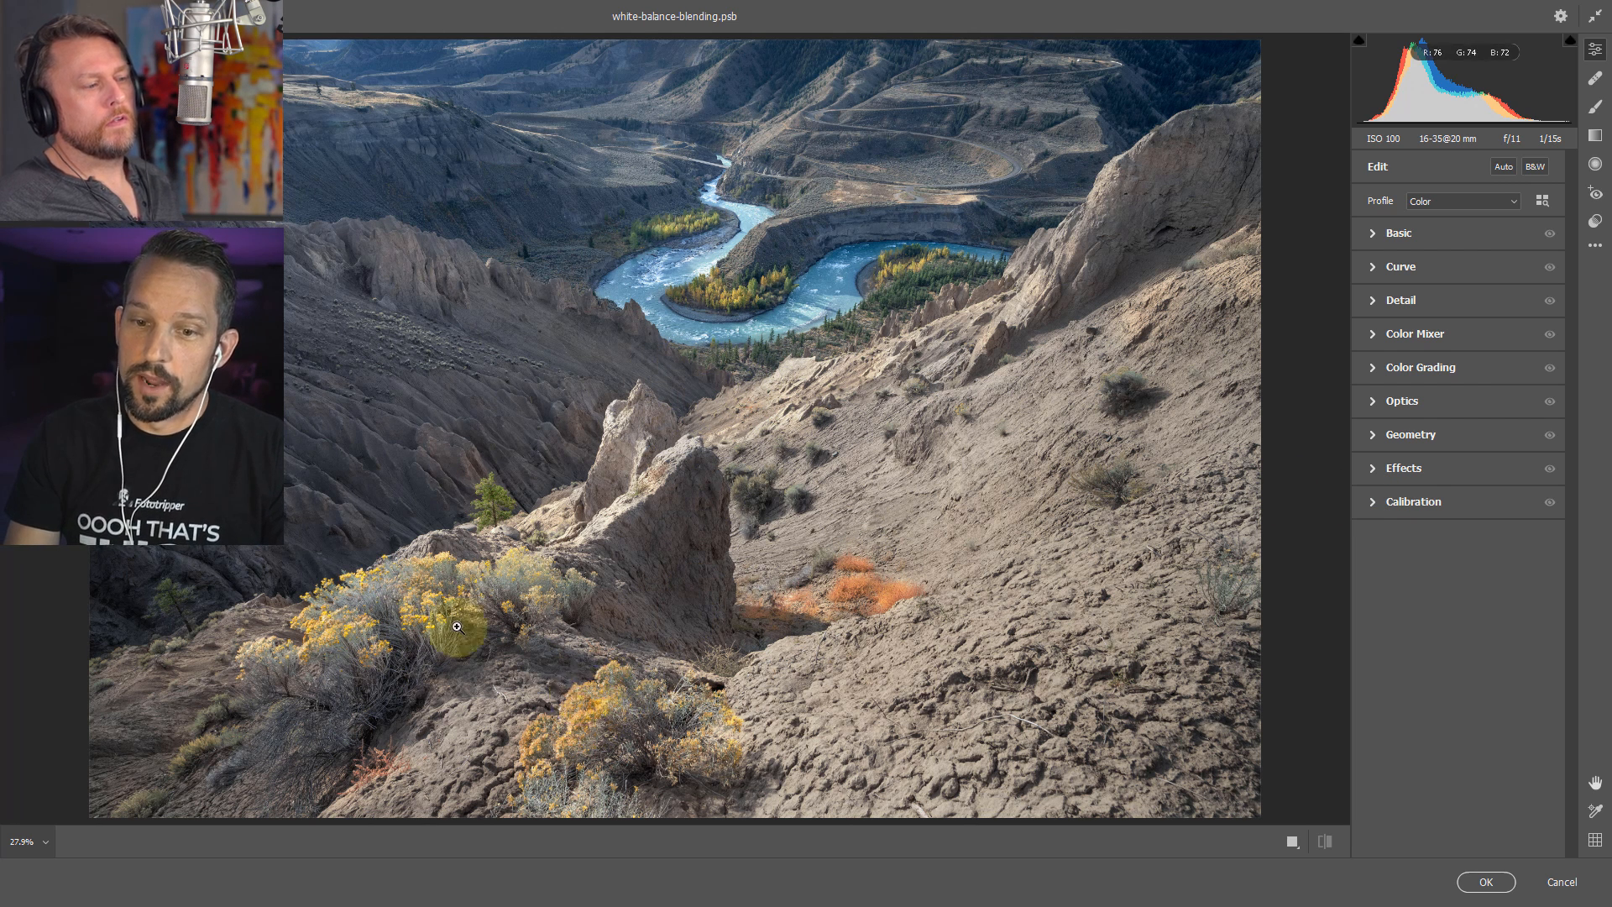
pyautogui.moveTo(1021, 485)
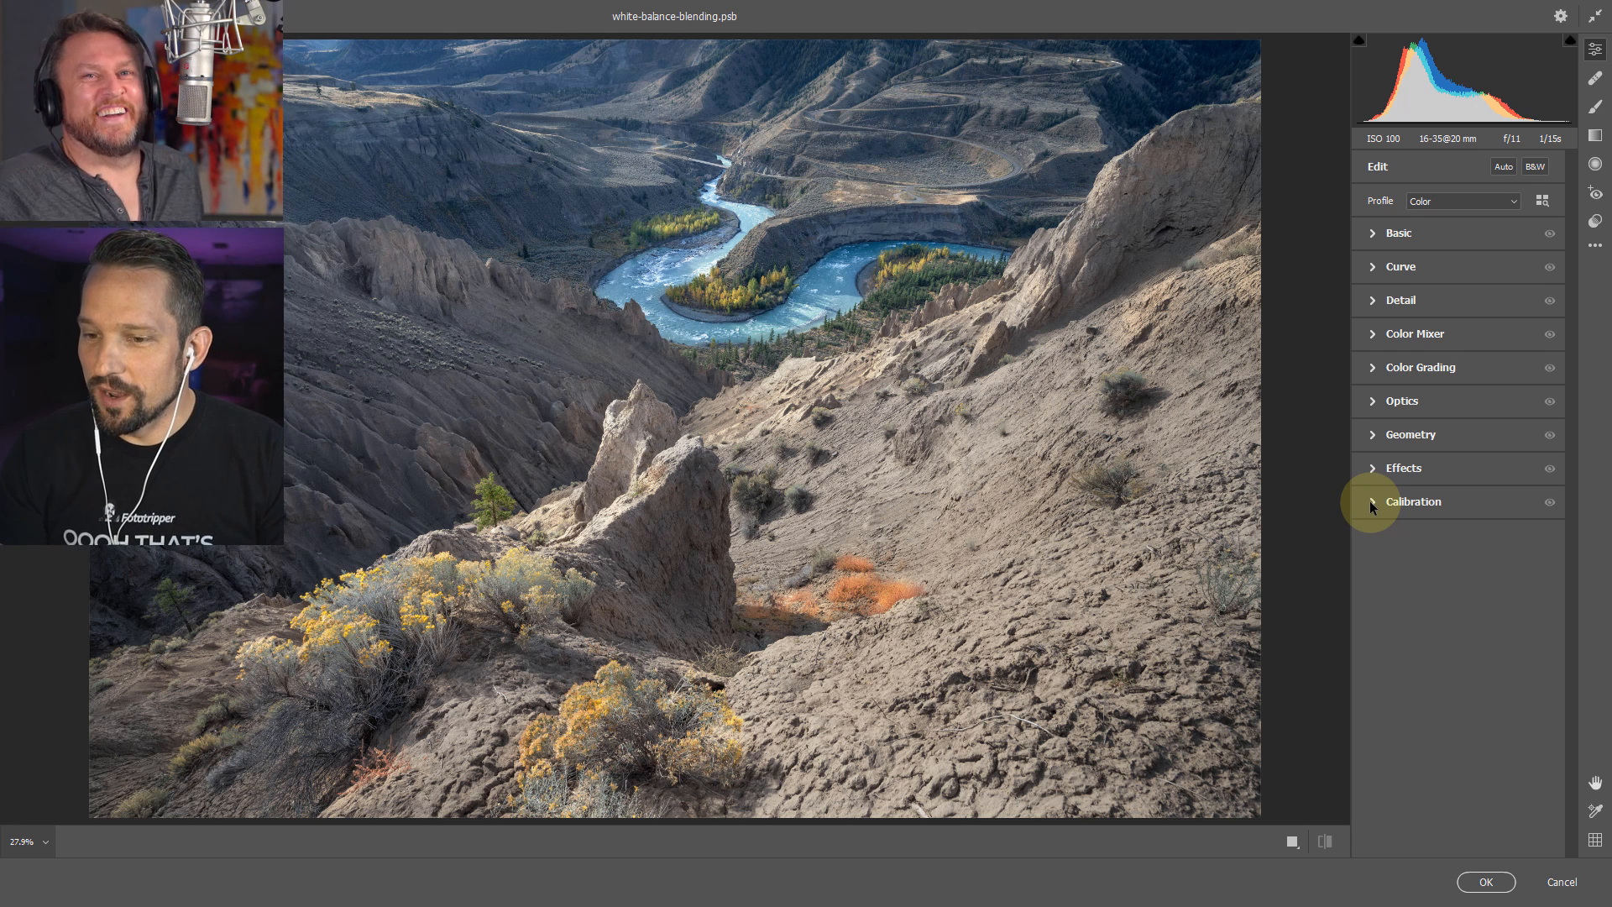
pyautogui.click(1414, 502)
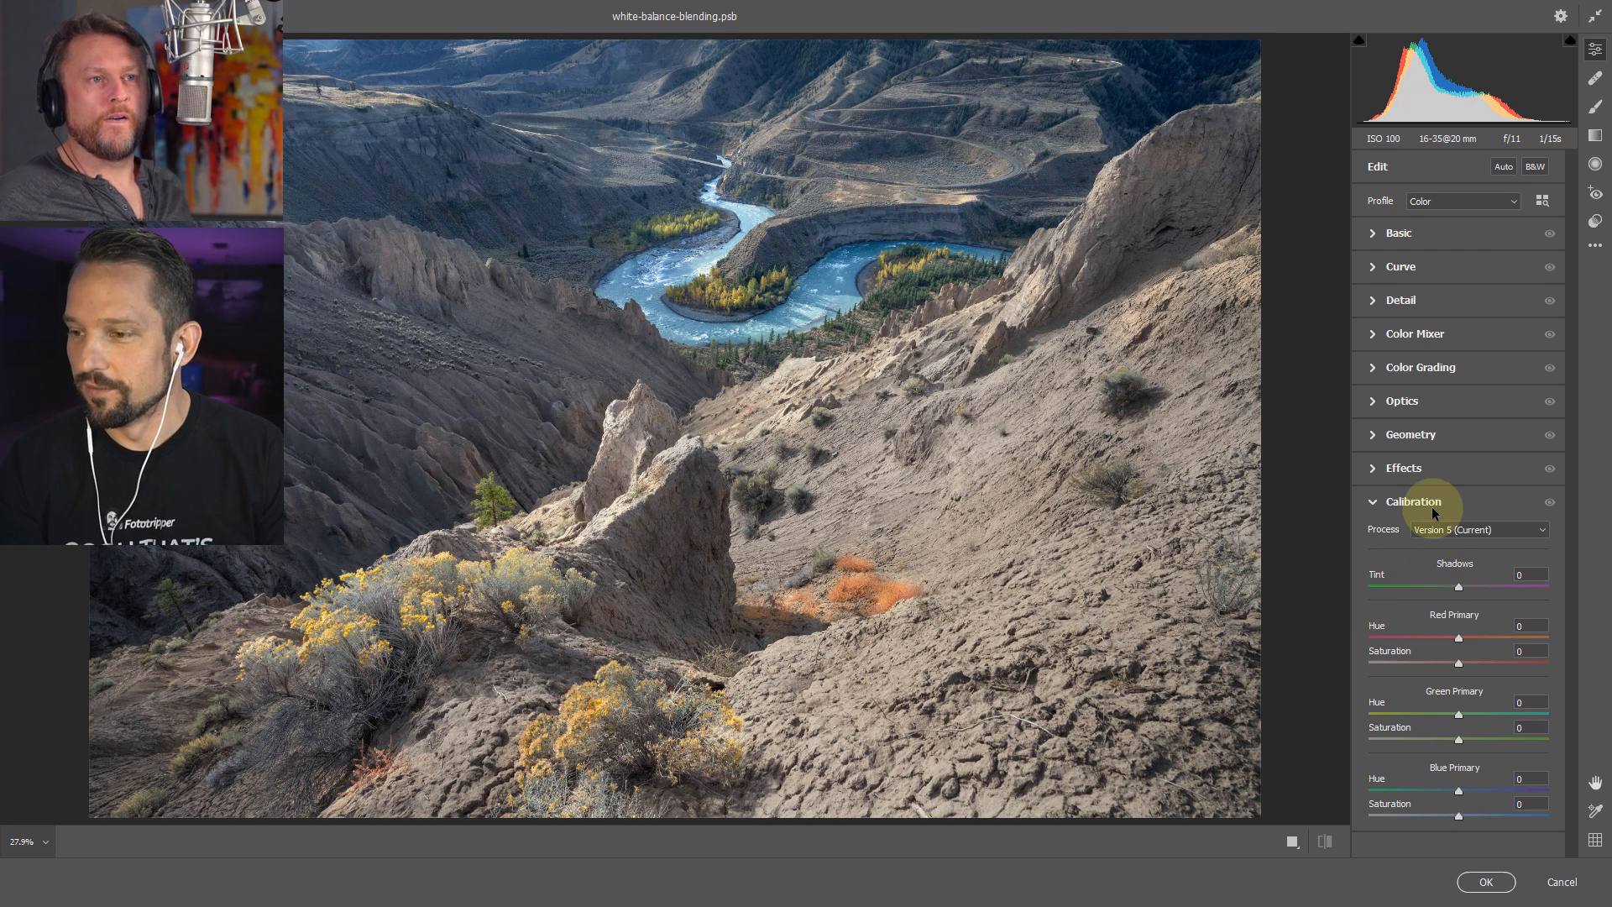
pyautogui.moveTo(1383, 702)
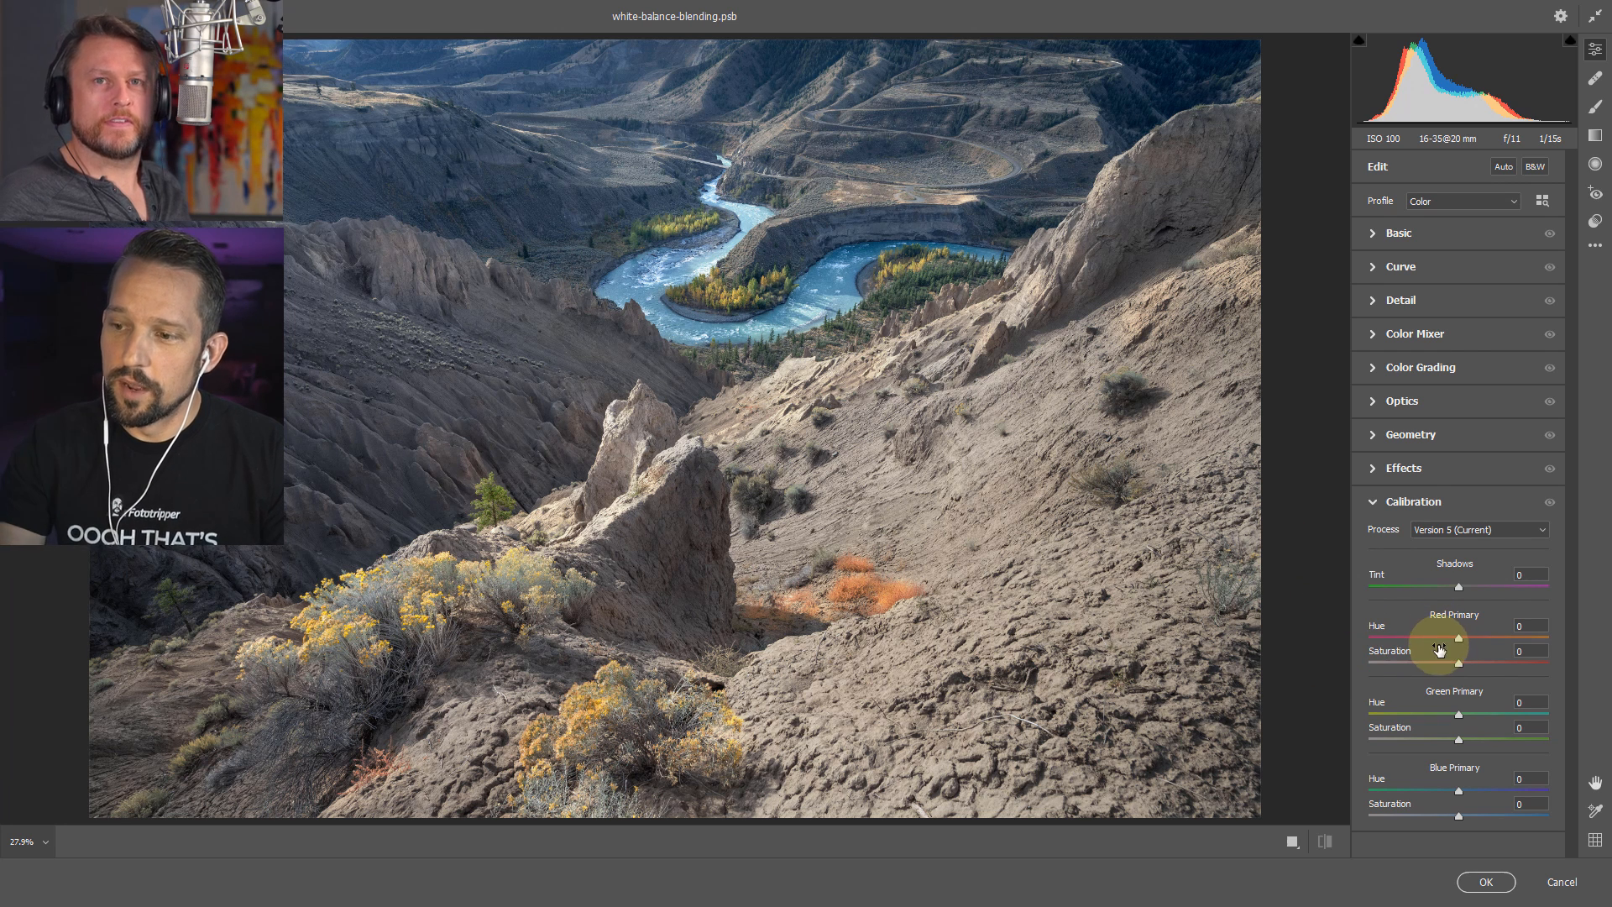
pyautogui.moveTo(1405, 591)
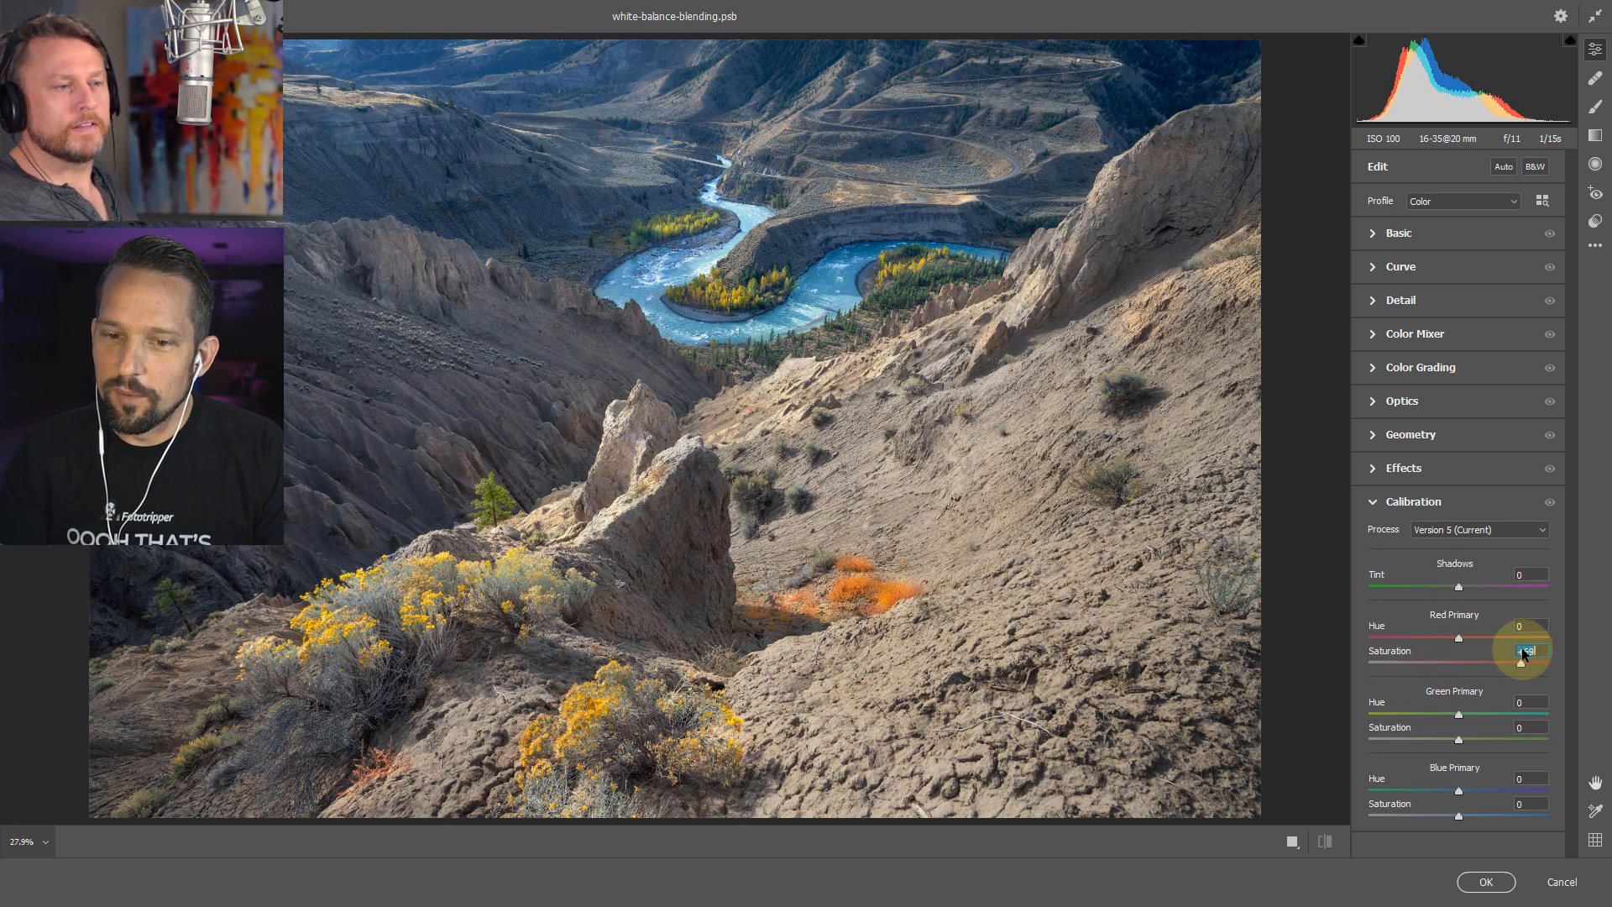
# Raise Red Primary Saturation to +51, then try negative Red Primary Hue before settling it
pyautogui.moveTo(1522, 662); pyautogui.dragTo(1519, 663)
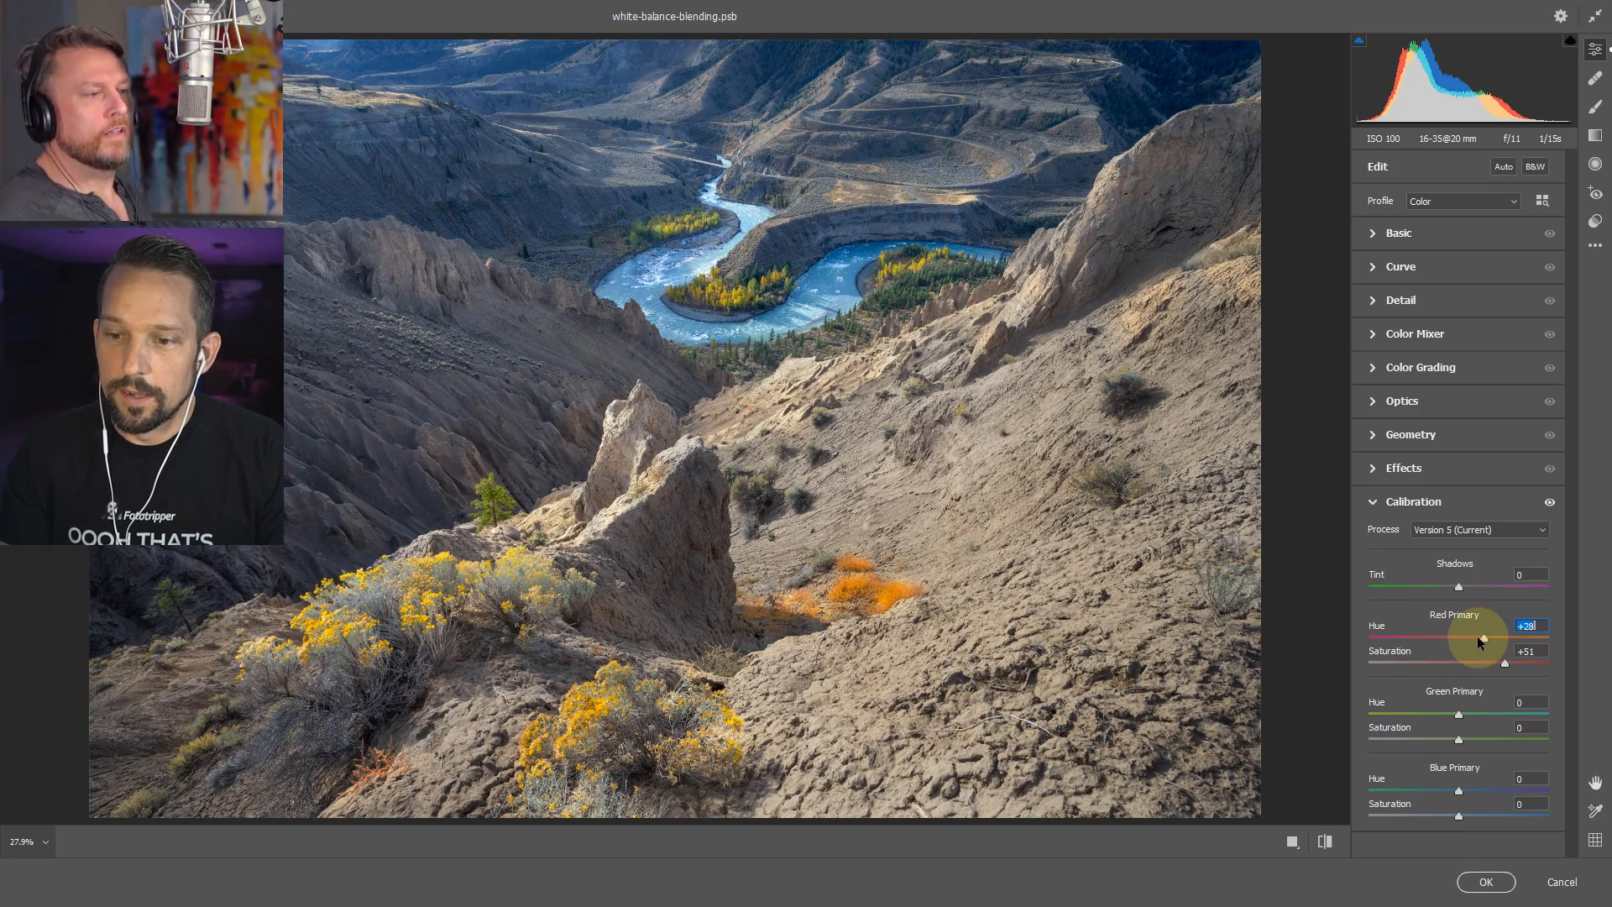
pyautogui.moveTo(1501, 636); pyautogui.dragTo(1434, 636)
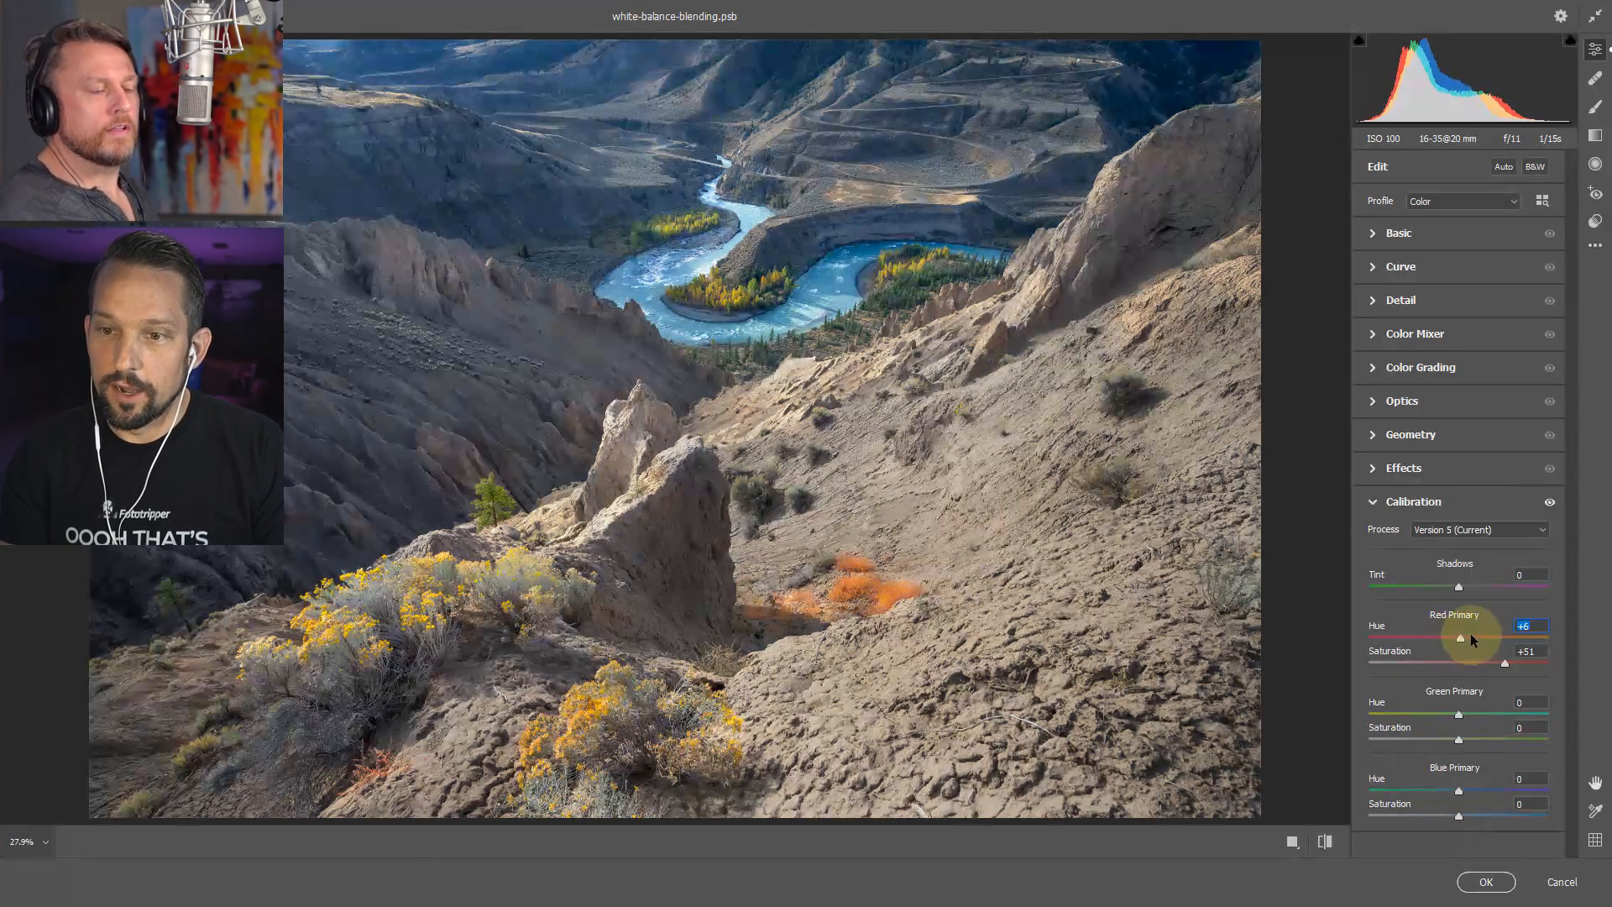
pyautogui.moveTo(1429, 637); pyautogui.dragTo(1407, 637)
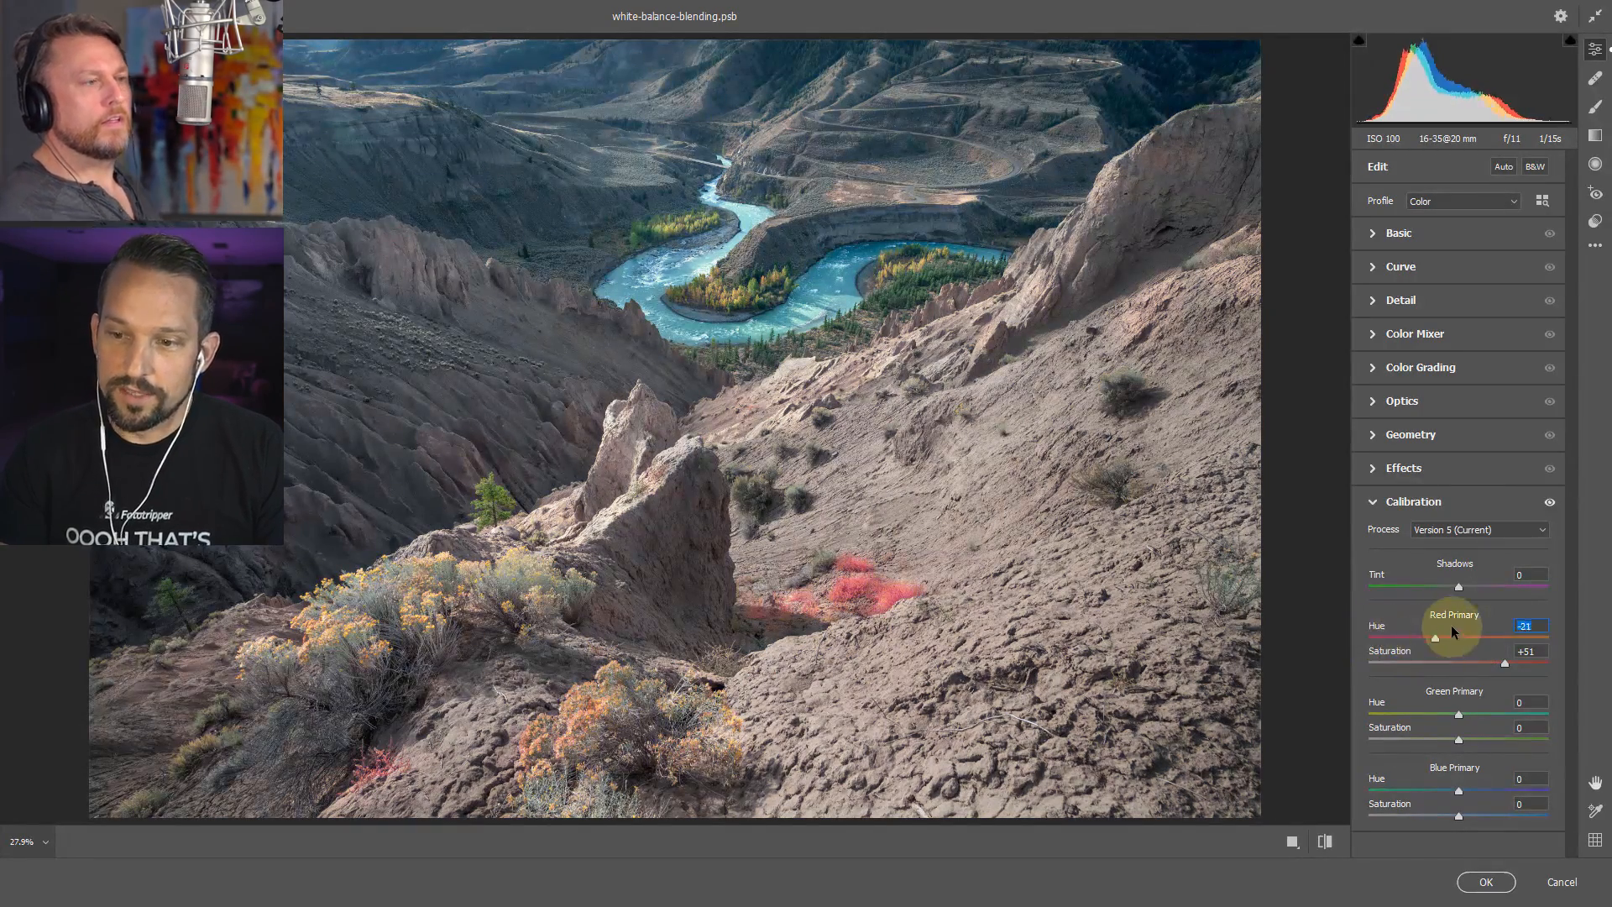
pyautogui.moveTo(1405, 637); pyautogui.dragTo(1479, 637)
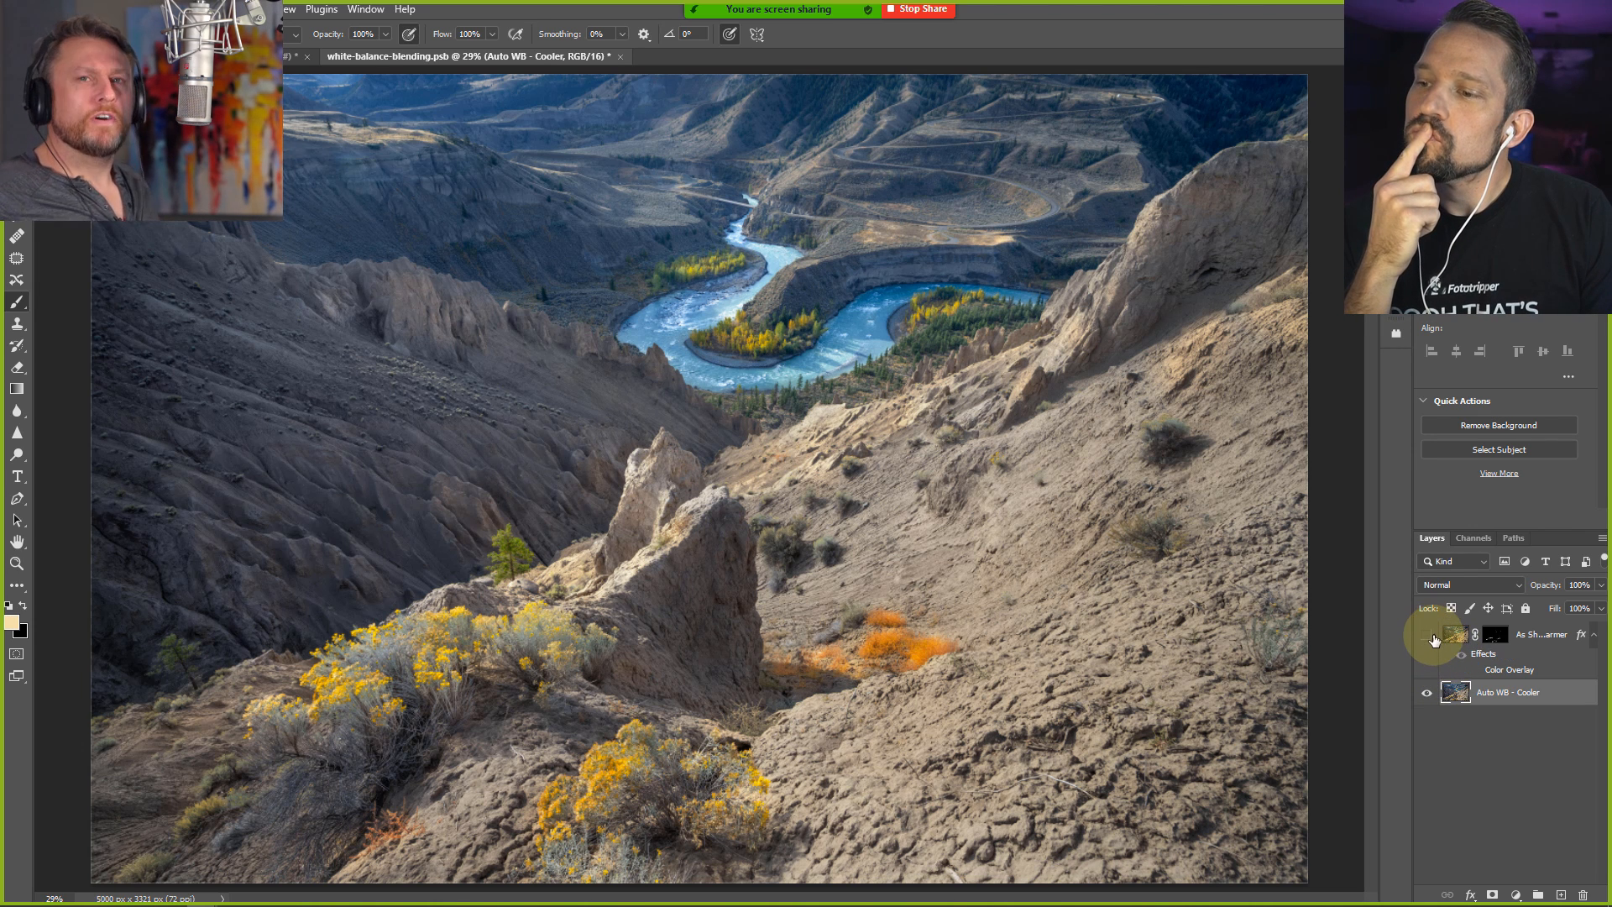
pyautogui.moveTo(1428, 637)
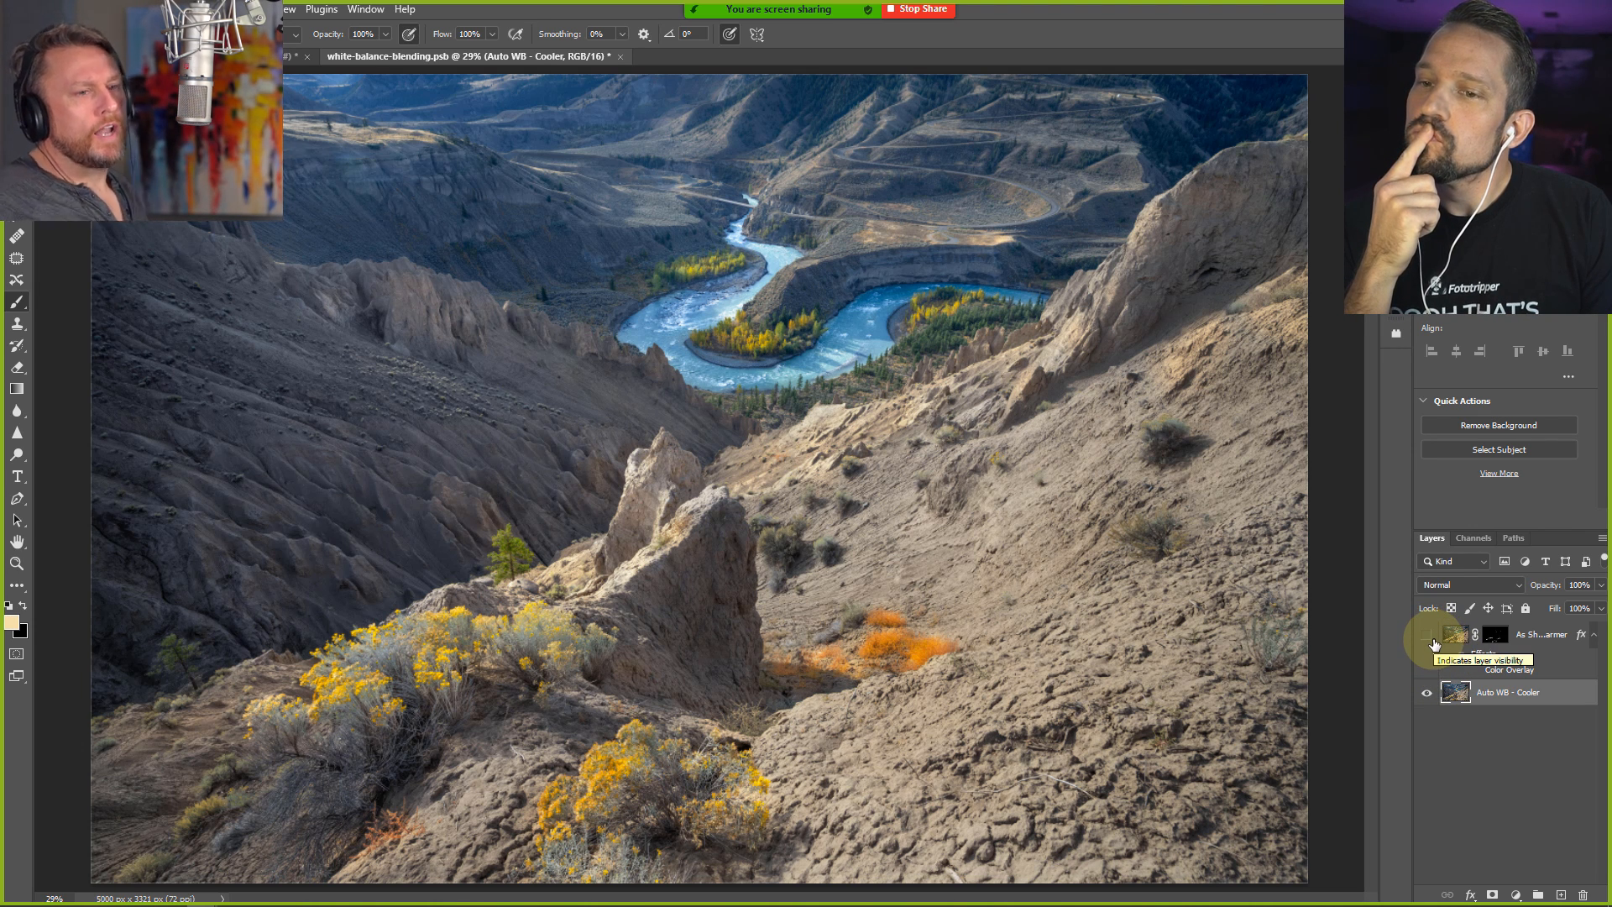